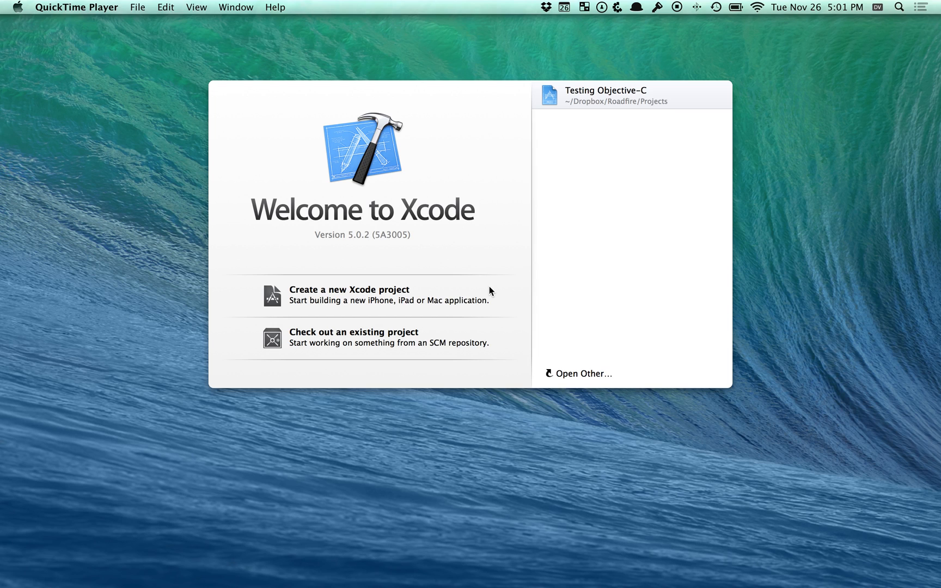
pyautogui.moveTo(387, 302)
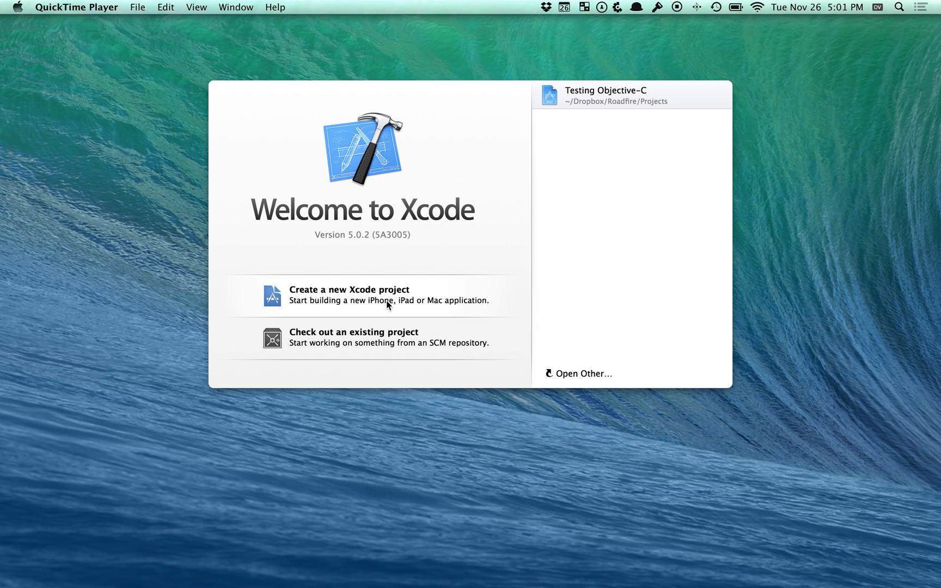
# - Start a new Xcode project from the Welcome window, landing on the Single View Application template
pyautogui.click(350, 295)
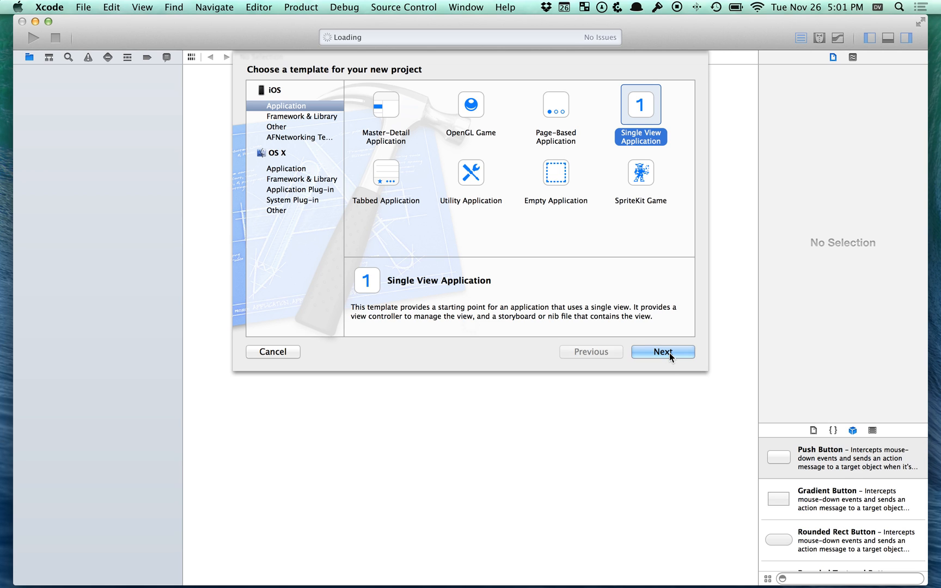
# - Accept the template and fill in product name Testing Objective-C, organization iOS Dev Training
pyautogui.click(662, 352)
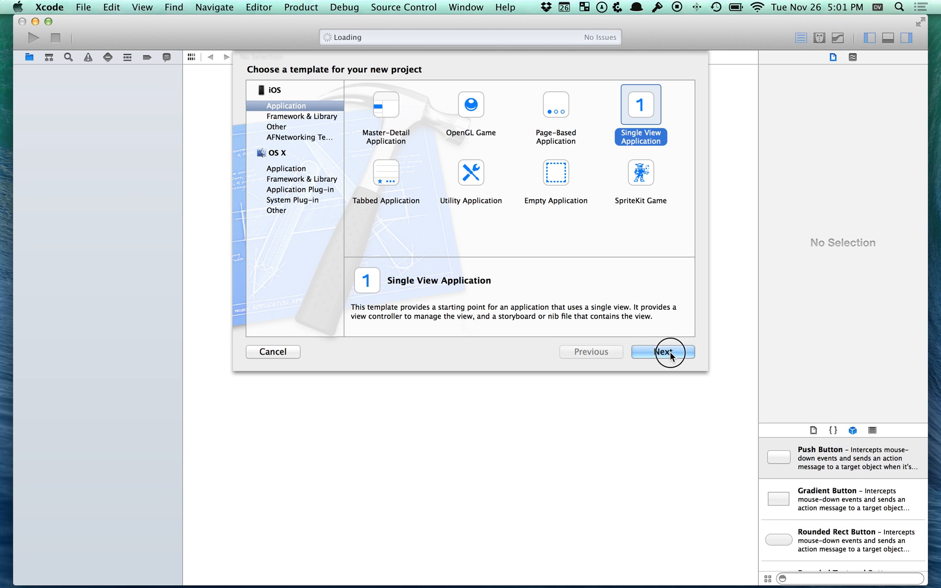
pyautogui.click(662, 352)
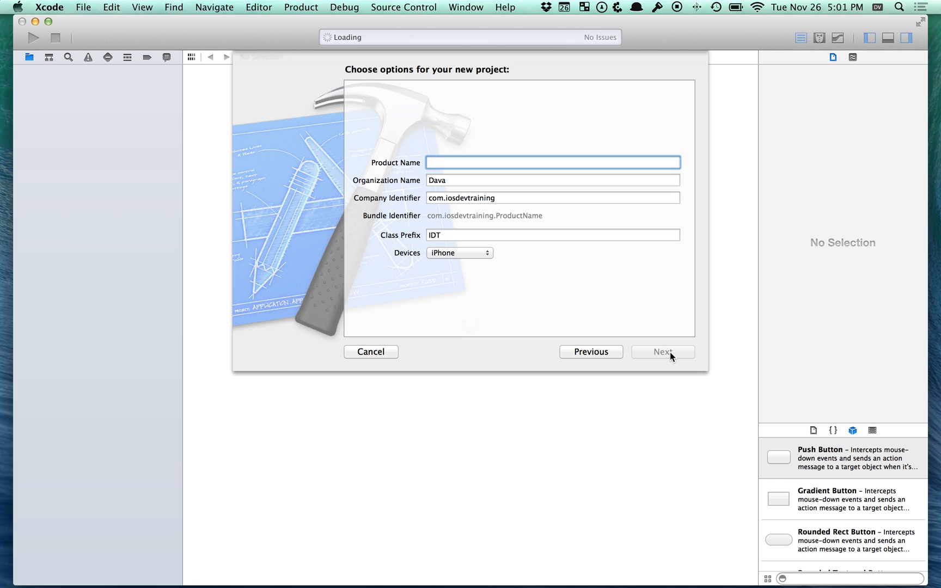
pyautogui.write('Testing Objective-C')
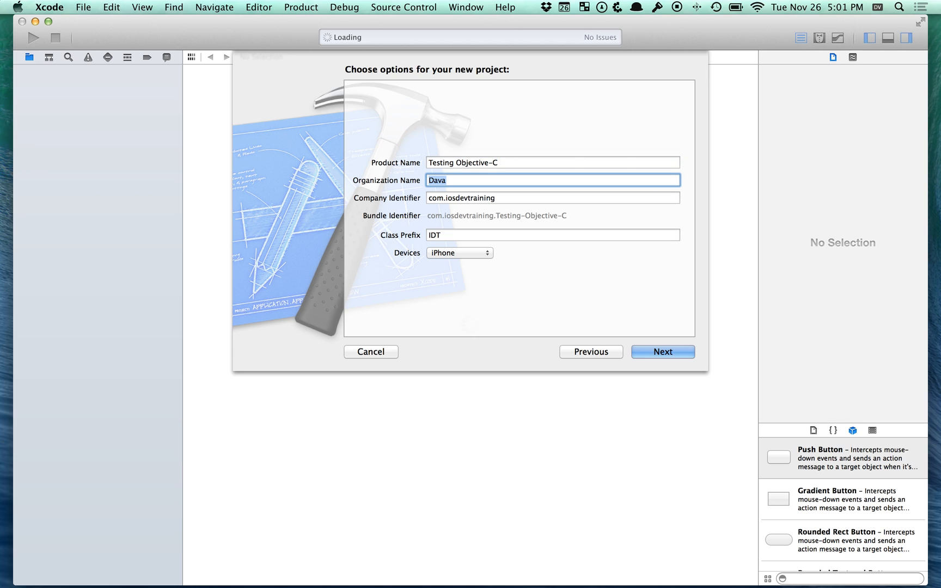
pyautogui.write('iOS')
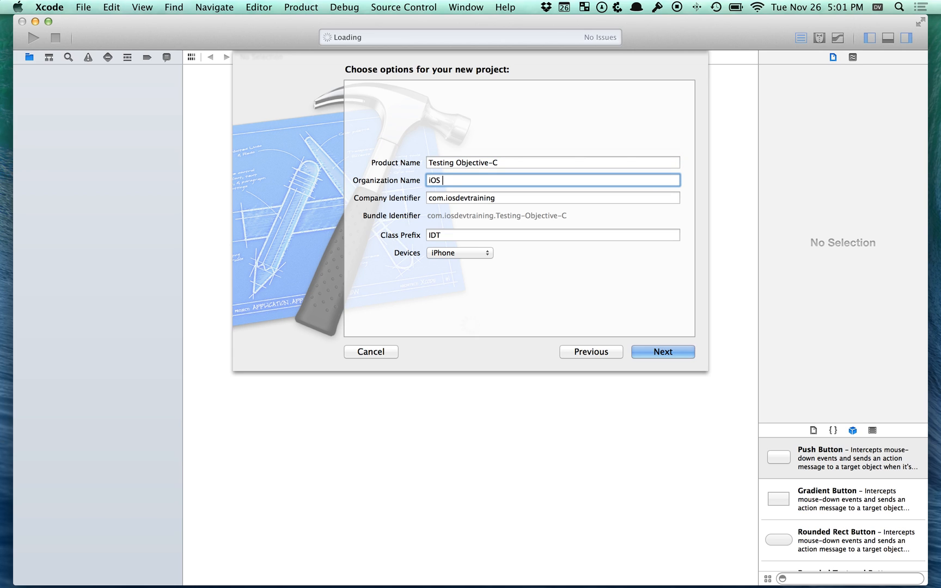
pyautogui.write('Dev Train')
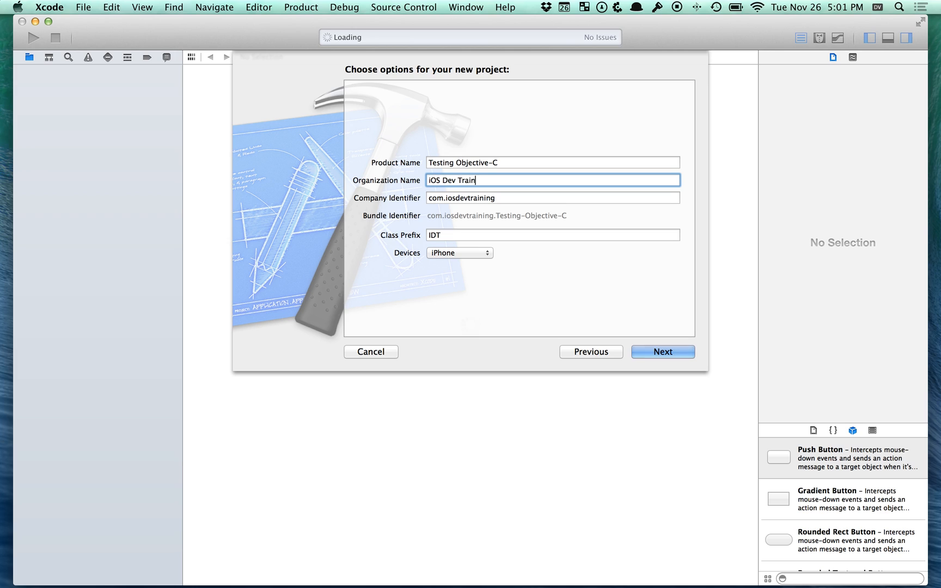
pyautogui.write('ing')
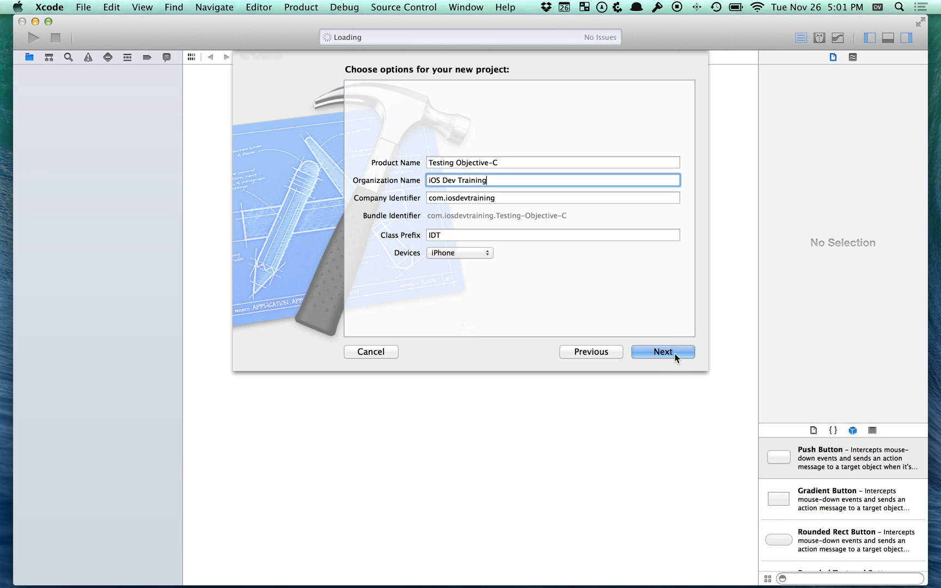
# - Save the project to the Desktop with a git repository and create it
pyautogui.click(661, 351)
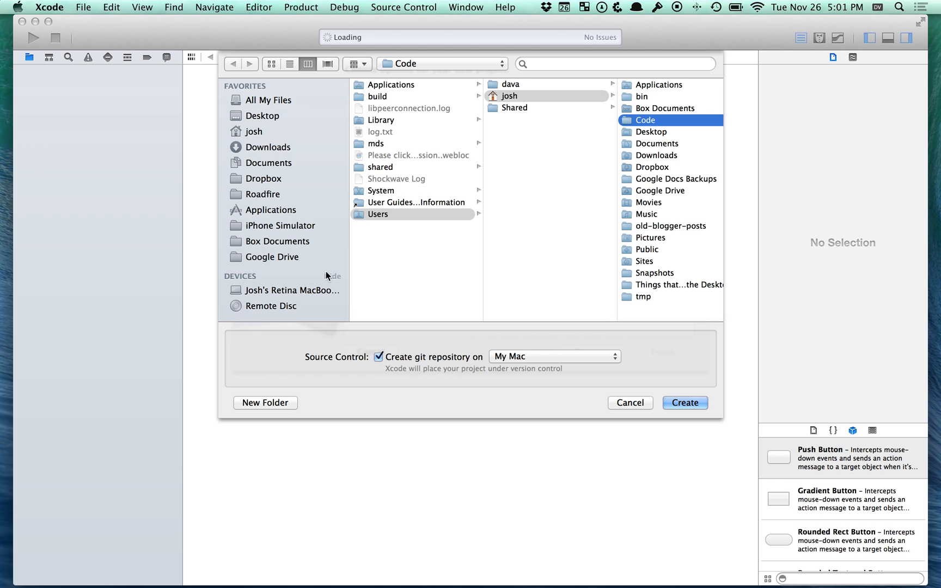
pyautogui.moveTo(294, 183)
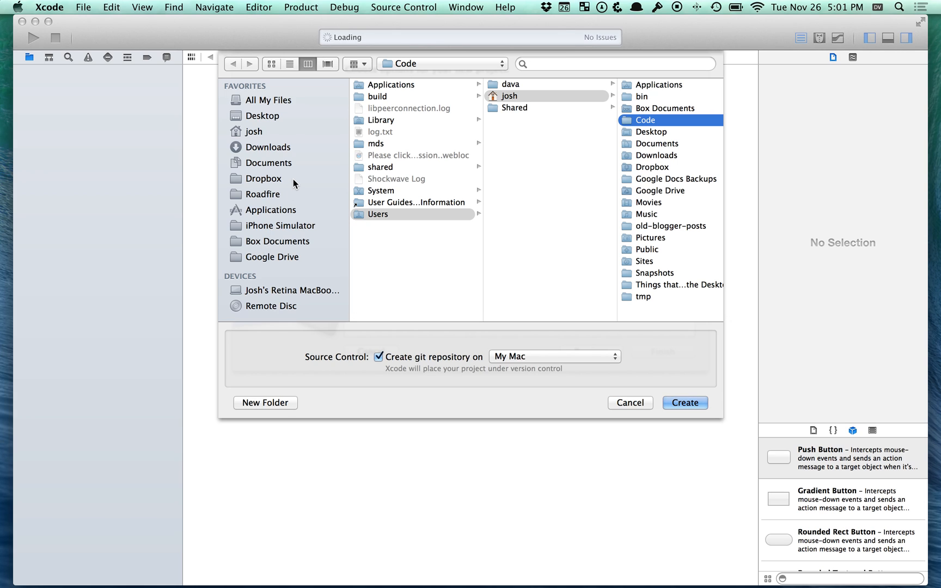
pyautogui.click(264, 116)
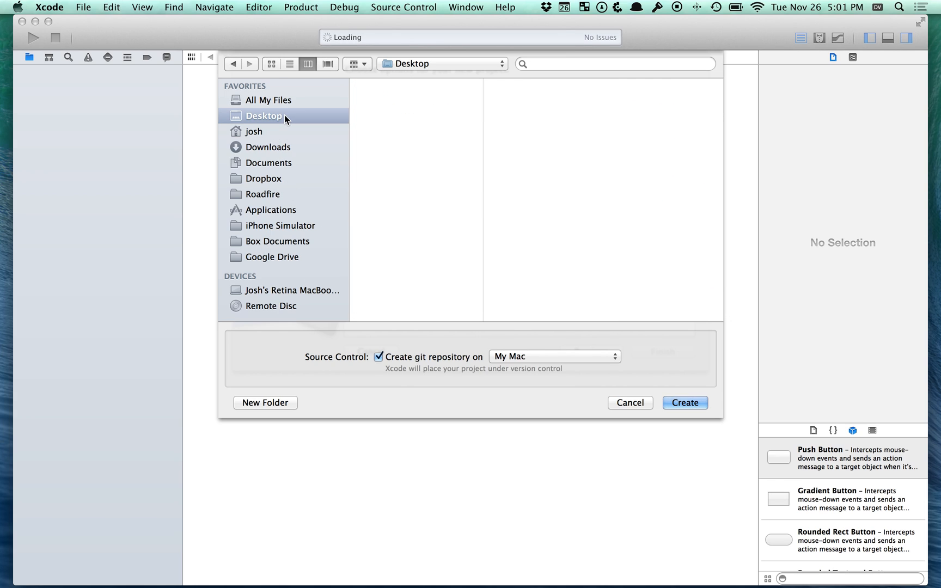
pyautogui.moveTo(676, 439)
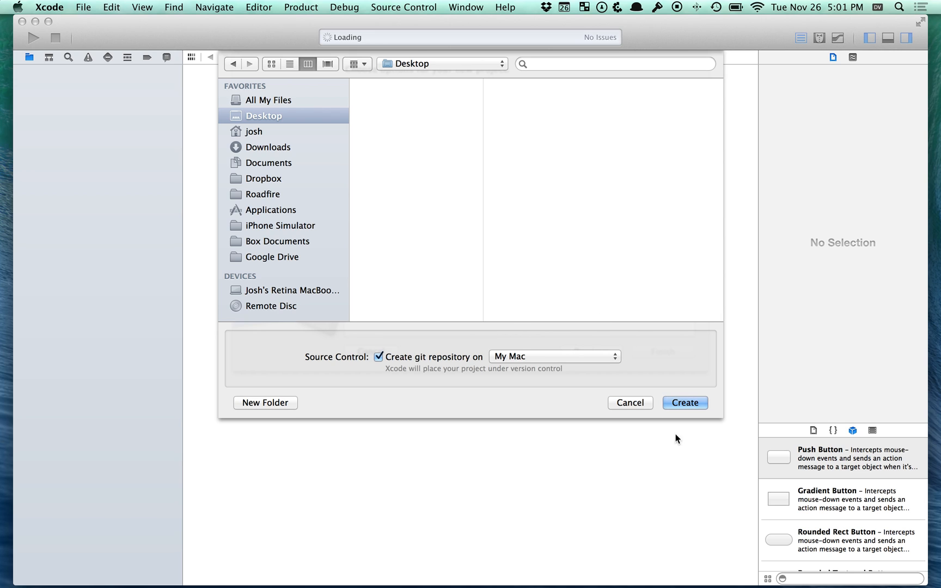
pyautogui.moveTo(690, 408)
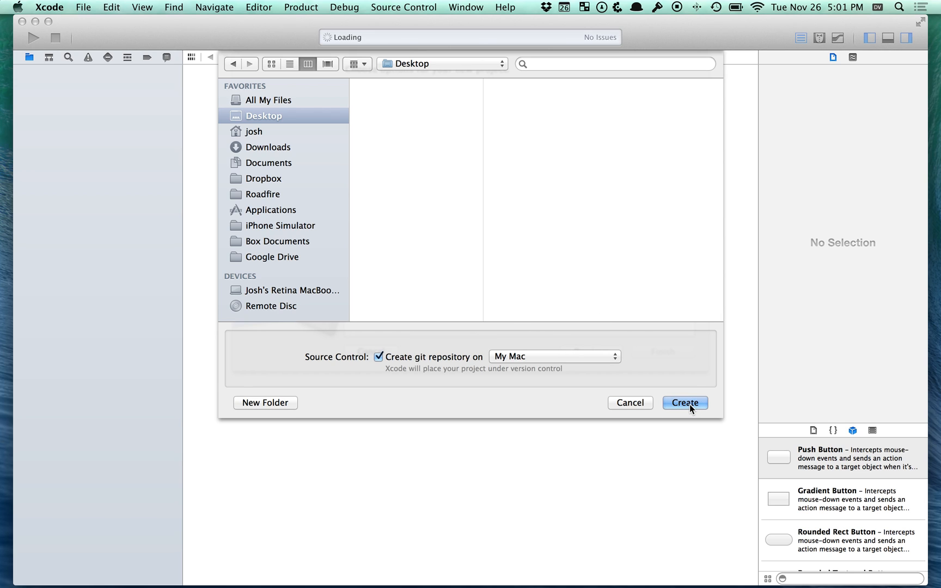
pyautogui.click(685, 403)
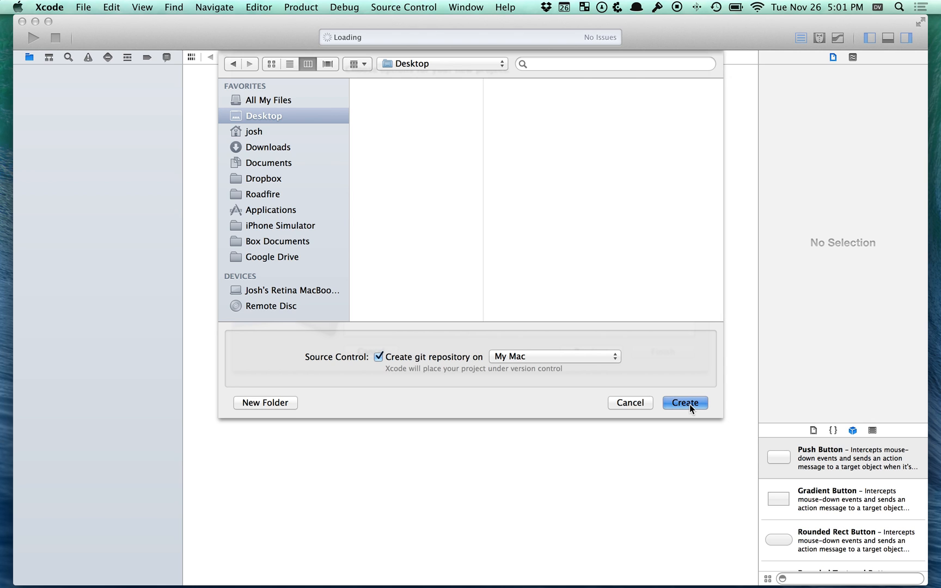
pyautogui.click(684, 403)
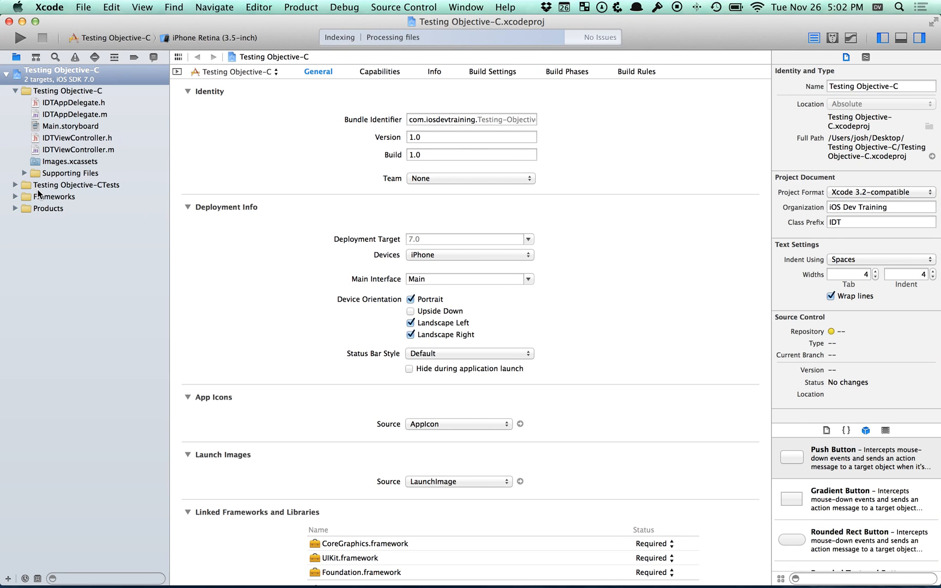
# - Delete the default Testing_Objective_CTests.m file from the tests group and confirm
pyautogui.click(81, 185)
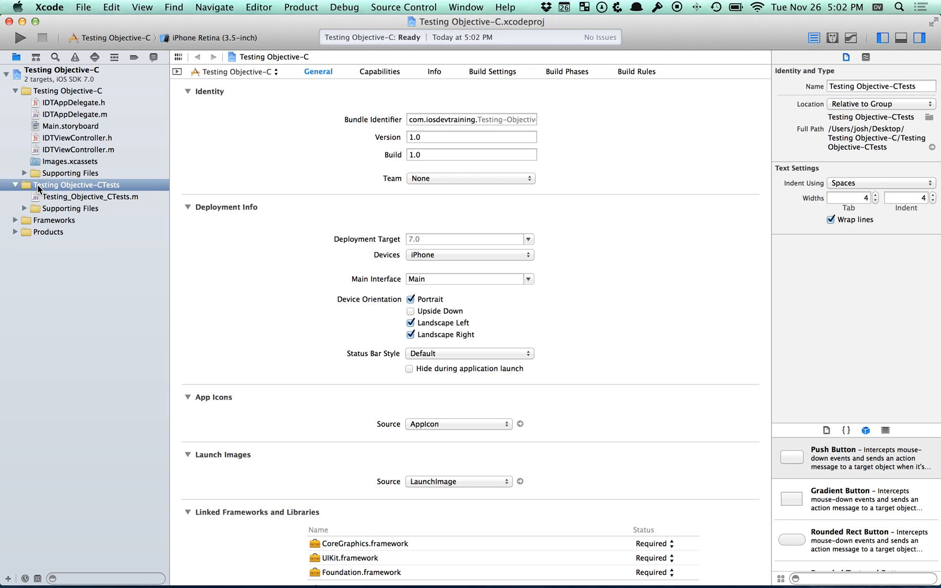
pyautogui.moveTo(52, 197)
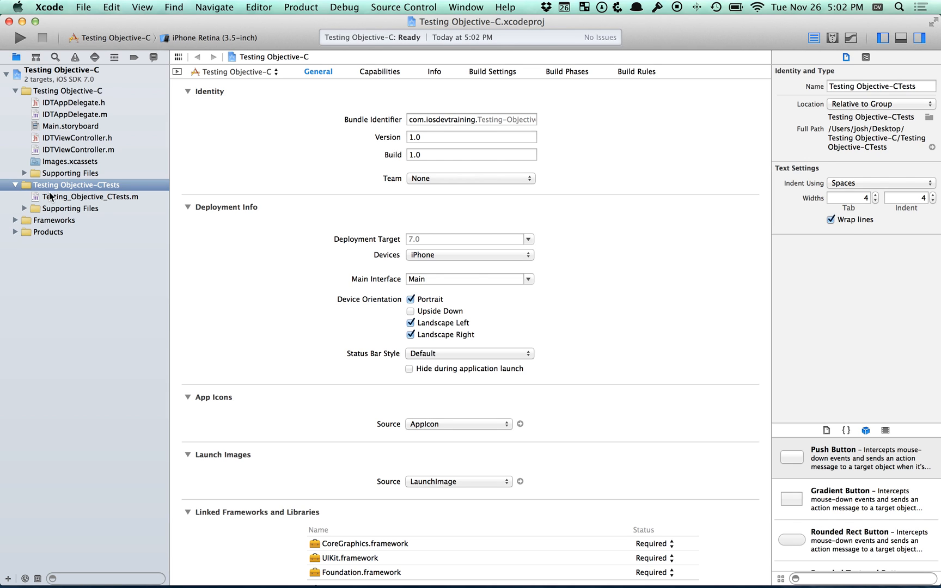
pyautogui.click(96, 196)
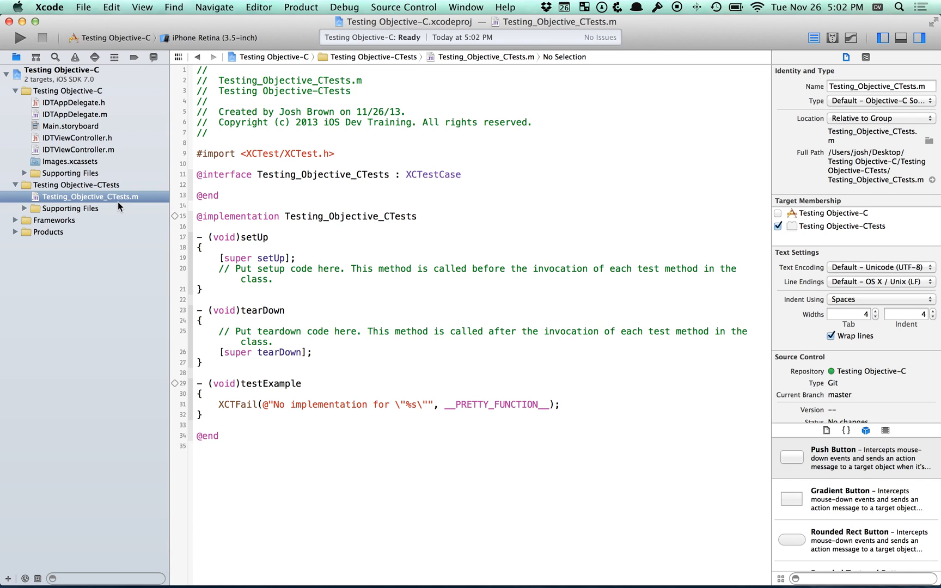
pyautogui.rightClick(91, 196)
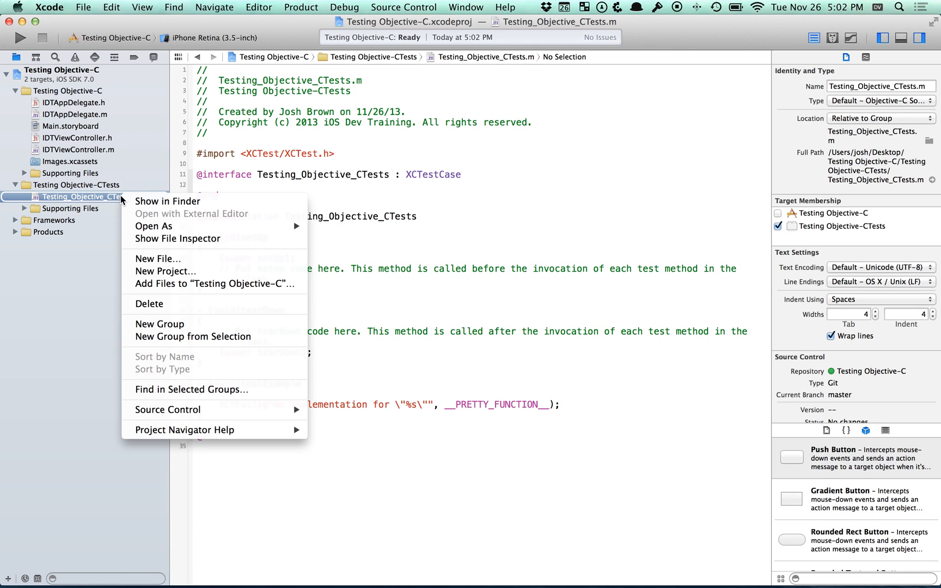
pyautogui.click(149, 303)
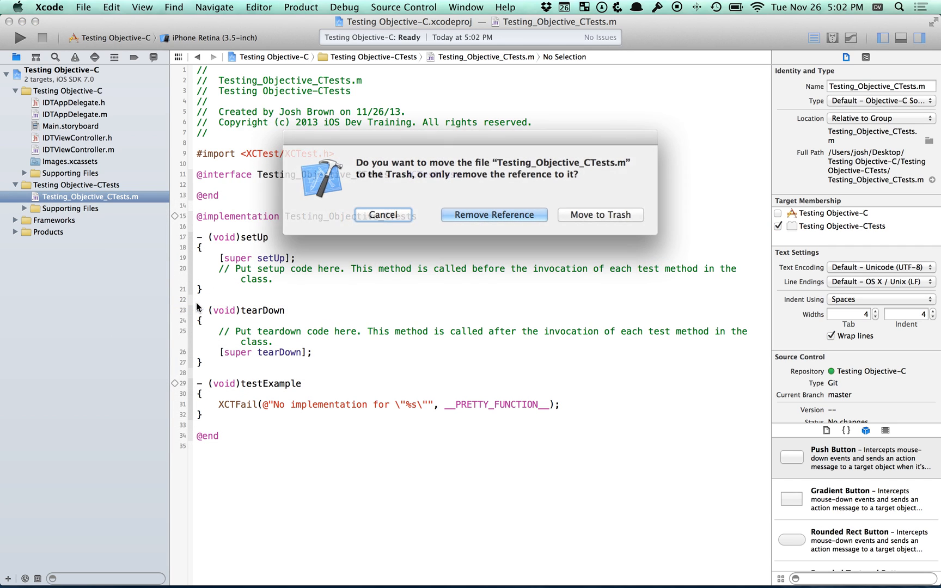
pyautogui.click(493, 214)
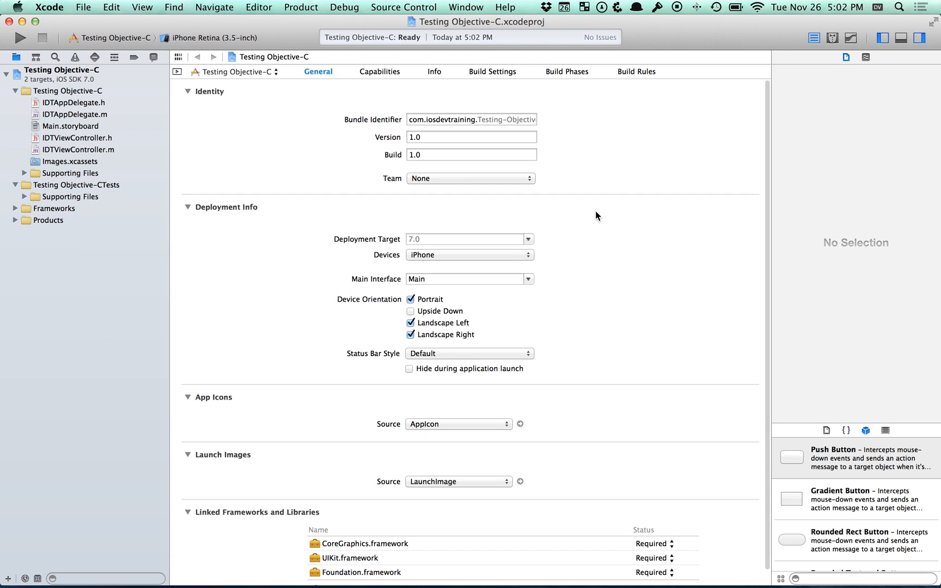
pyautogui.click(79, 185)
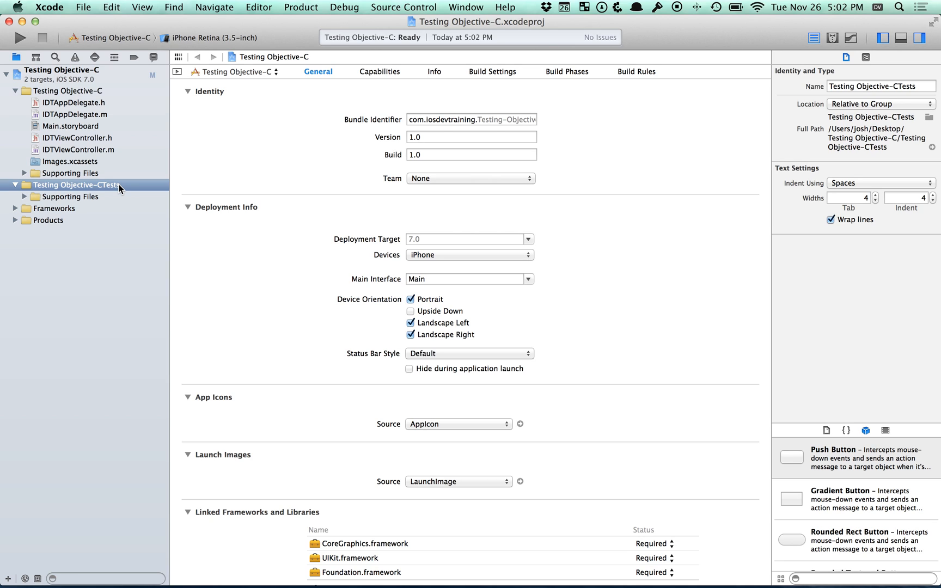
# - Add a new file to the tests group using the Objective-C test case class template
pyautogui.rightClick(75, 185)
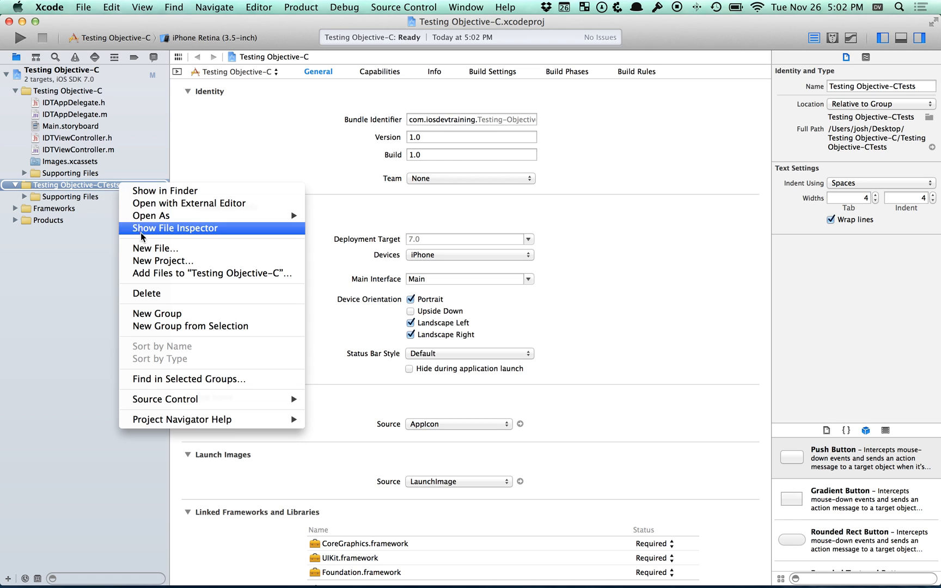
pyautogui.click(154, 249)
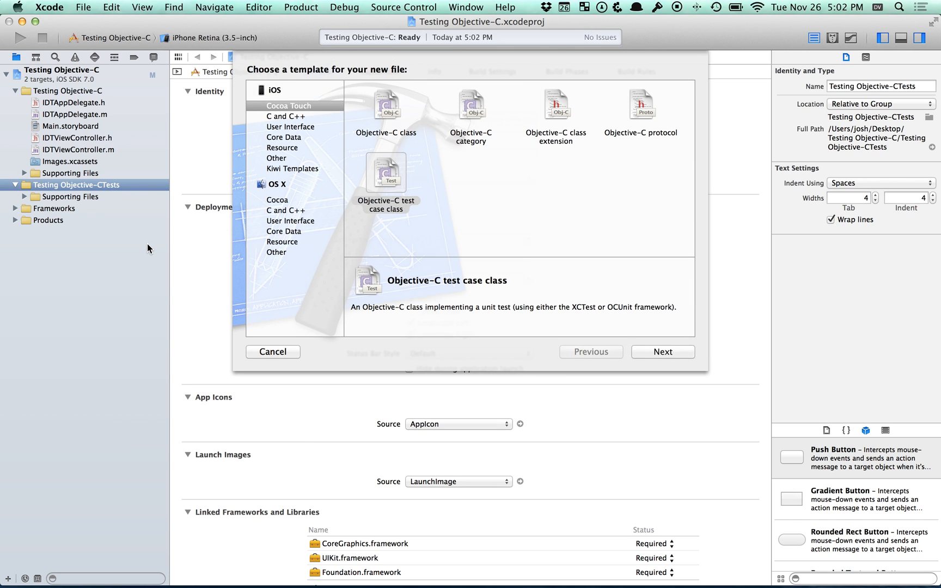
pyautogui.click(386, 173)
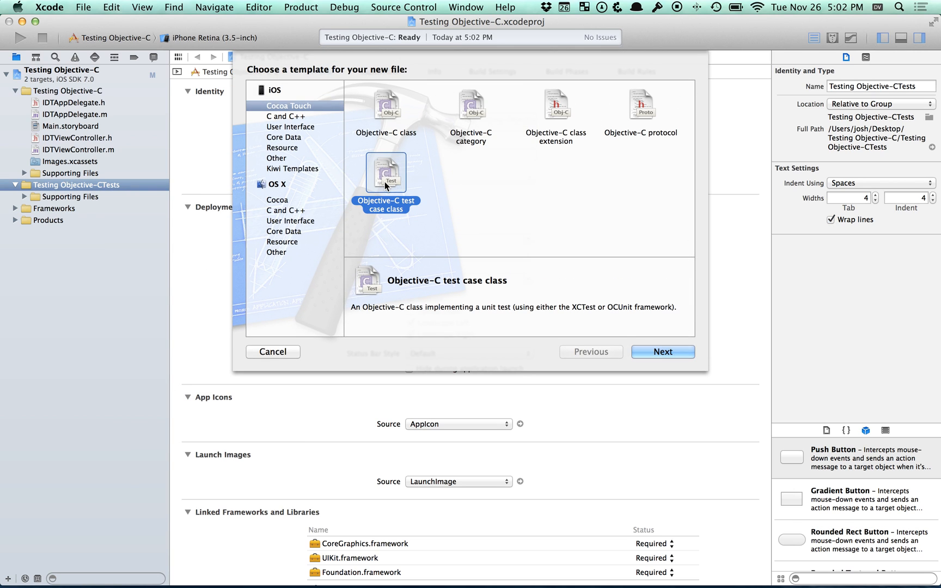
pyautogui.moveTo(640, 345)
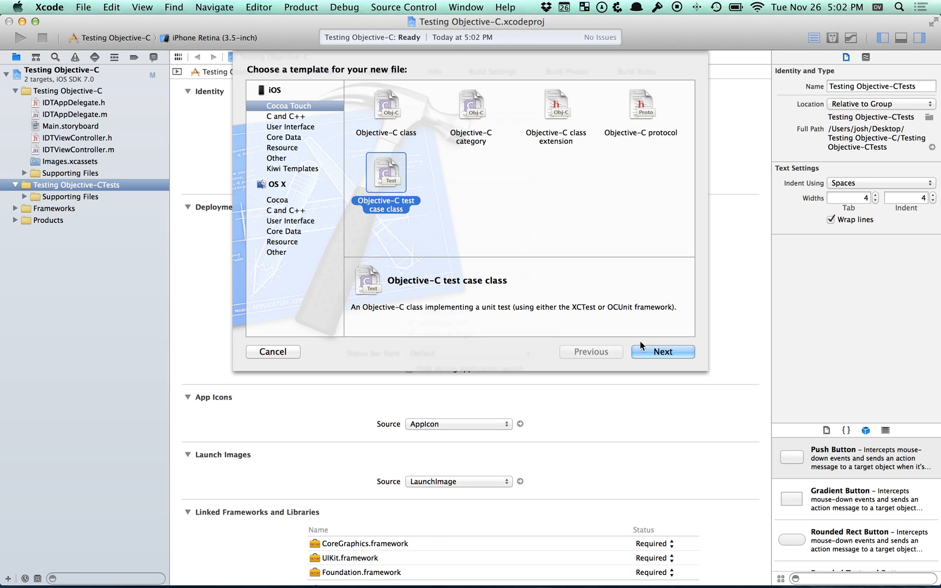
pyautogui.click(662, 352)
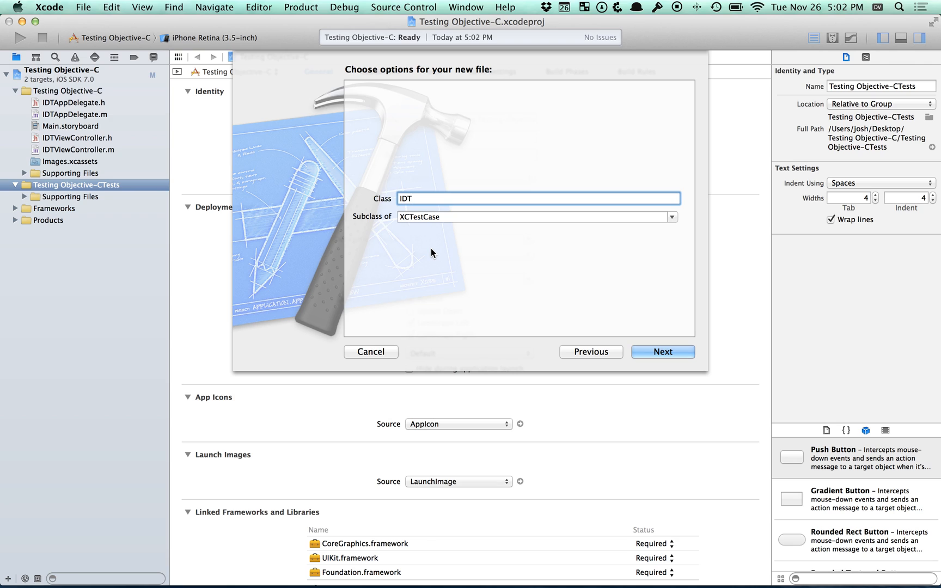
# - Name the class NSObjectTests subclassing XCTestCase, target Testing Objective-CTests, and create it
pyautogui.write('NSObjectTes')
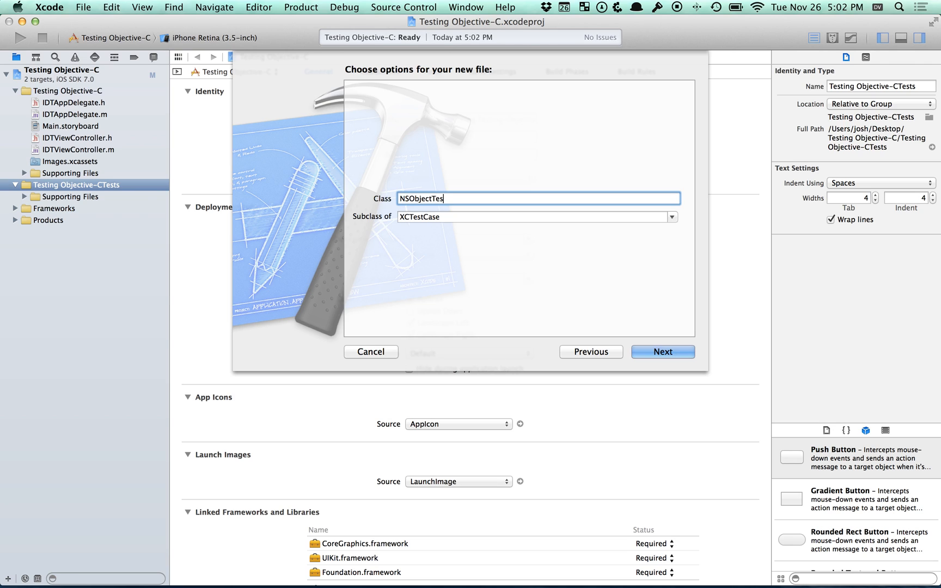
pyautogui.write('ts')
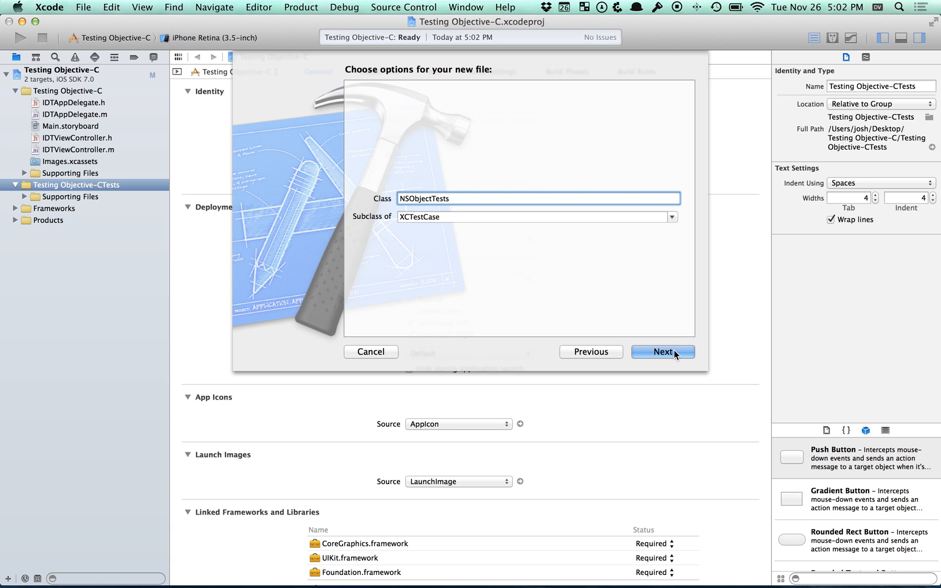
pyautogui.click(662, 351)
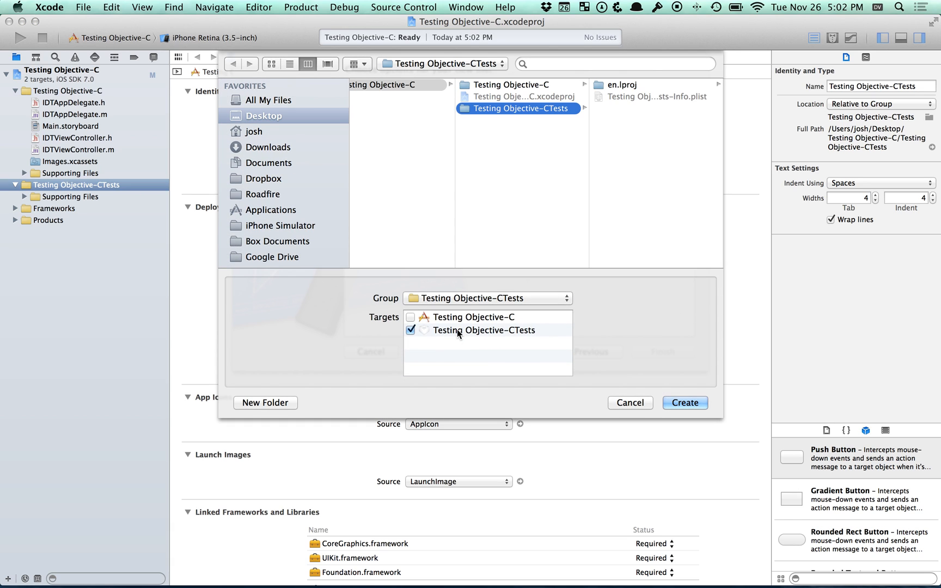
pyautogui.moveTo(670, 398)
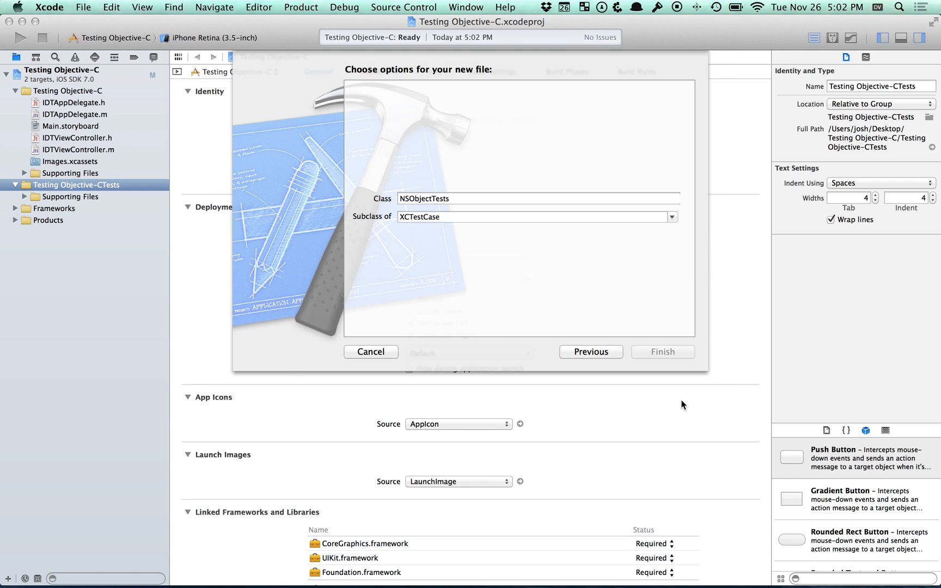
pyautogui.click(662, 351)
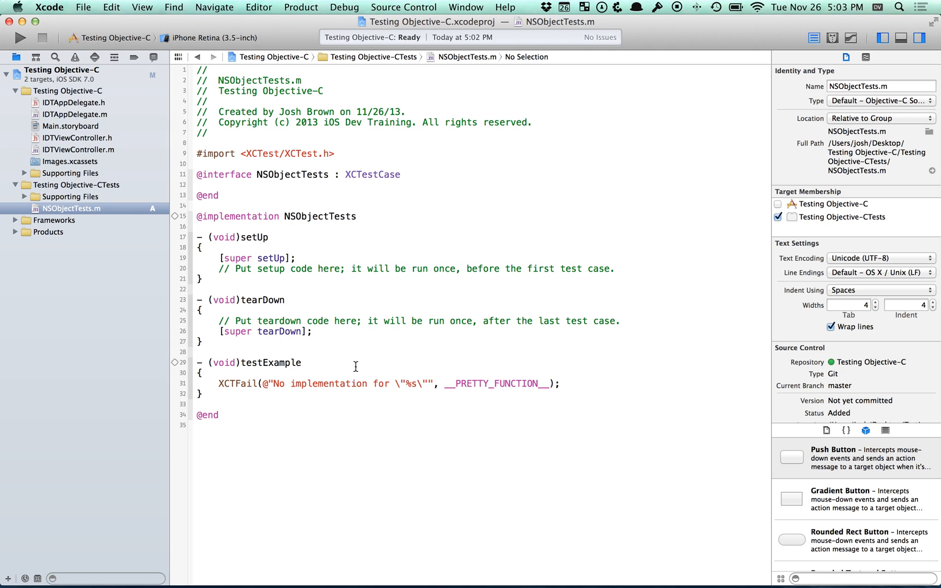
pyautogui.moveTo(332, 345)
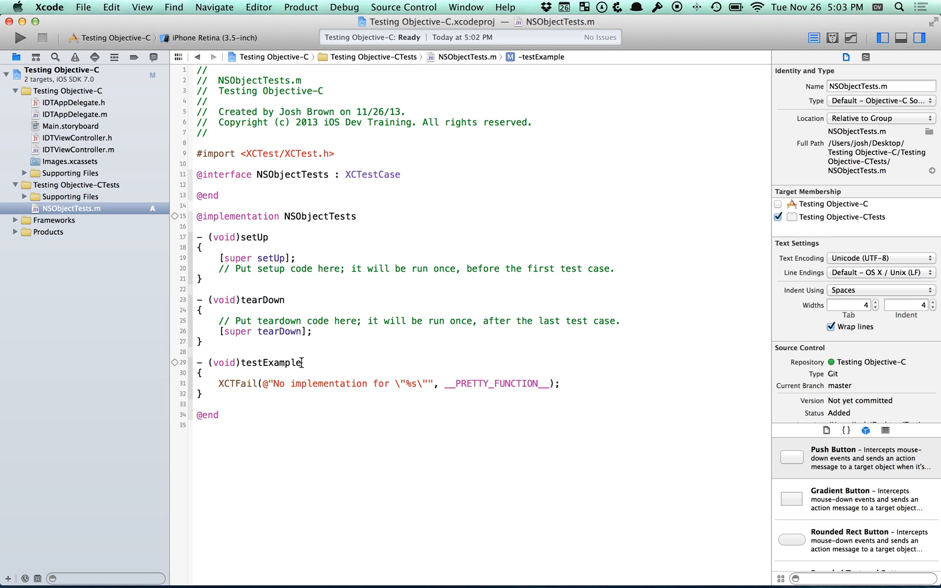
# - Rename testExample to testTrue containing XCTAssert(false, @"true should be true");
pyautogui.doubleClick(274, 362)
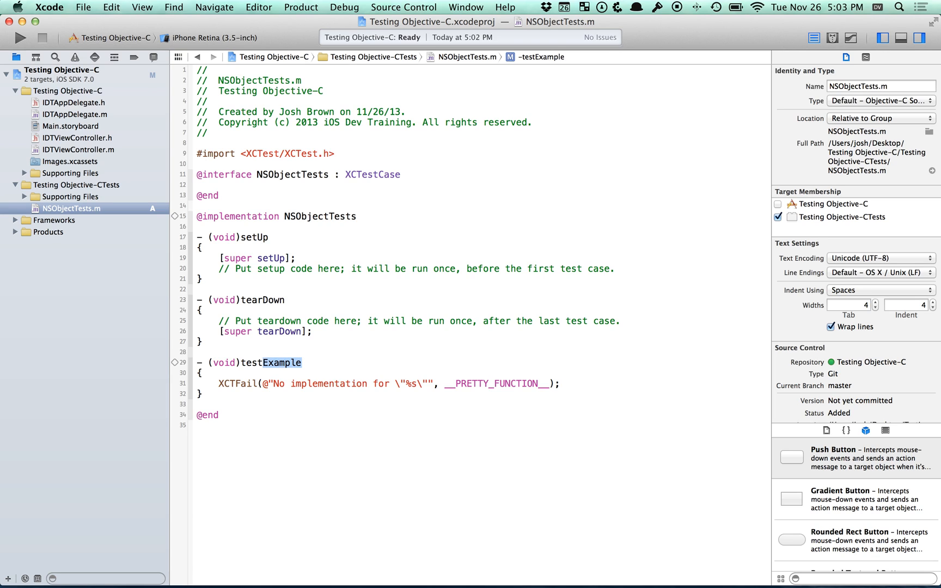
pyautogui.write('True')
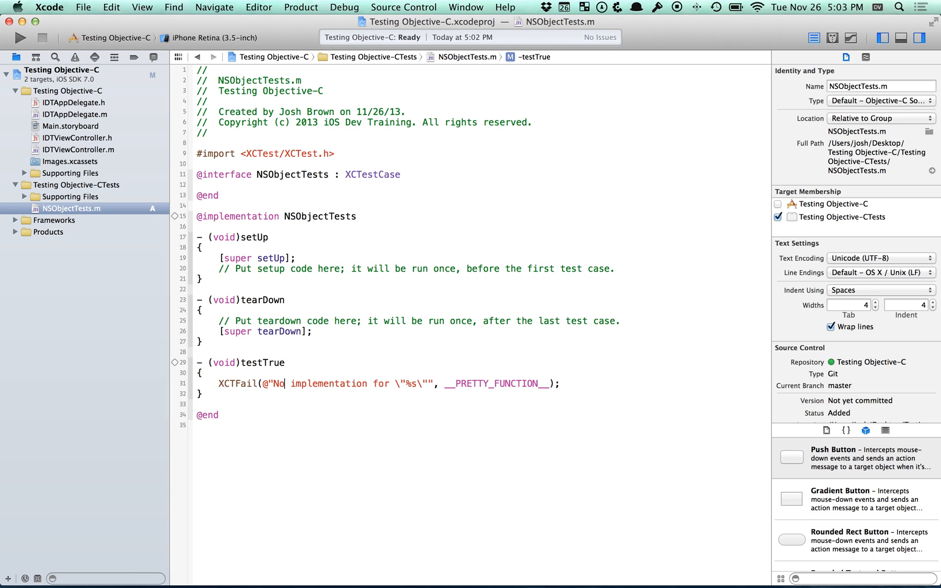
pyautogui.tripleClick(388, 384)
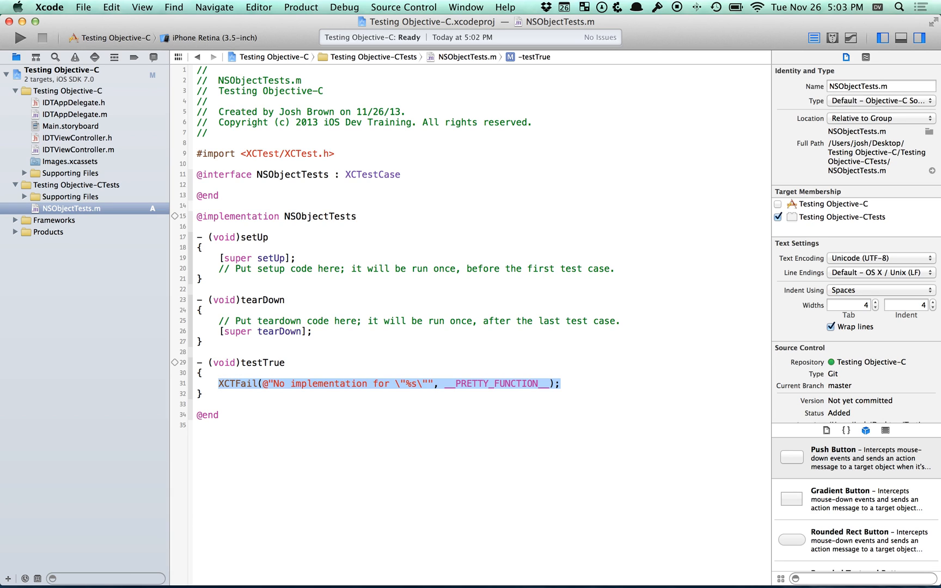
pyautogui.write('XCTAssert(expression, format...')
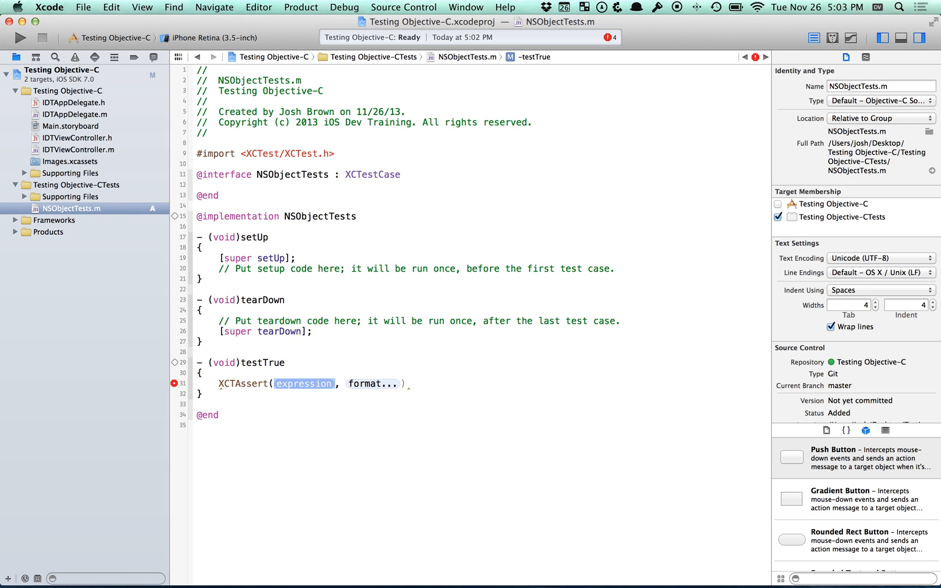
pyautogui.write('false,')
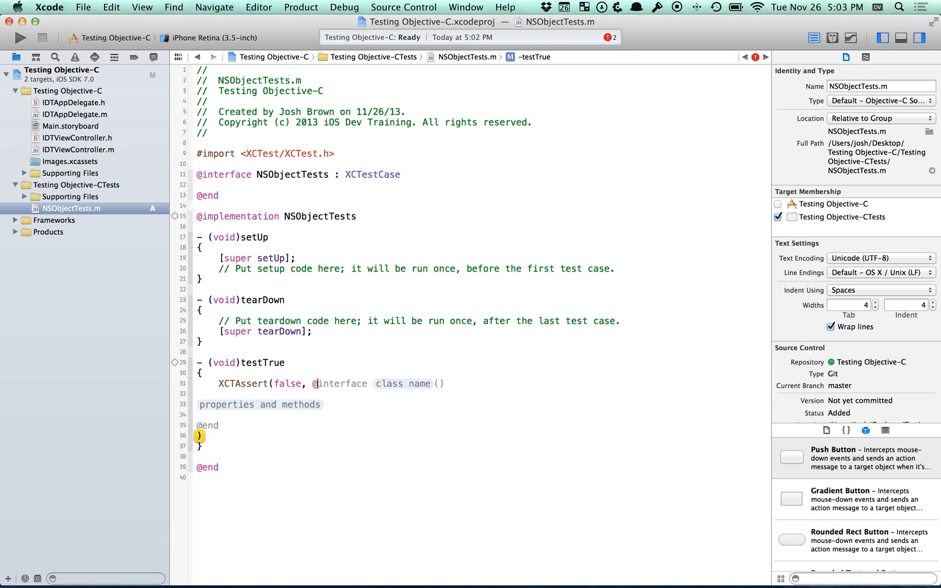
pyautogui.write('@"true s")')
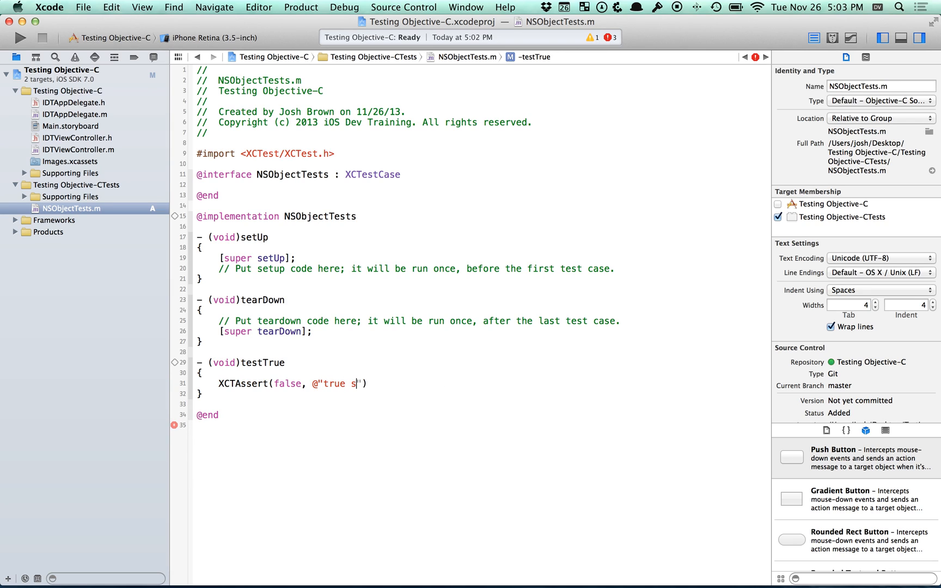
pyautogui.write('hould be true')
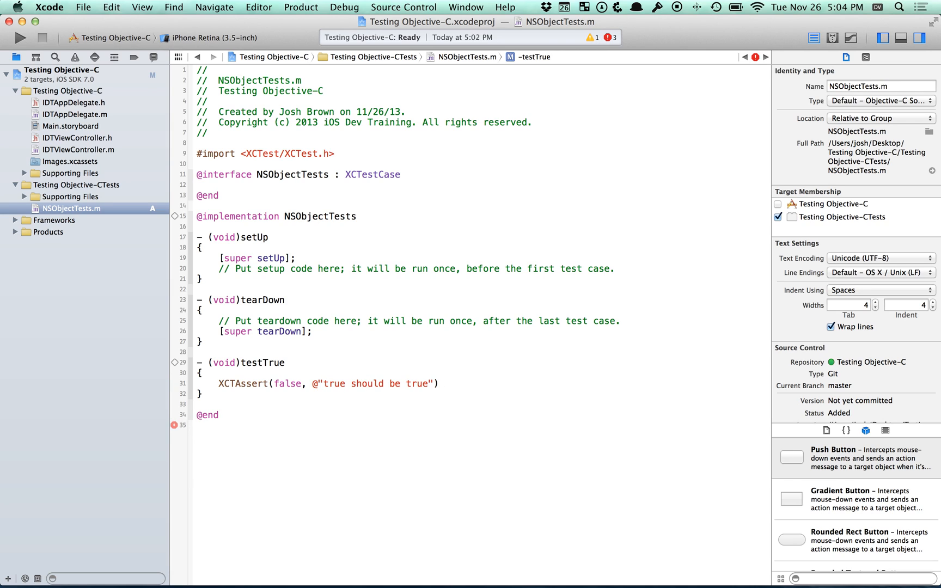
pyautogui.write(';')
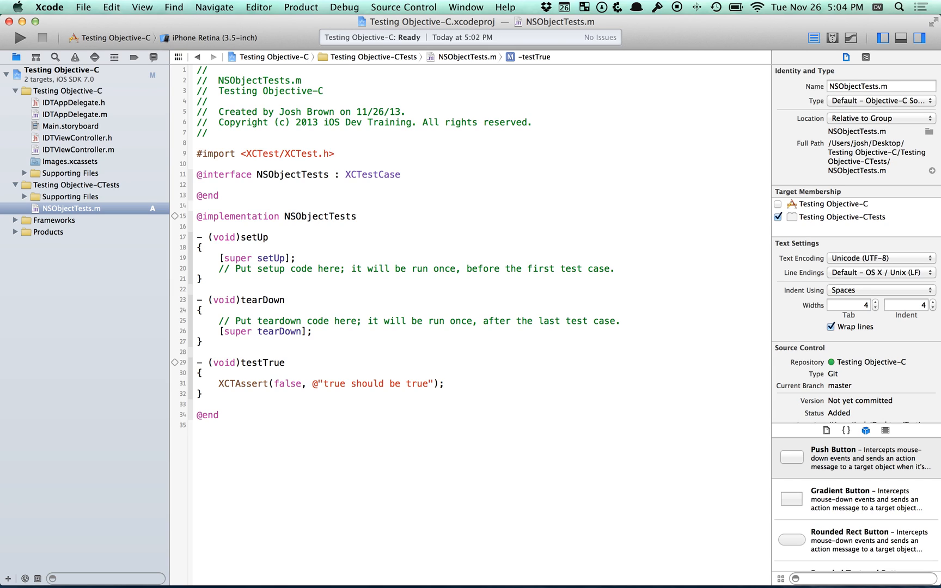
# - Run the tests via Product > Test, see testTrue fail, then change its assertion to true
pyautogui.click(300, 8)
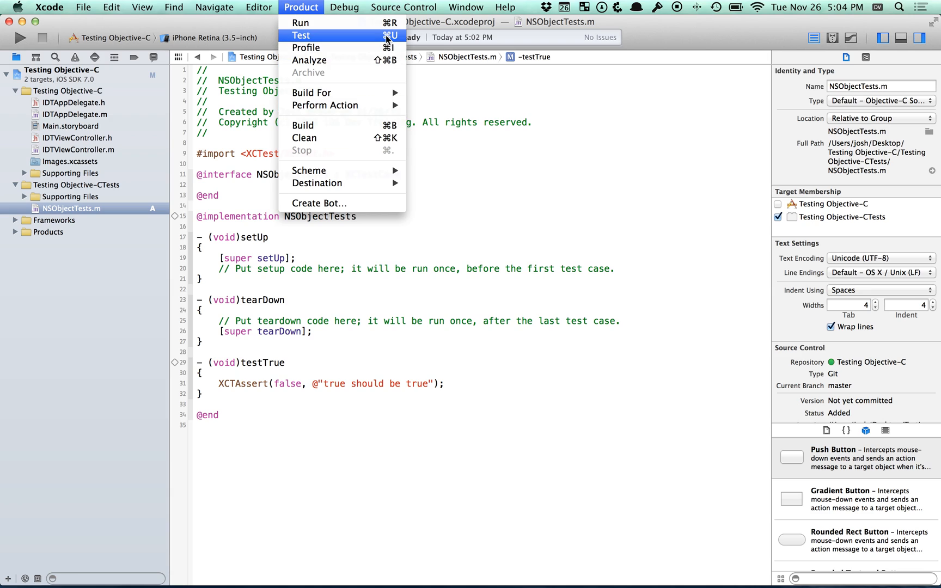
pyautogui.moveTo(385, 41)
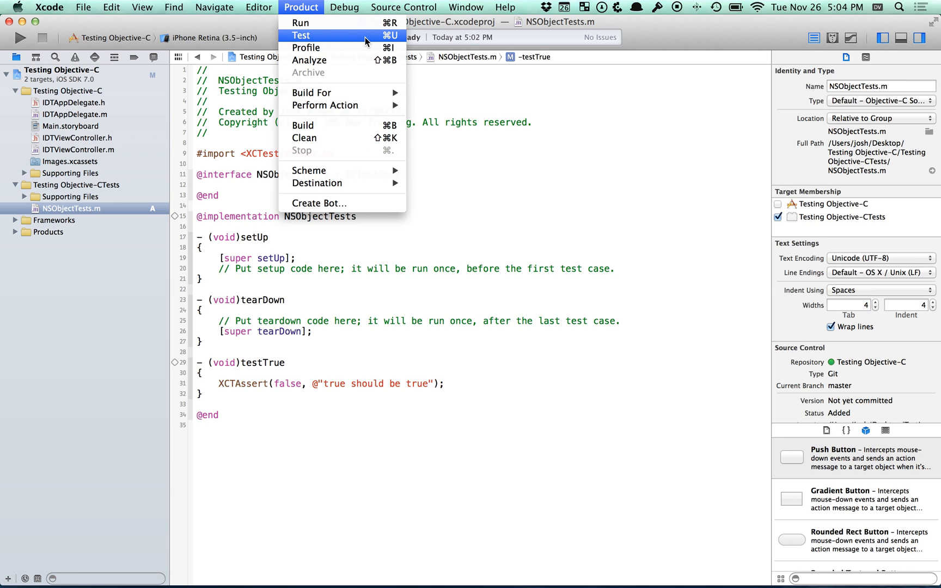
pyautogui.click(300, 35)
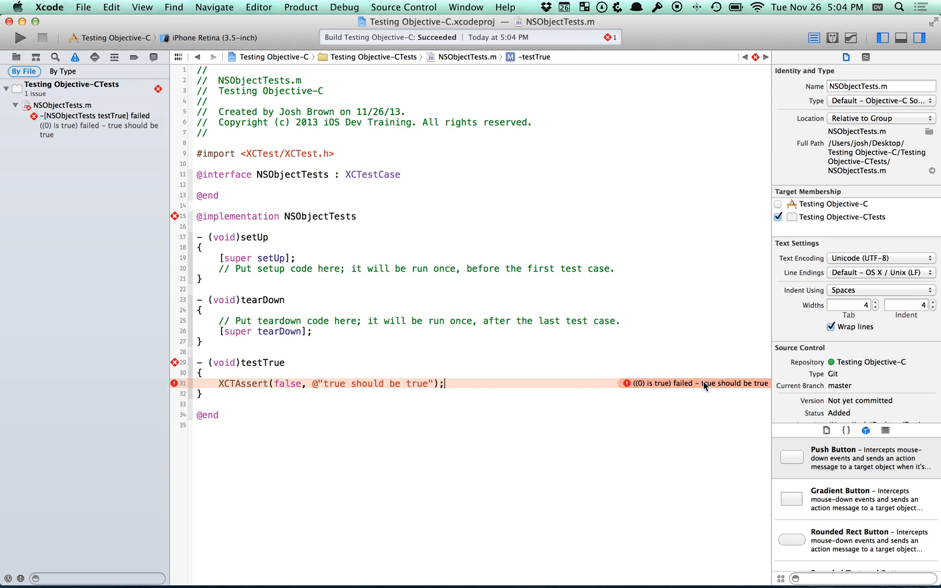
pyautogui.moveTo(431, 409)
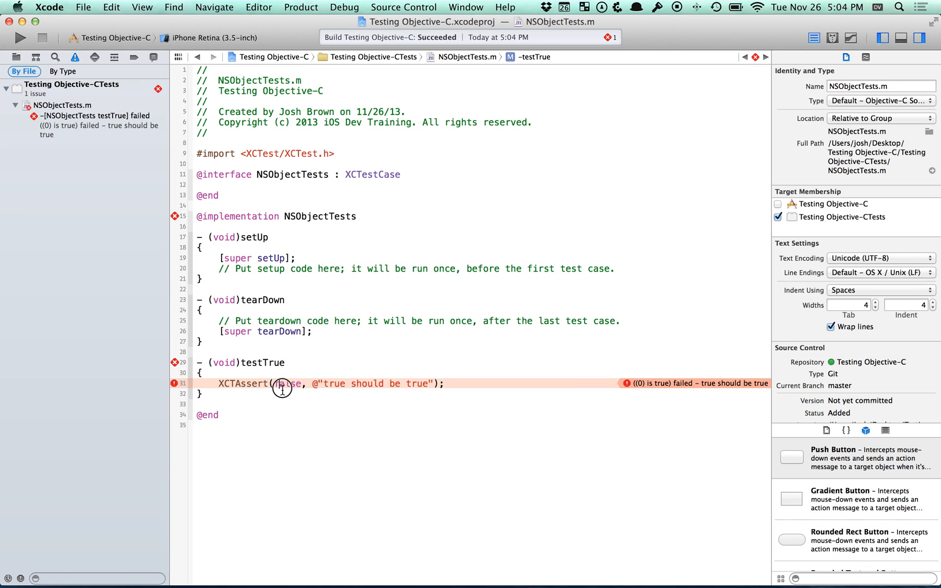
pyautogui.doubleClick(287, 383)
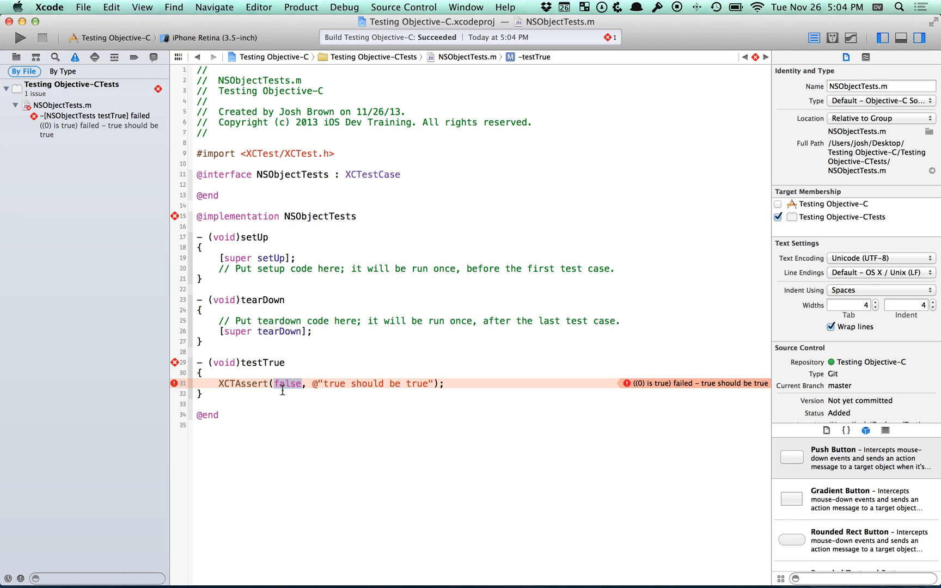
pyautogui.write('true')
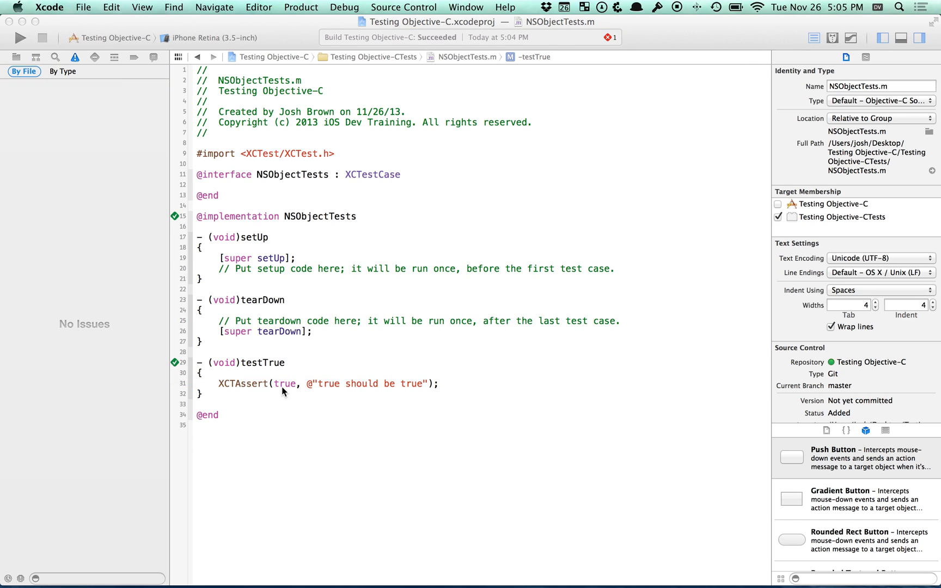
# - Below testTrue, start a - (void)testFalse method and insert an XCTAssertFalse assertion
pyautogui.doubleClick(242, 384)
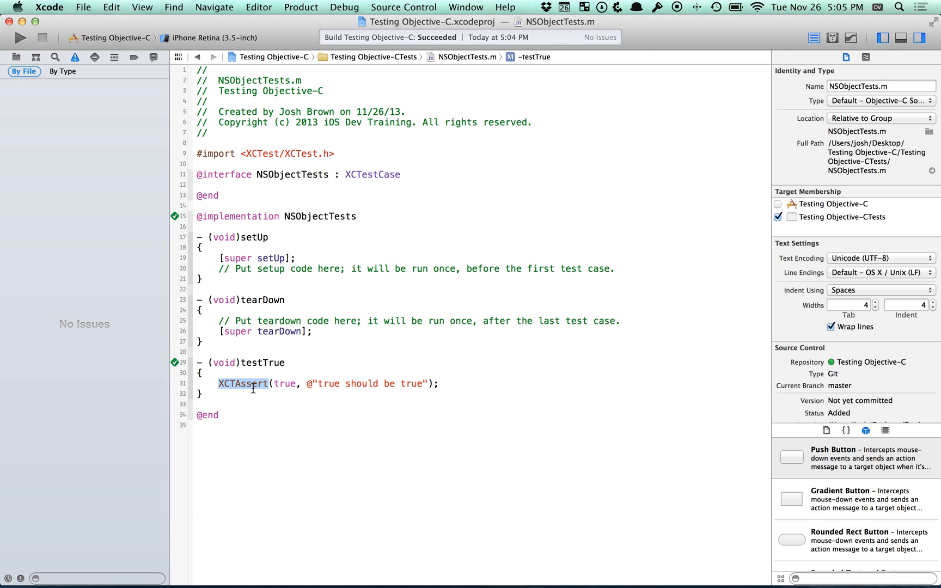
pyautogui.doubleClick(285, 383)
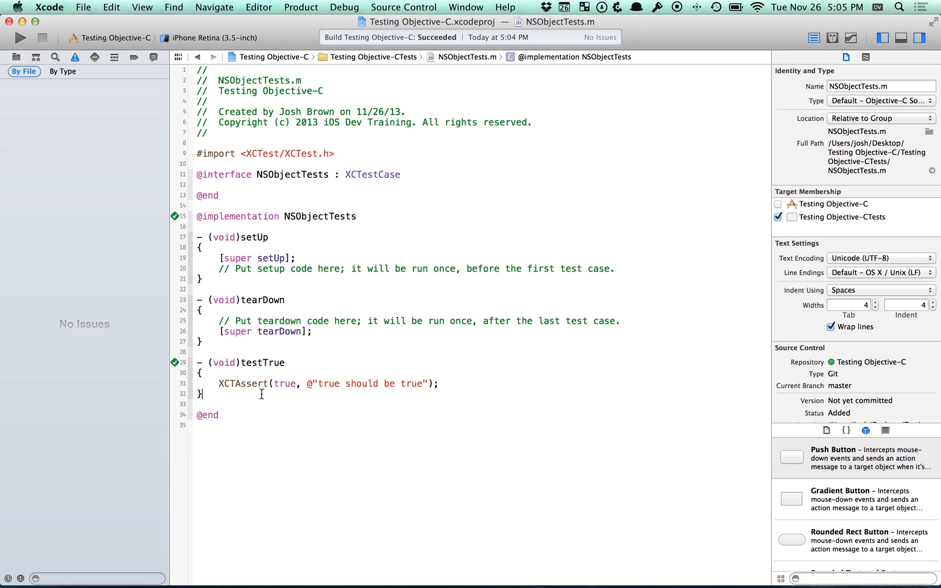
pyautogui.write('- (void)')
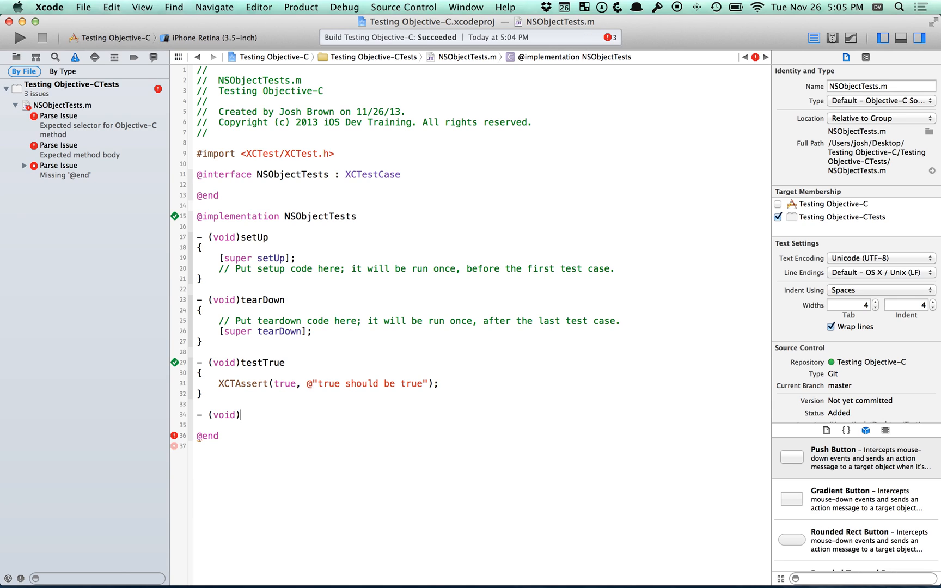
pyautogui.write('testFalse')
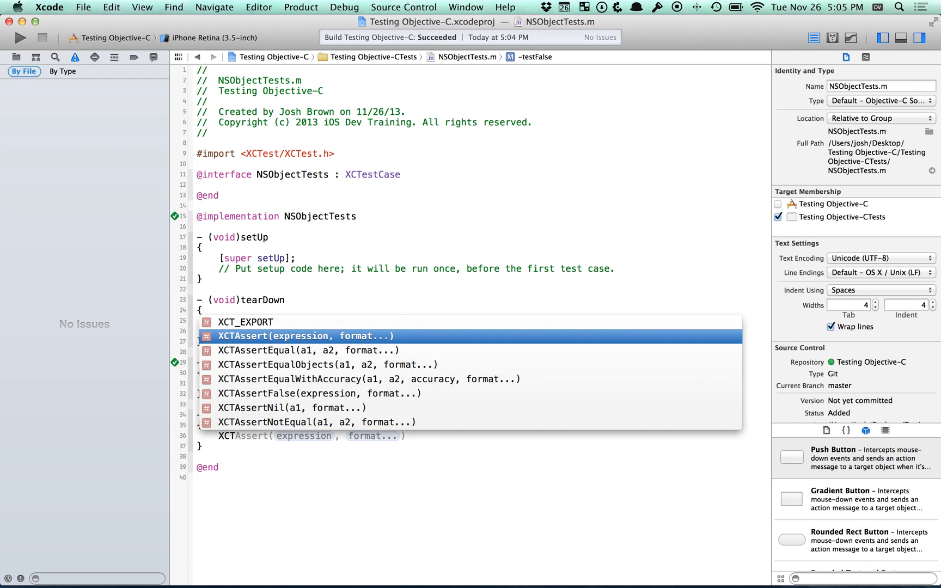
pyautogui.press('Return')
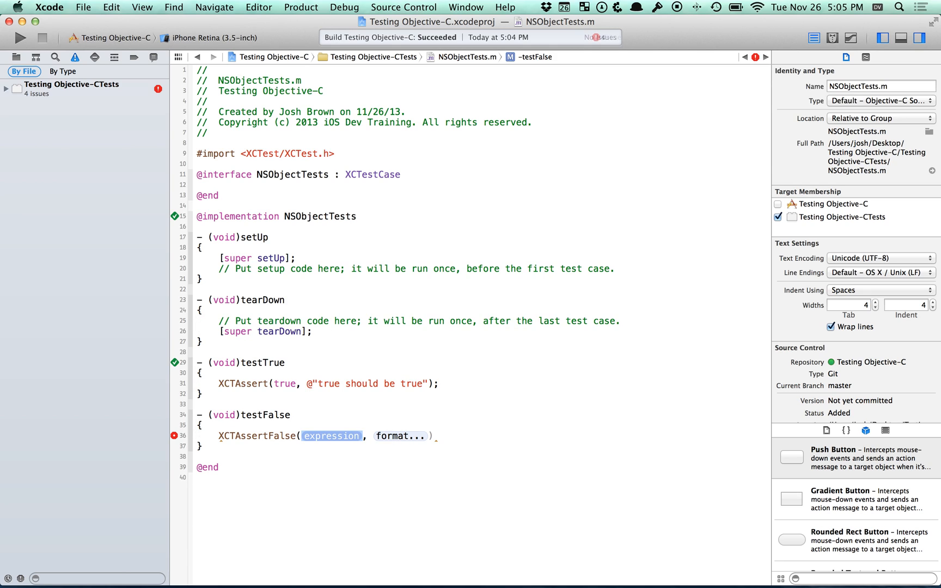
# - Complete the assertion as XCTAssertFalse(false, @"false should be false");
pyautogui.click(6, 87)
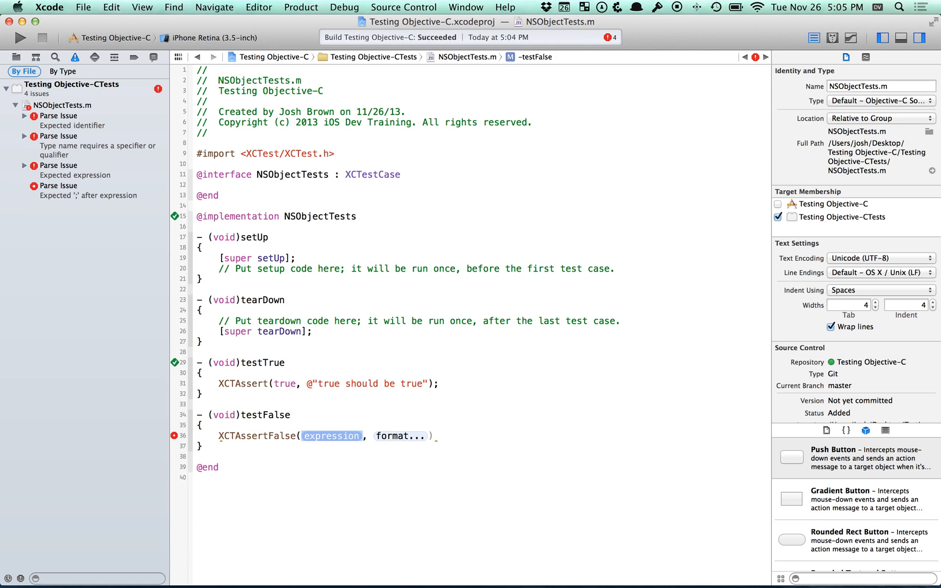
pyautogui.write('fo')
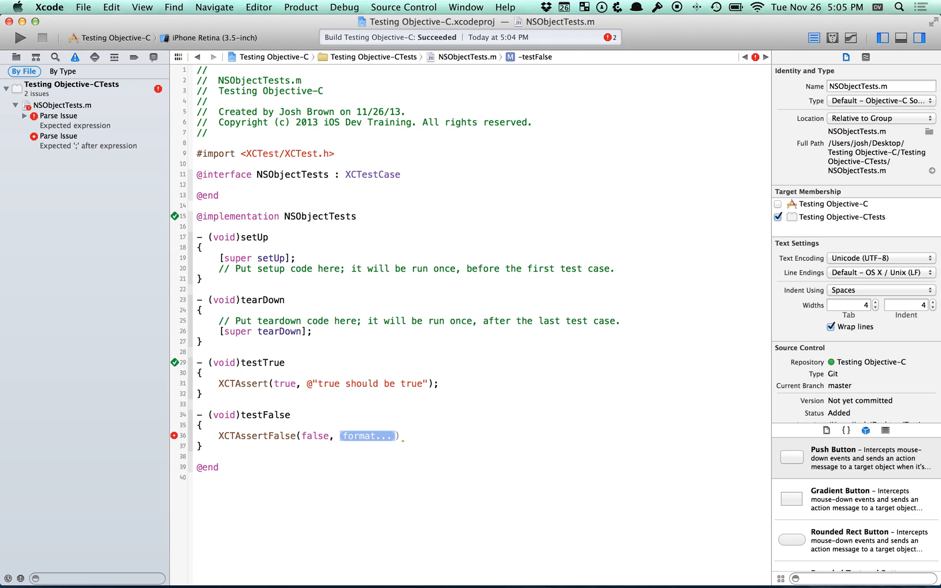
pyautogui.write('@"')
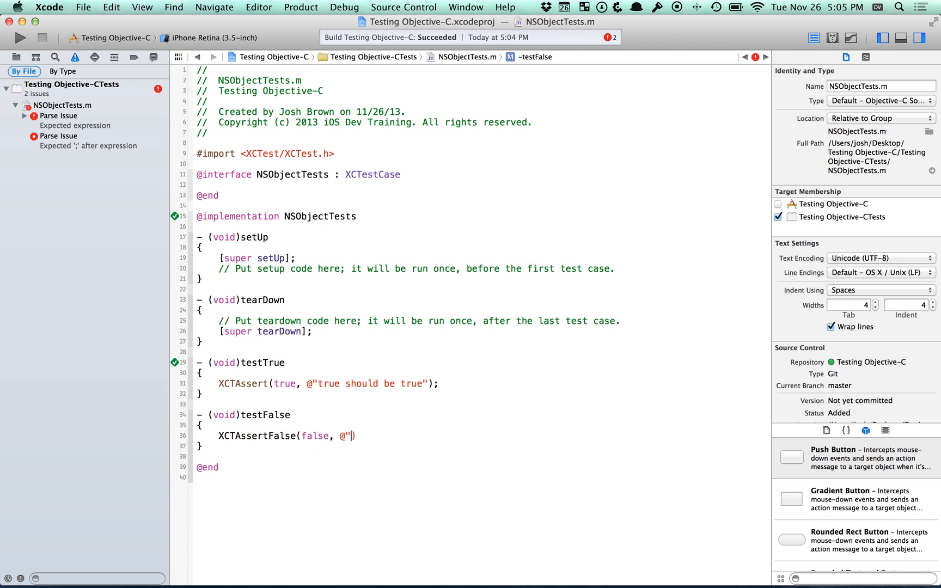
pyautogui.press('Backspace')
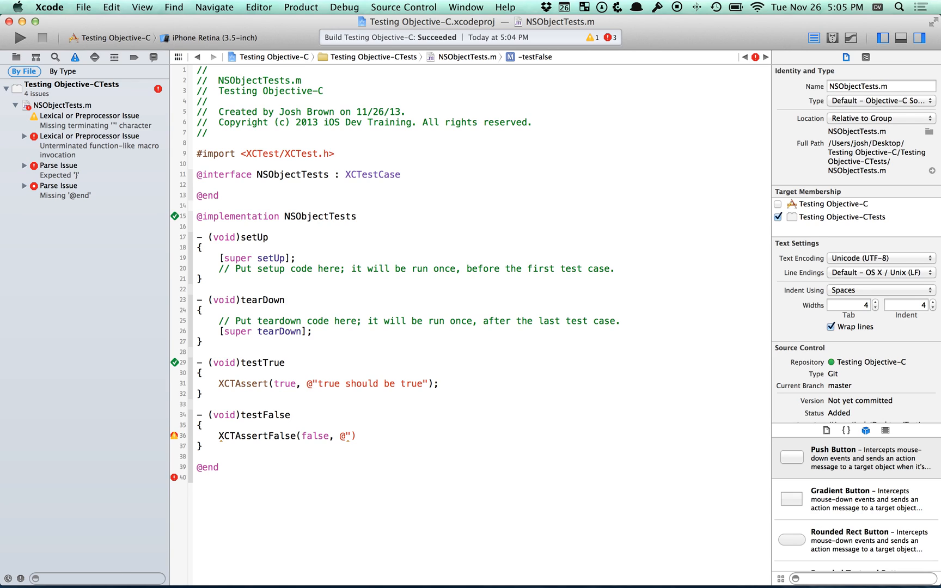
pyautogui.write('false s"')
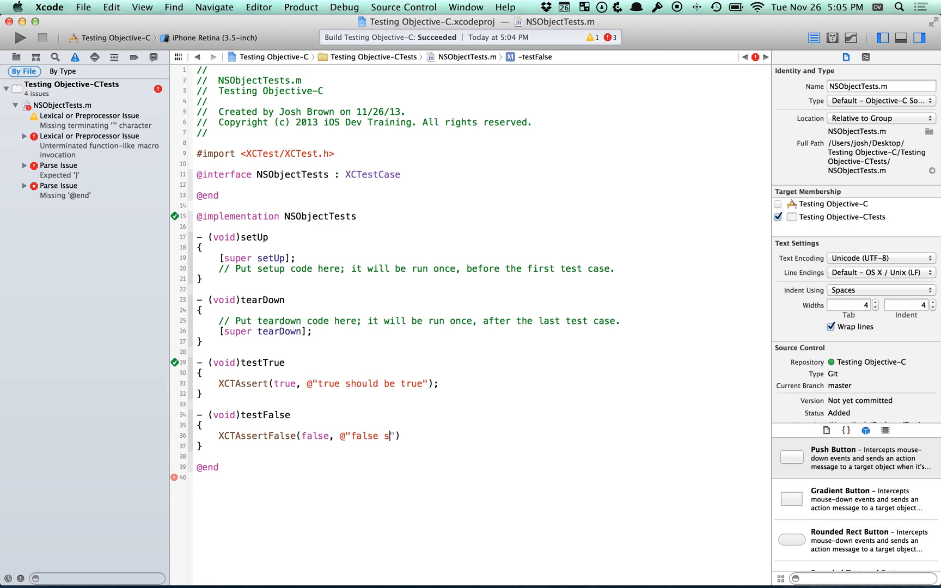
pyautogui.write('hould be')
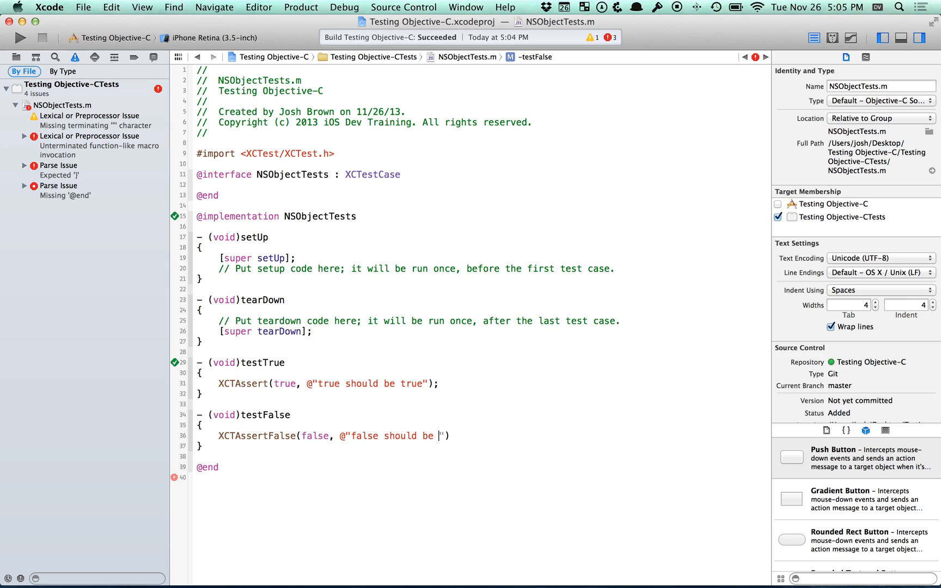
pyautogui.write('false')
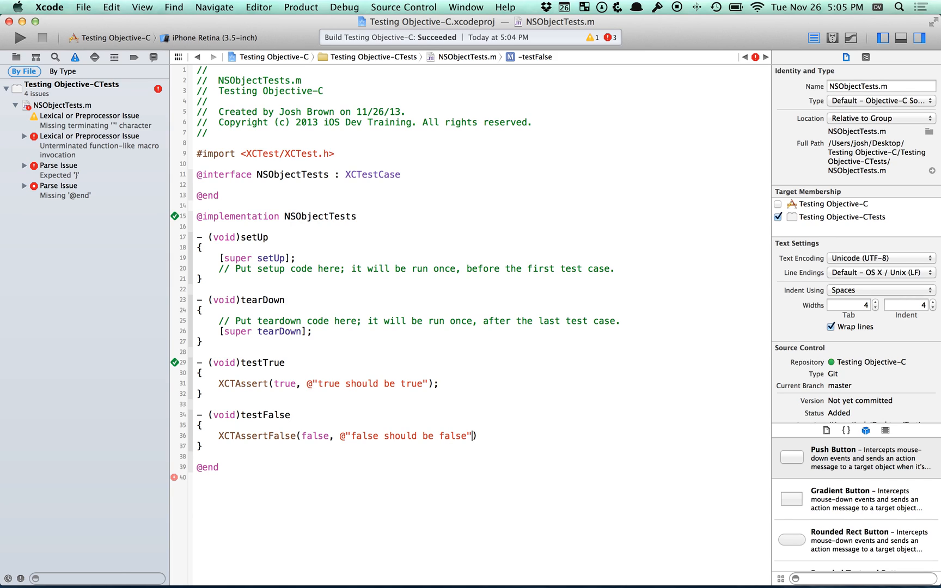
pyautogui.write(';')
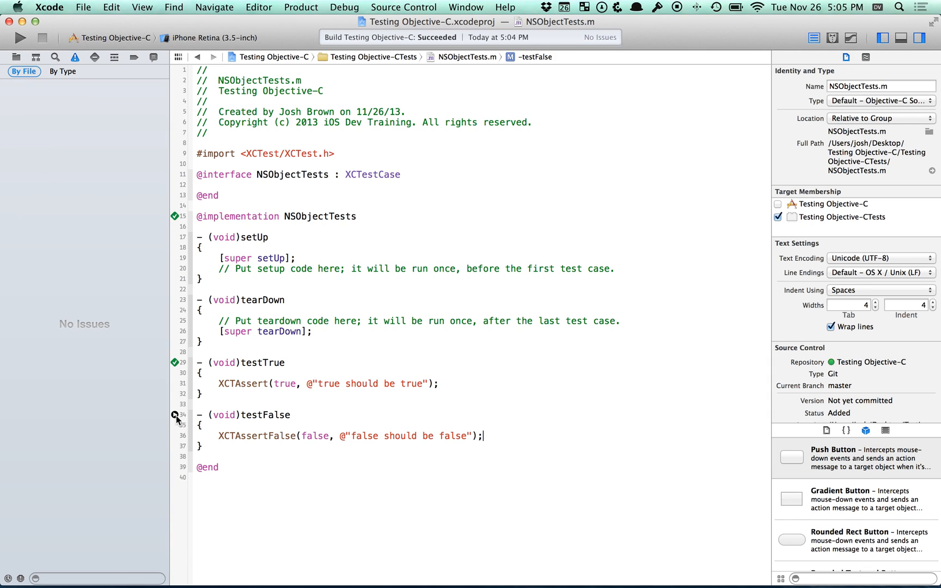
# - Run testFalse from the Test navigator so testTrue and testFalse both show green
pyautogui.click(176, 415)
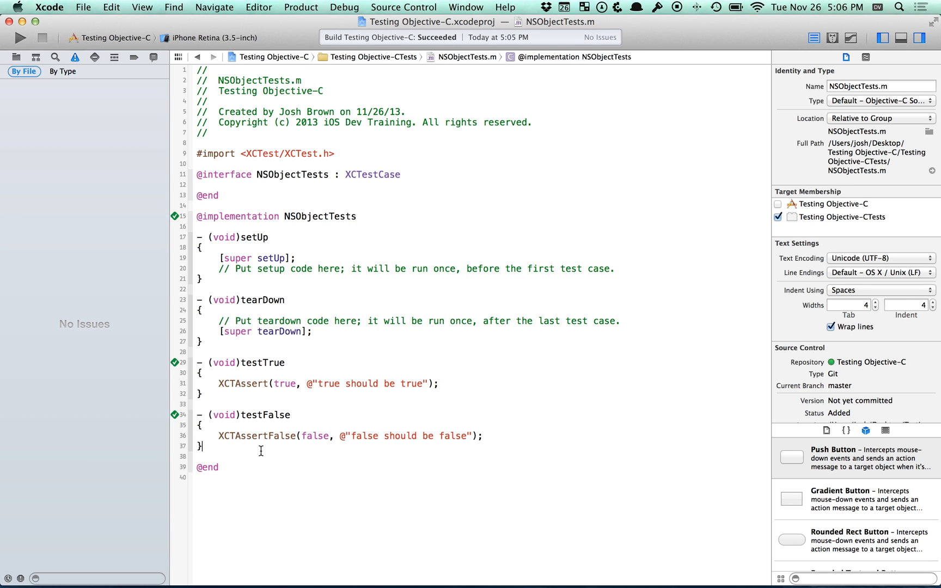
pyautogui.moveTo(233, 238)
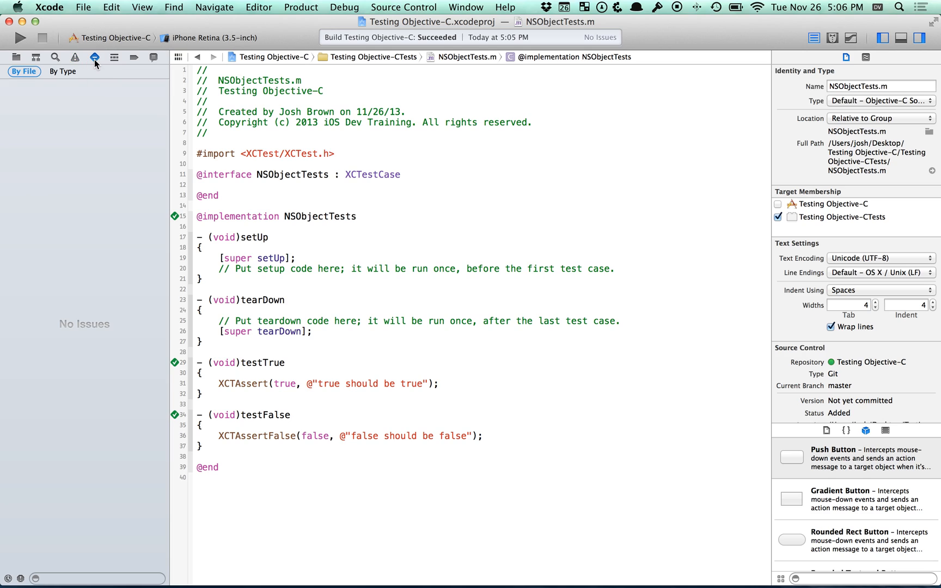
pyautogui.click(95, 57)
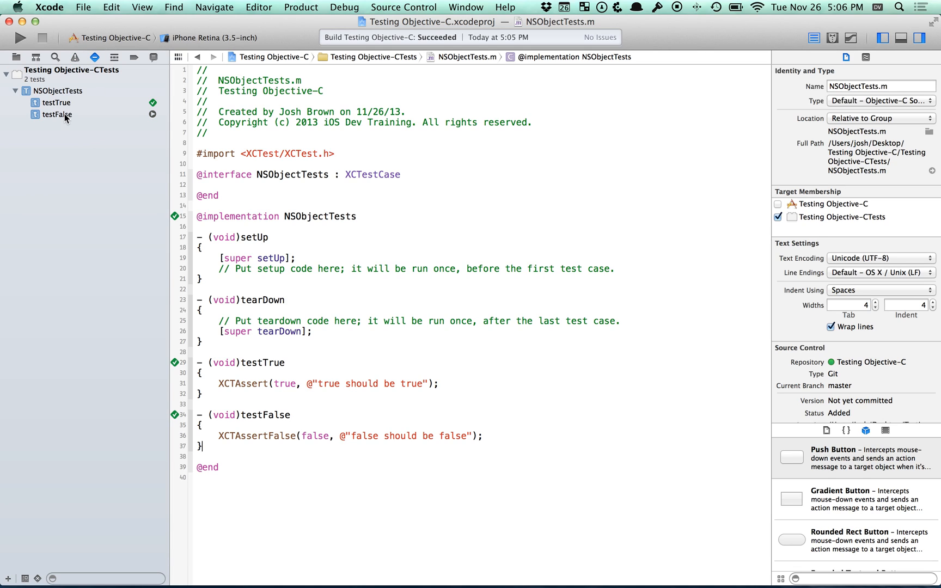
pyautogui.click(152, 114)
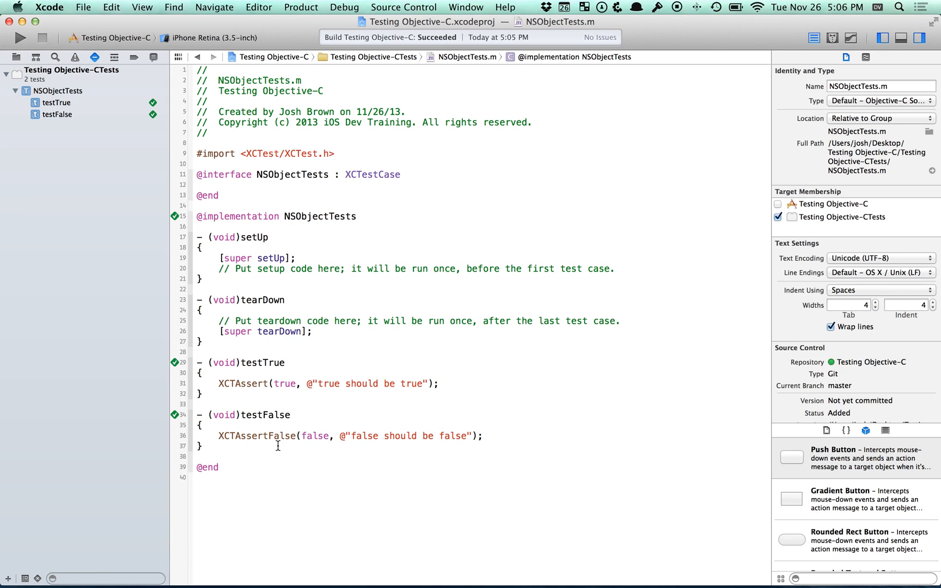
# - Write a - (void)testNil method with XCTAssertNil(nil, @"nil should be nil");
pyautogui.write('- (')
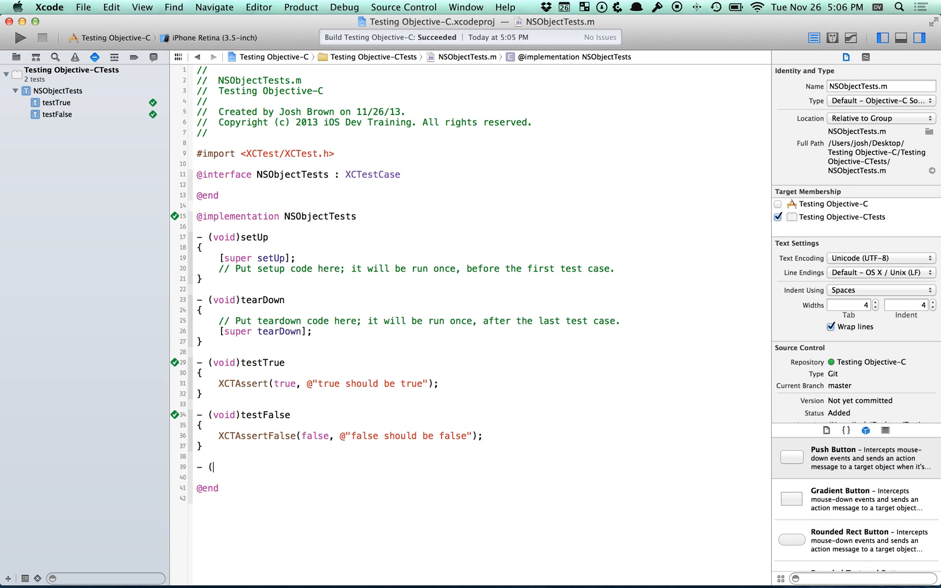
pyautogui.write('void)')
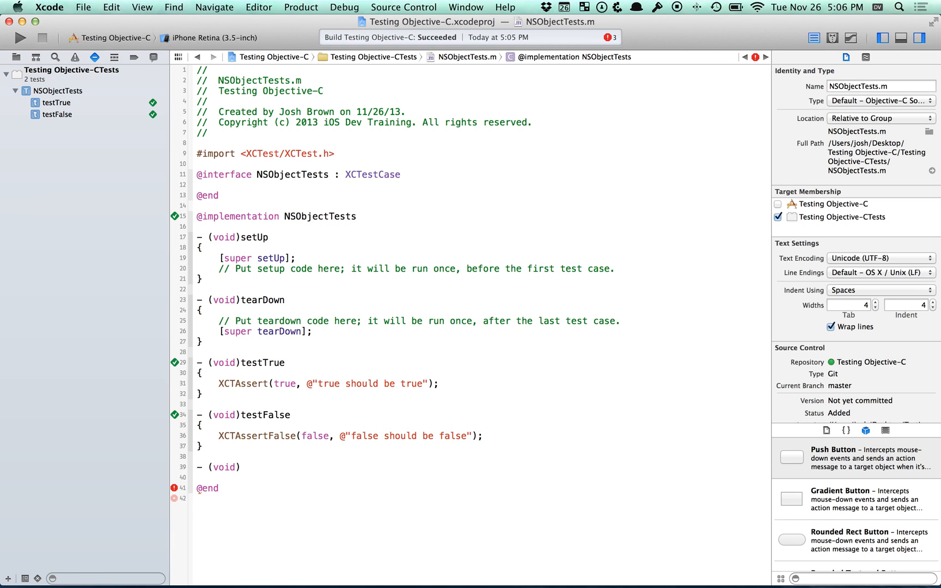
pyautogui.write('testN')
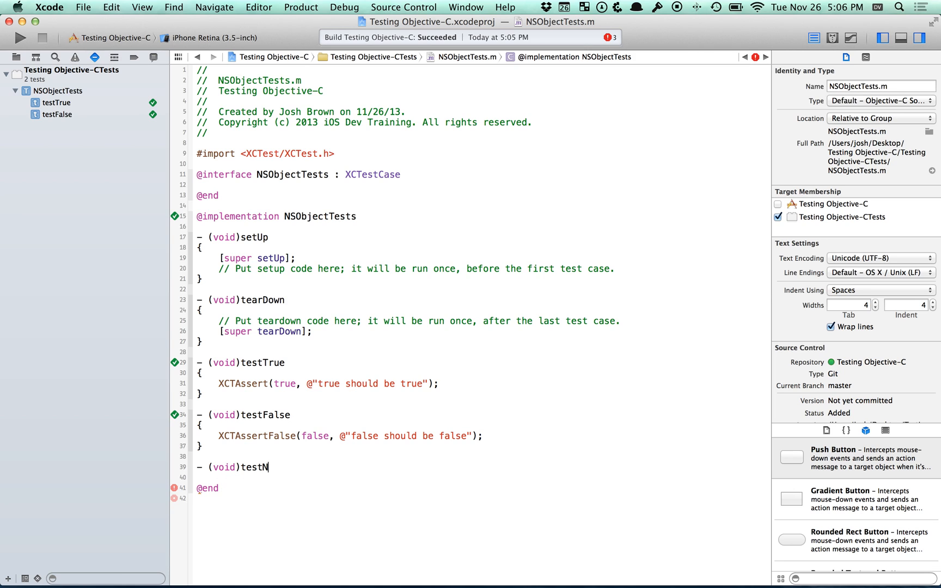
pyautogui.write('il')
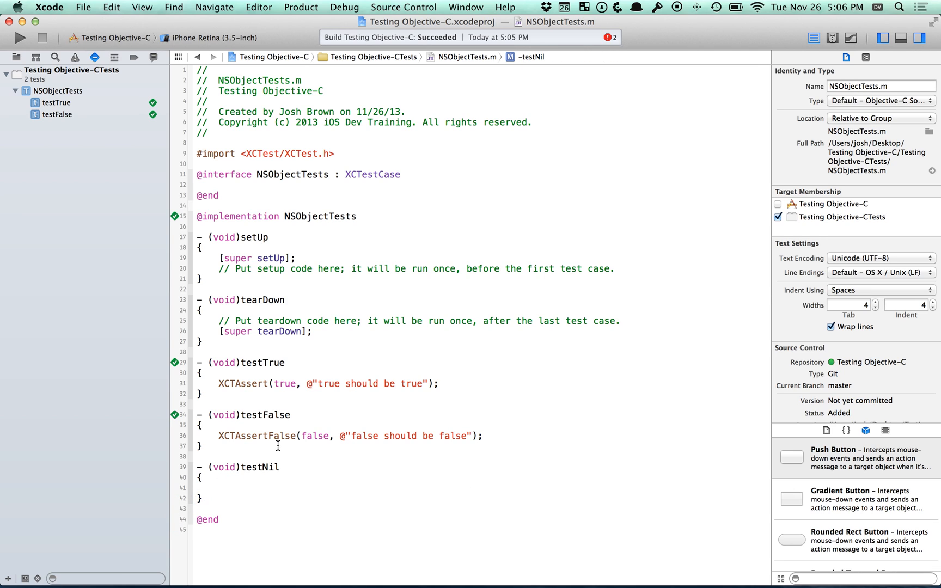
pyautogui.write('XCTAssertFalse')
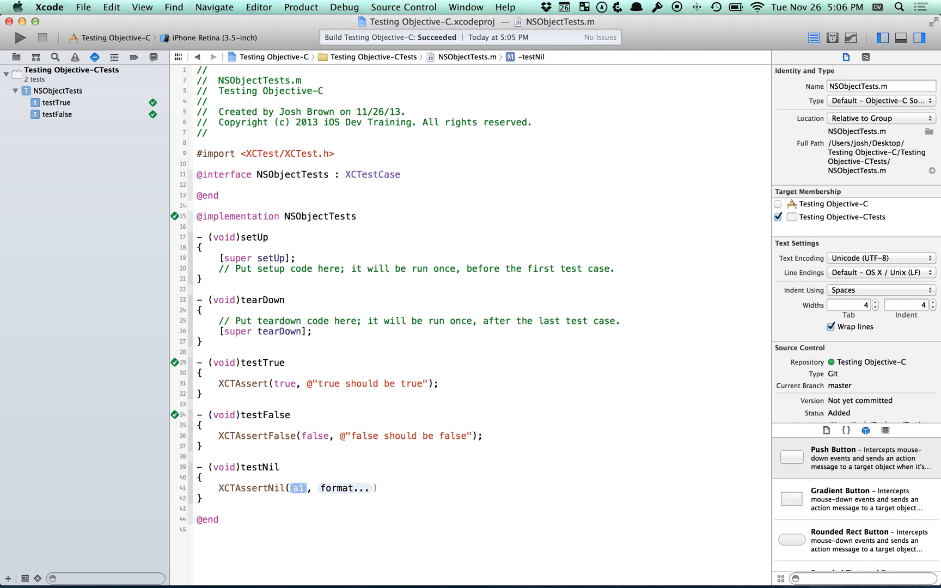
pyautogui.write('nil')
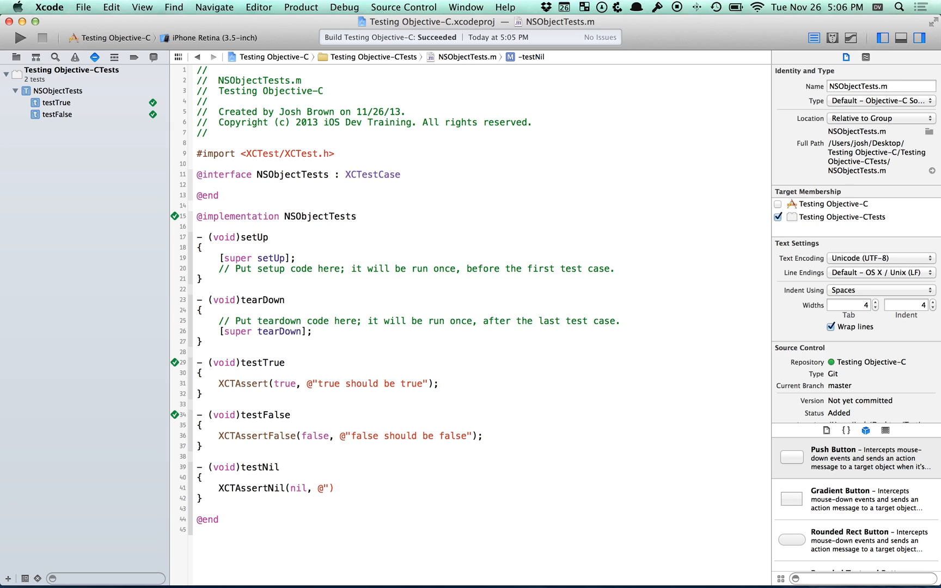
pyautogui.write('"')
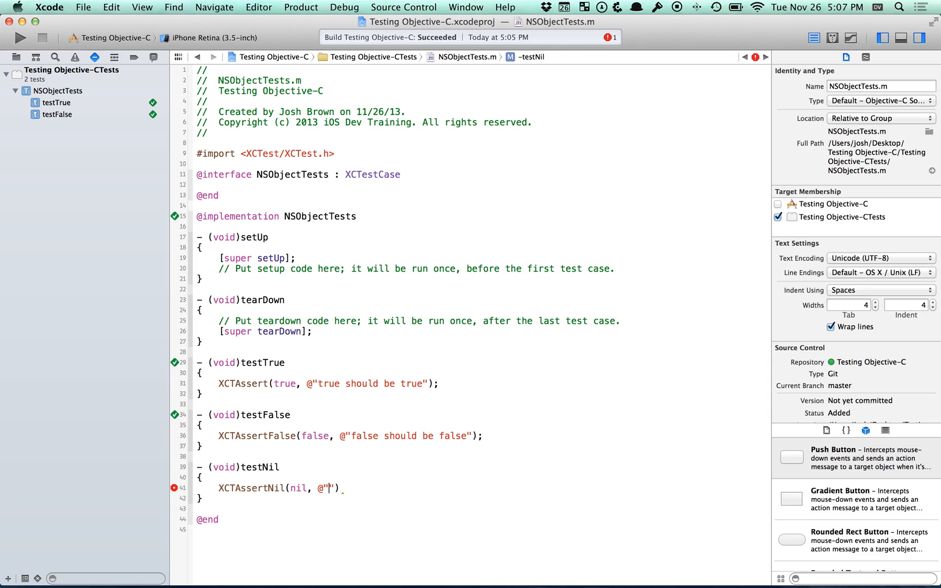
pyautogui.write('nil sholud')
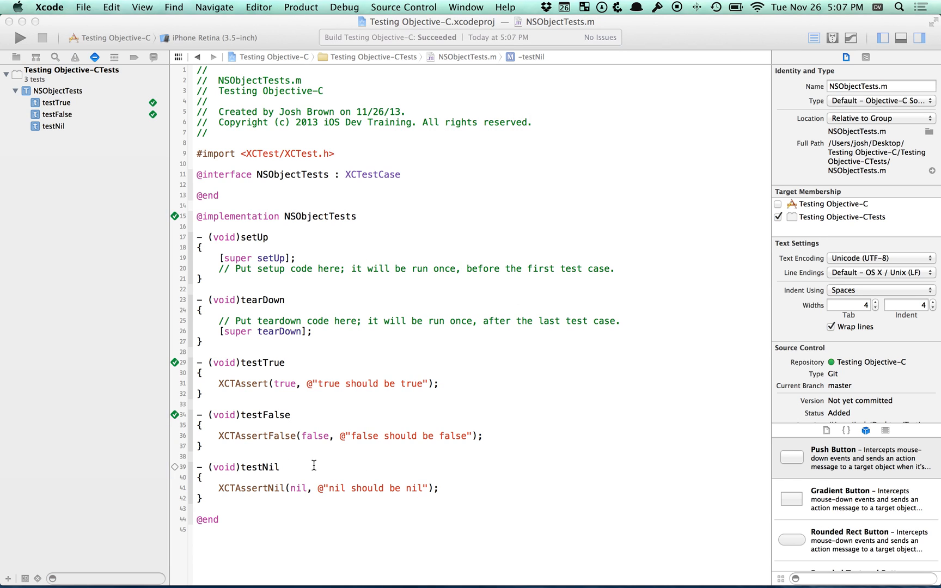
# - Run testNil so it passes, then position the insertion point below it
pyautogui.click(20, 37)
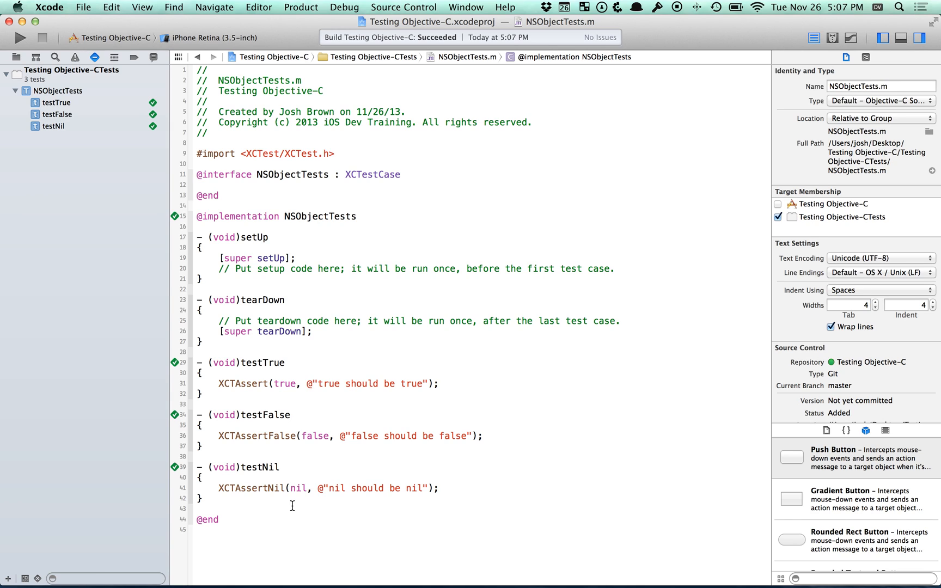
pyautogui.doubleClick(244, 383)
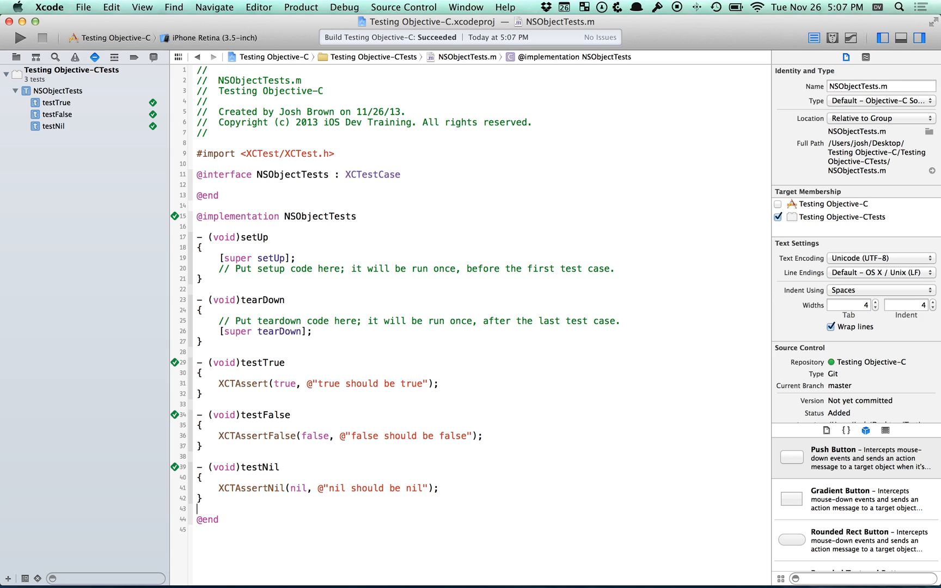
# - Write testNotNil with XCTAssertNotNil(@"hello", @"hello should not be nil") and run it green
pyautogui.press('Return')
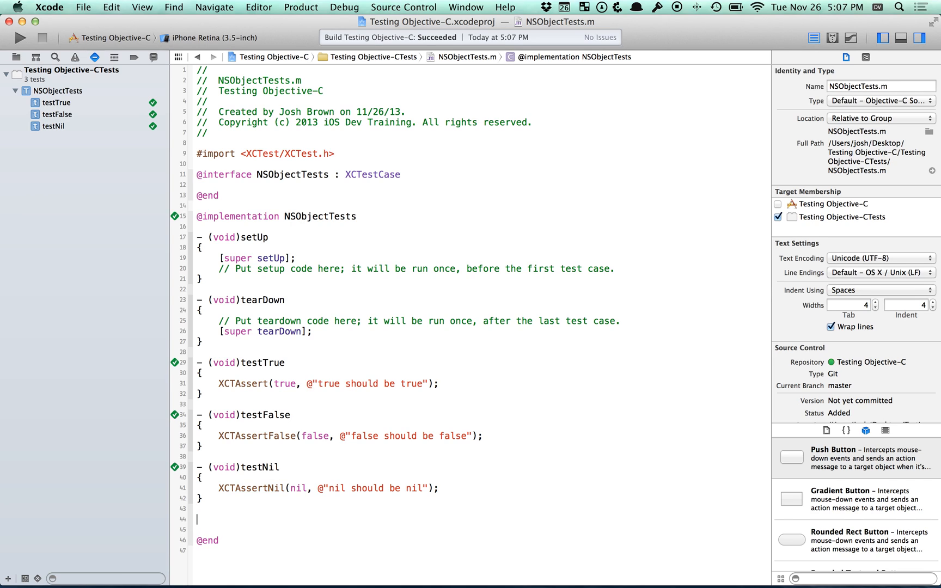
pyautogui.write('- (')
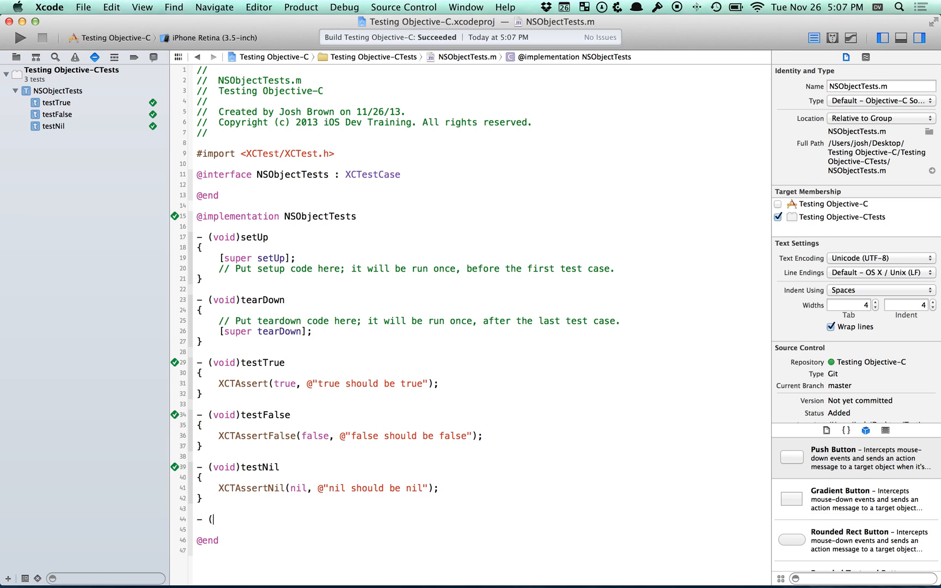
pyautogui.write('void)testNon')
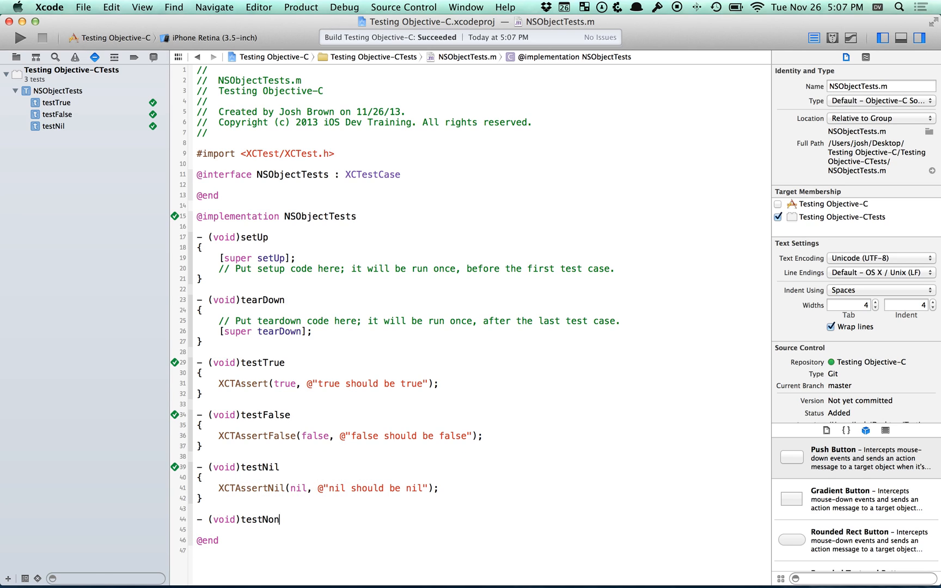
pyautogui.write('tNil')
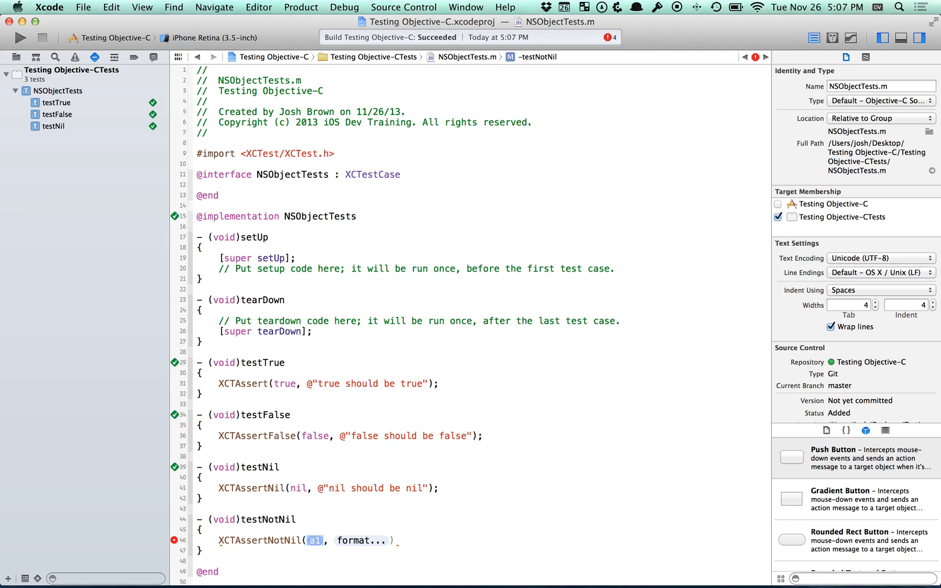
pyautogui.write('@Ahe')
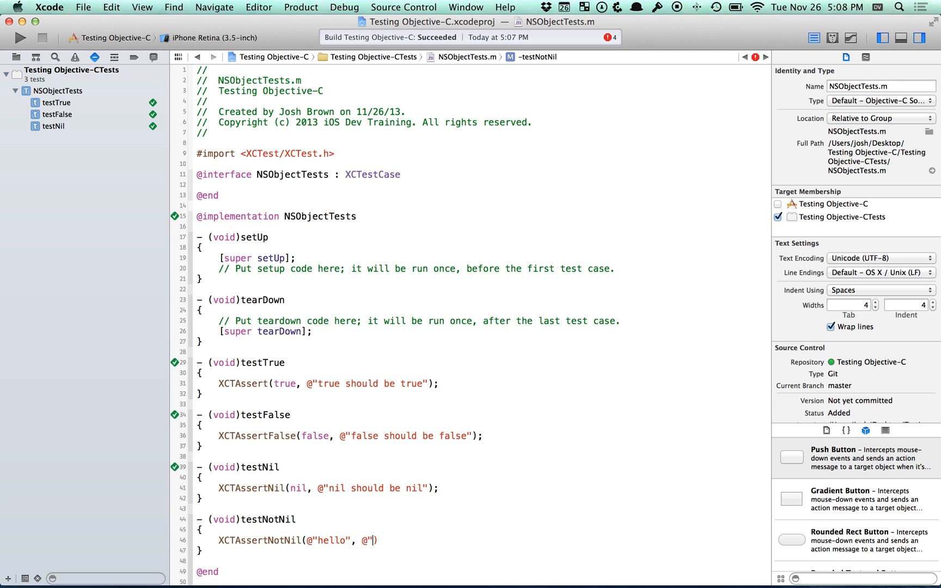
pyautogui.write('hello should not be nil"')
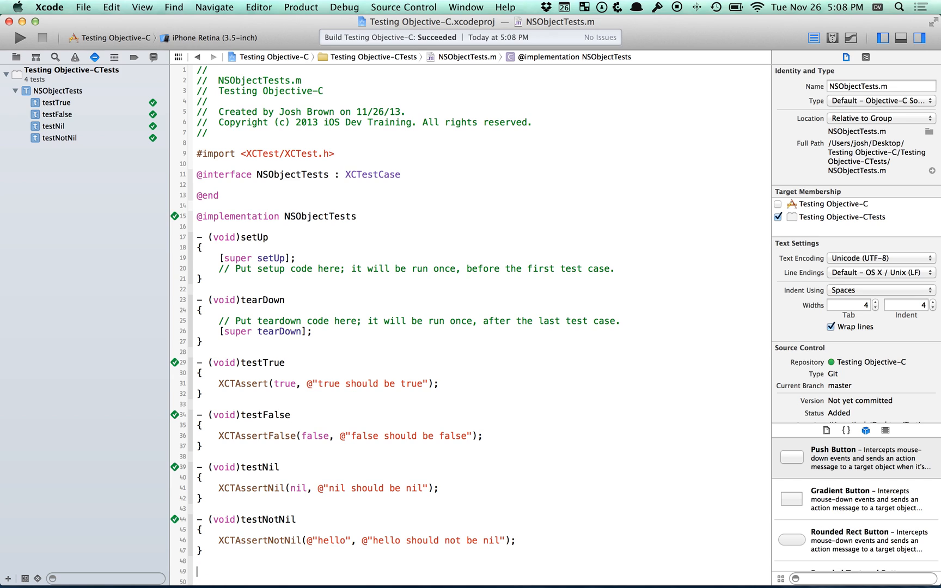
pyautogui.scroll(-3)
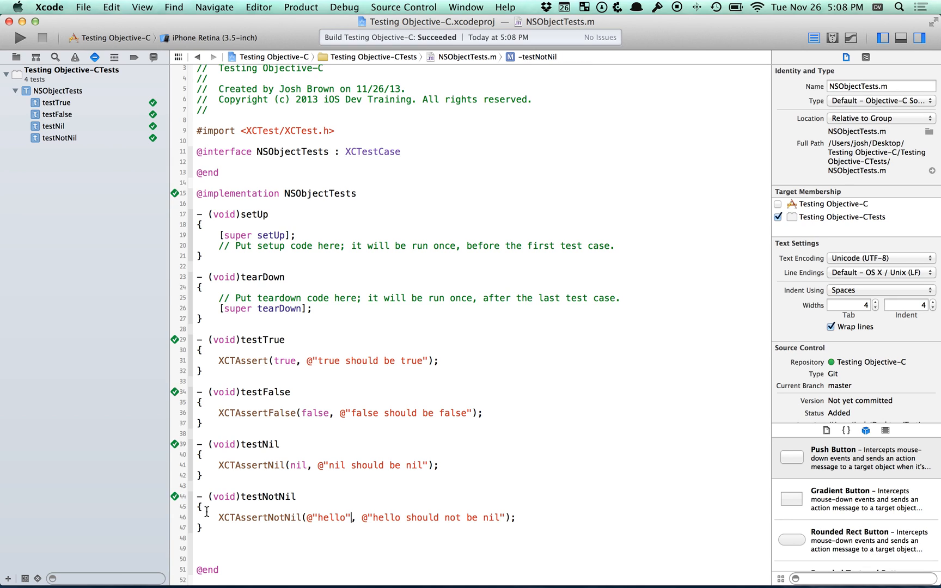
pyautogui.click(199, 552)
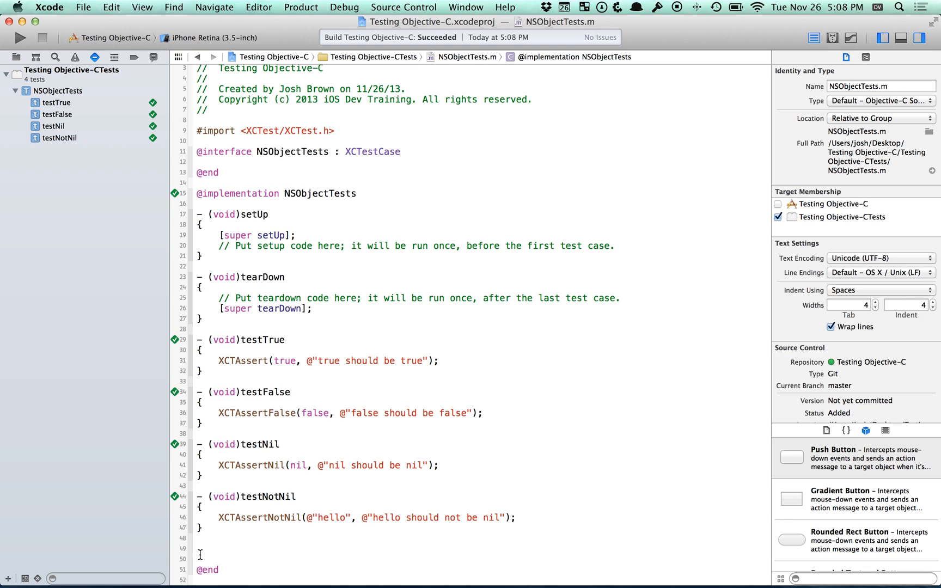
# - Declare a new - (void)testObjectIsNil method below testNotNil
pyautogui.write('- (void)')
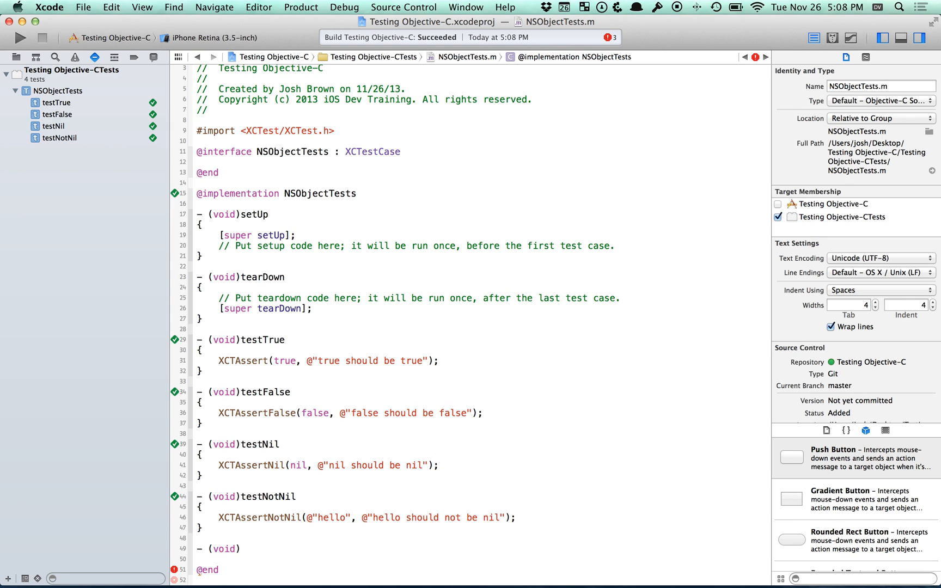
pyautogui.click(242, 549)
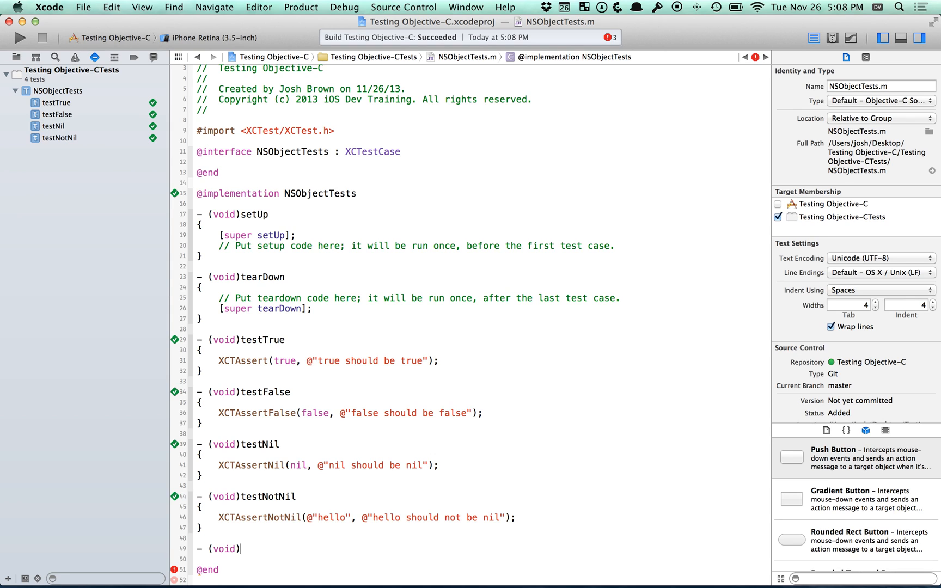
pyautogui.write('test')
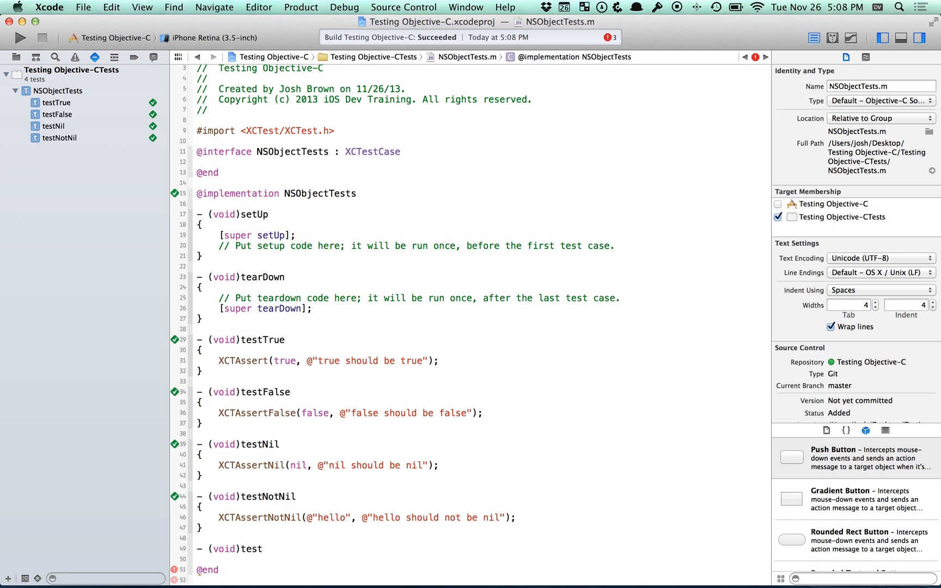
pyautogui.write('ObjectIsNil')
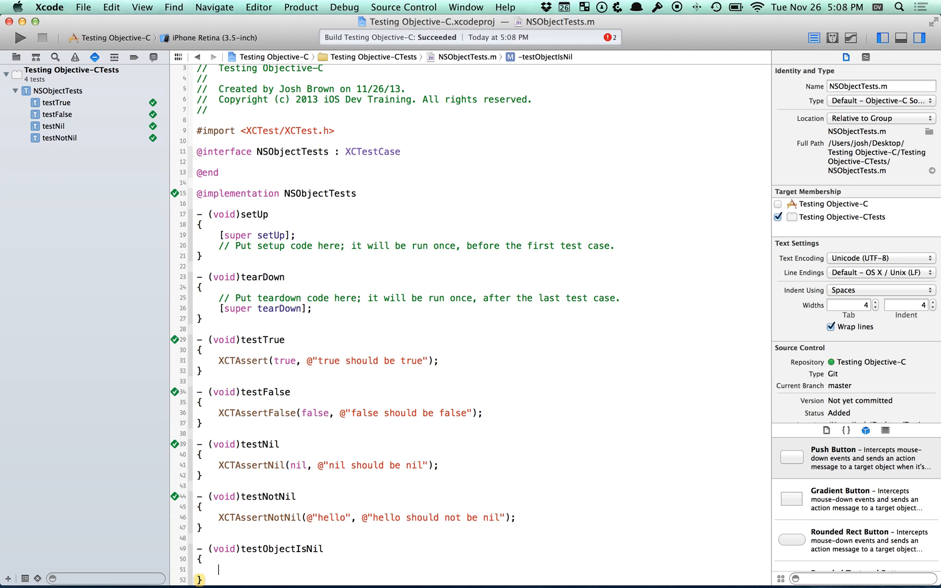
pyautogui.scroll(-3)
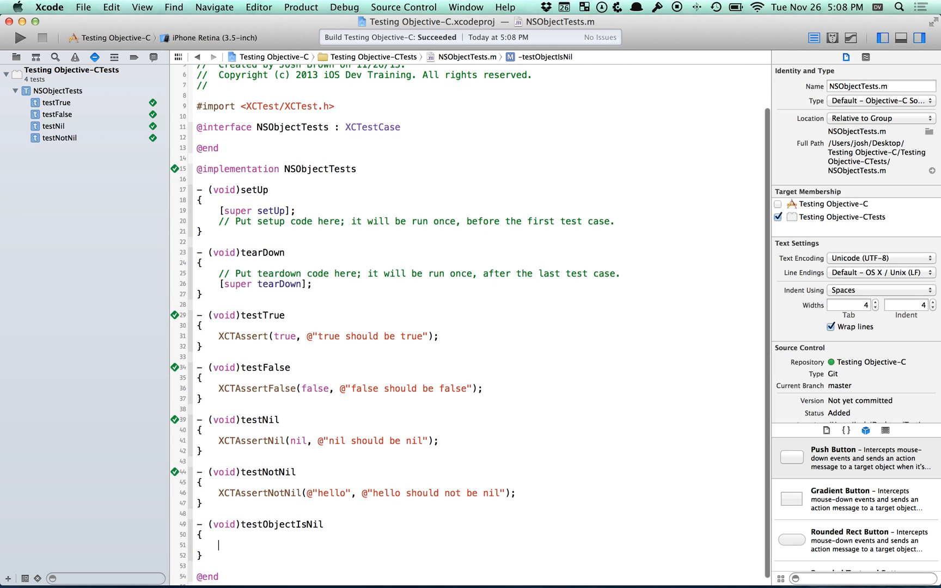
# - Fill testObjectIsNil with NSObject *object; and XCTAssertNil(object, @"object should be nil"), all five tests passing
pyautogui.write('NSObject *')
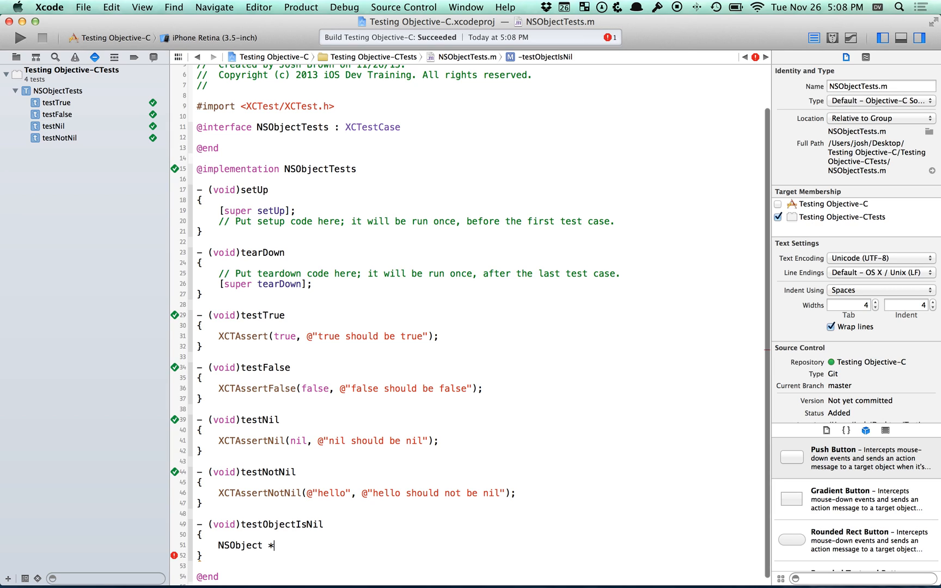
pyautogui.write('ob')
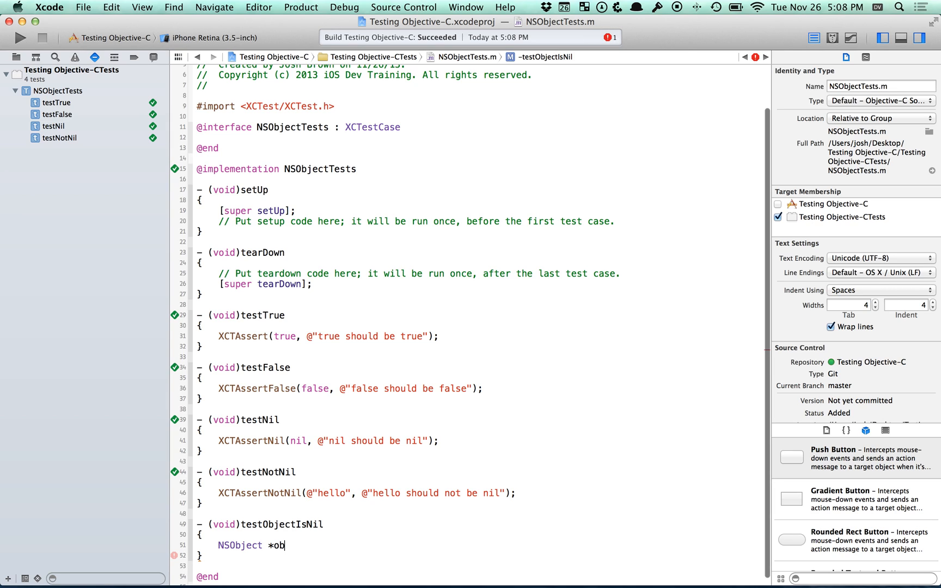
pyautogui.write('ject;')
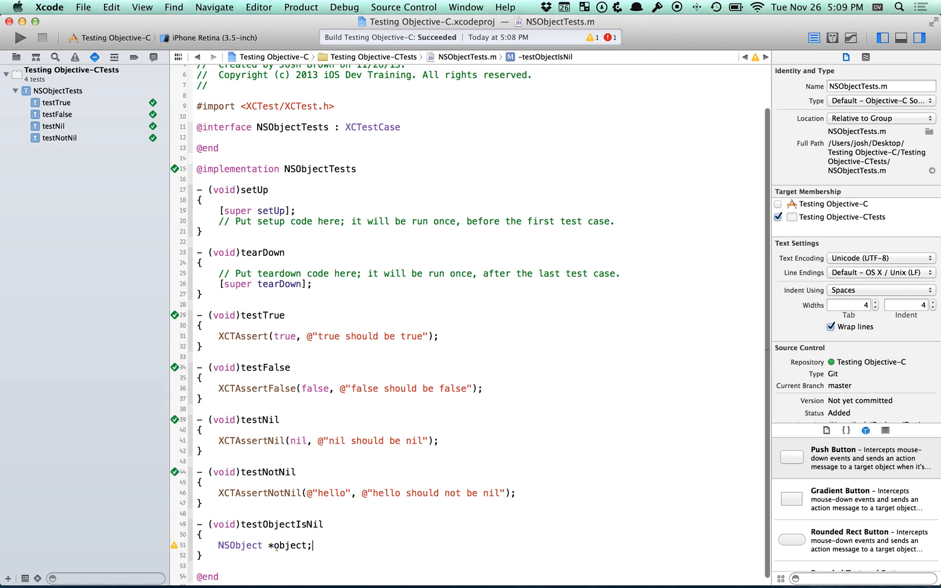
pyautogui.press('Return')
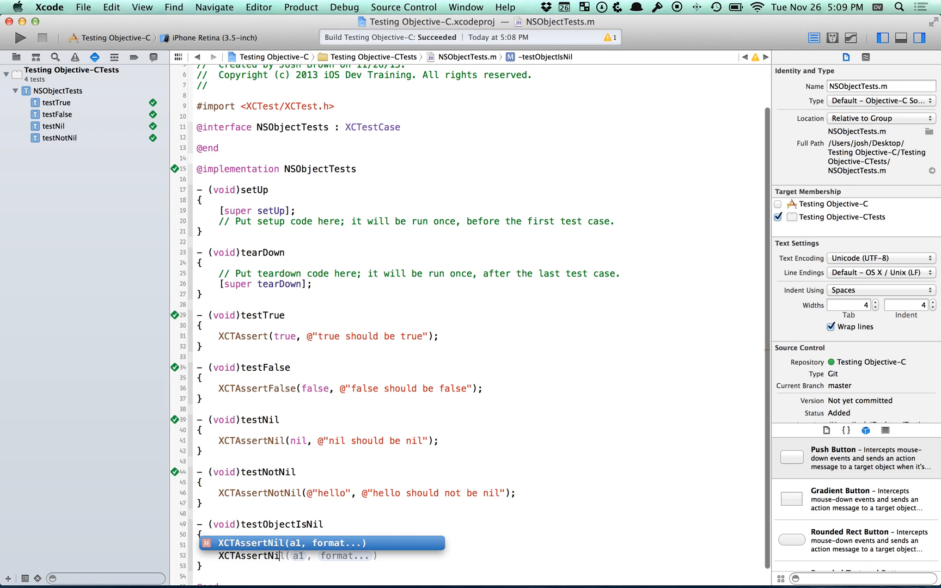
pyautogui.write('object, format...)')
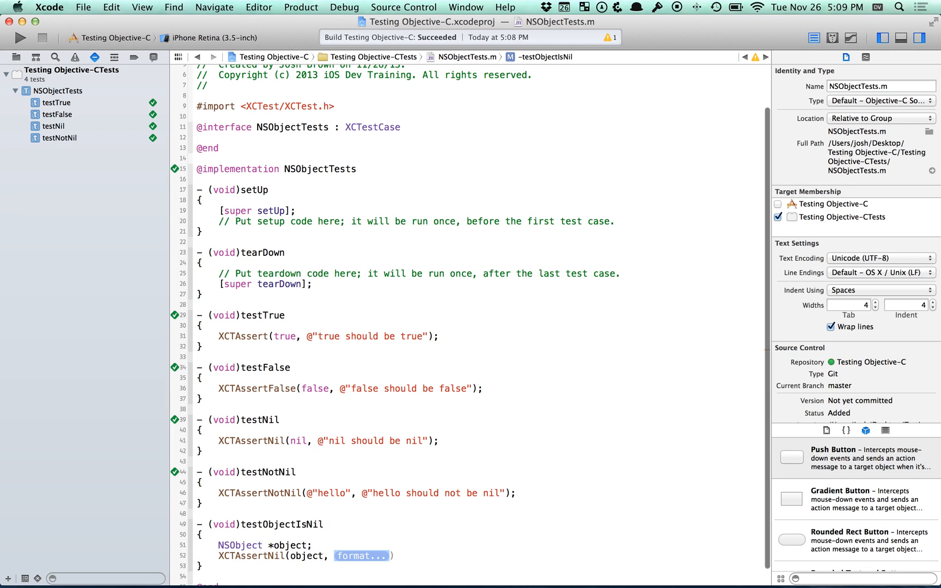
pyautogui.write('object should be nil"')
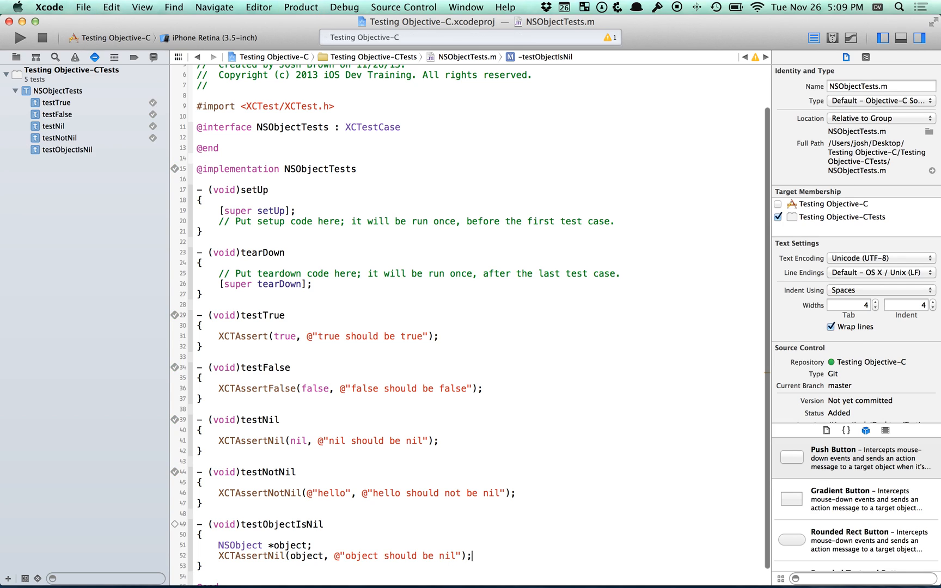
pyautogui.click(19, 37)
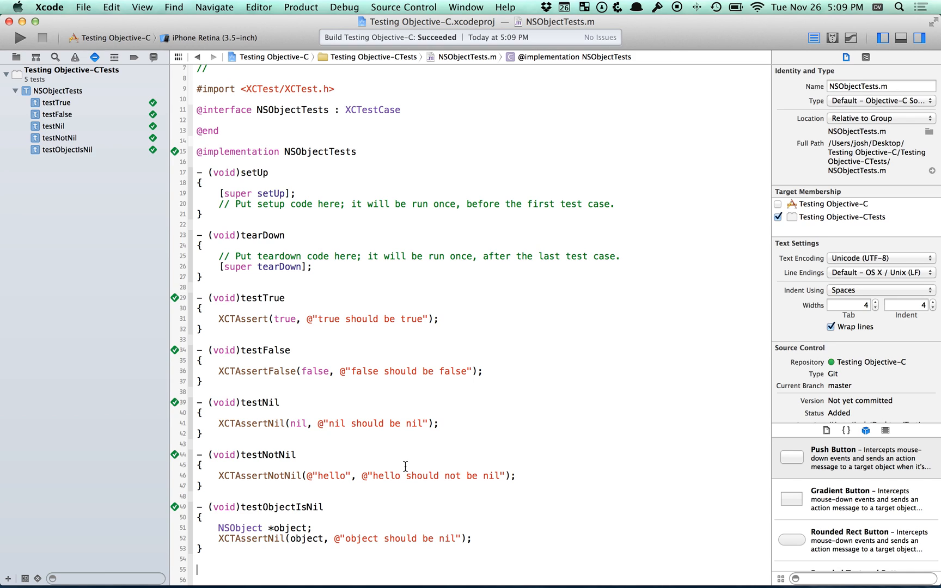
# - Declare testObjectIsNotNil creating NSObject *object = [[NSObject alloc] init]
pyautogui.write('- (void)')
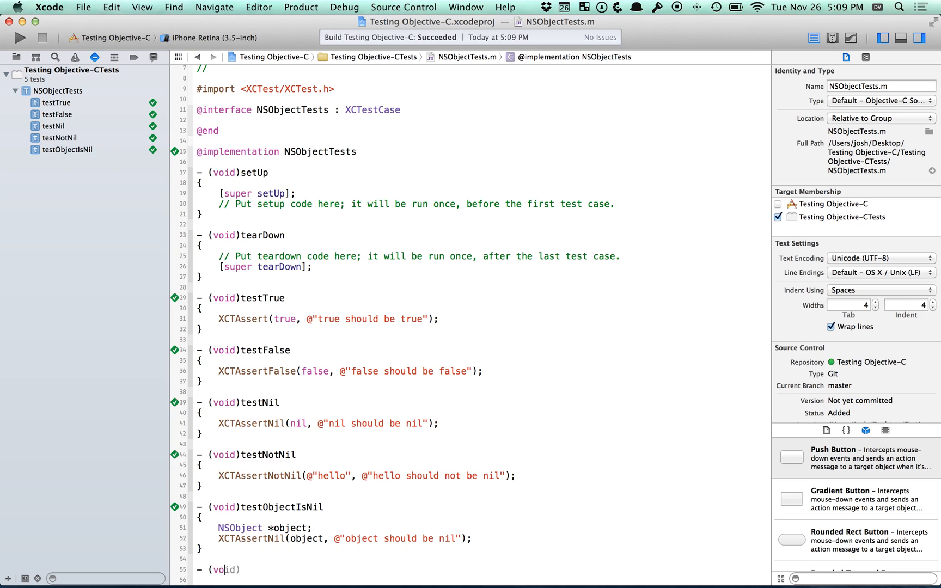
pyautogui.write('testO')
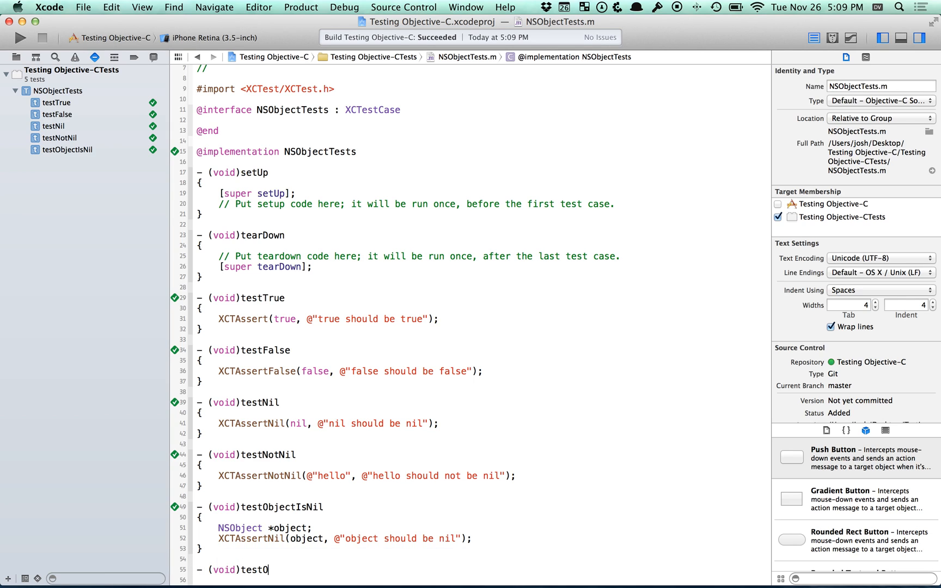
pyautogui.write('bjectIs')
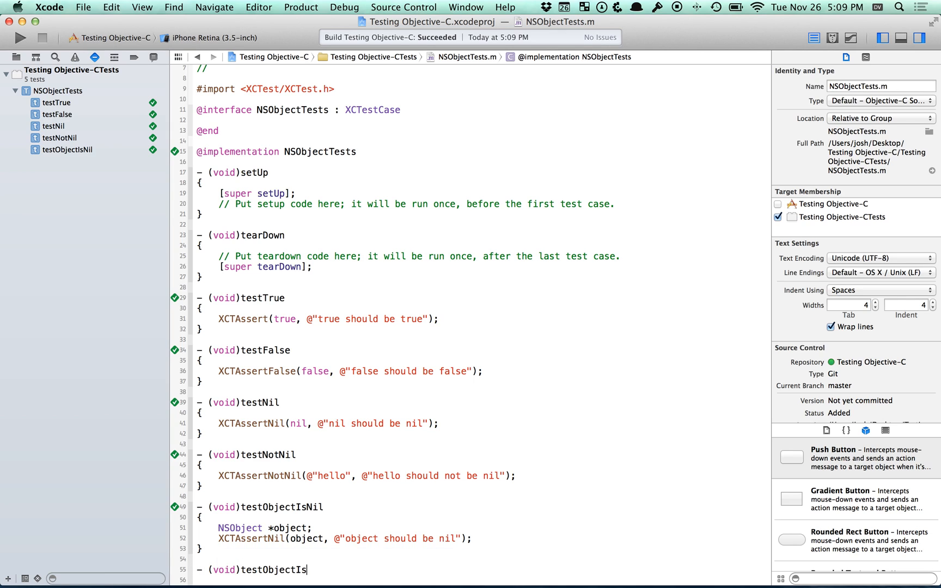
pyautogui.write('NotNil')
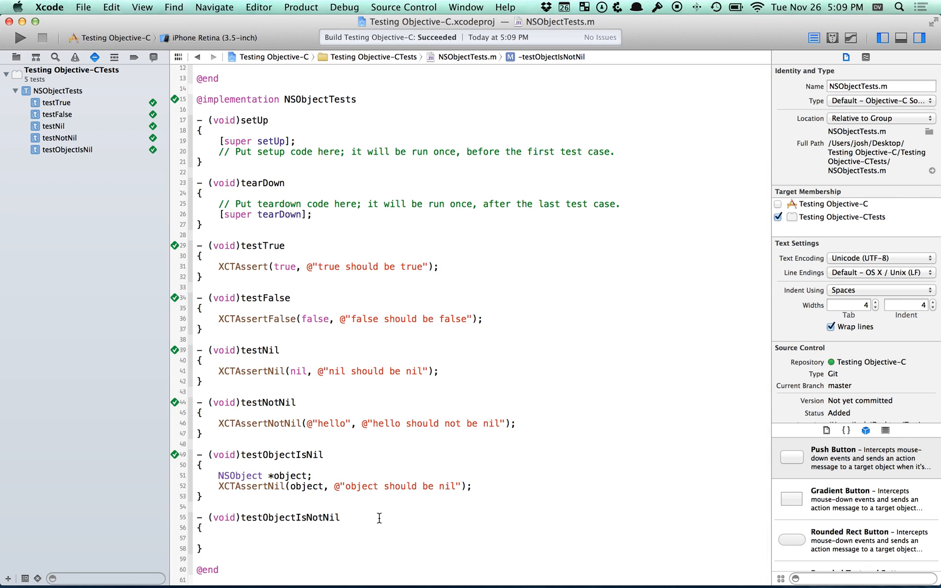
pyautogui.write('NSObject *object = [[NSObject alloc] init')
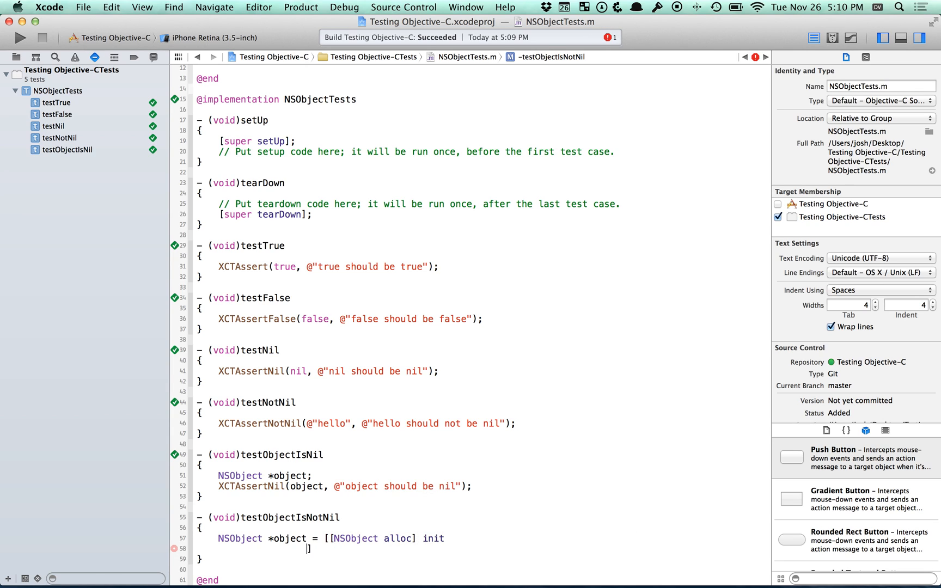
pyautogui.write('];')
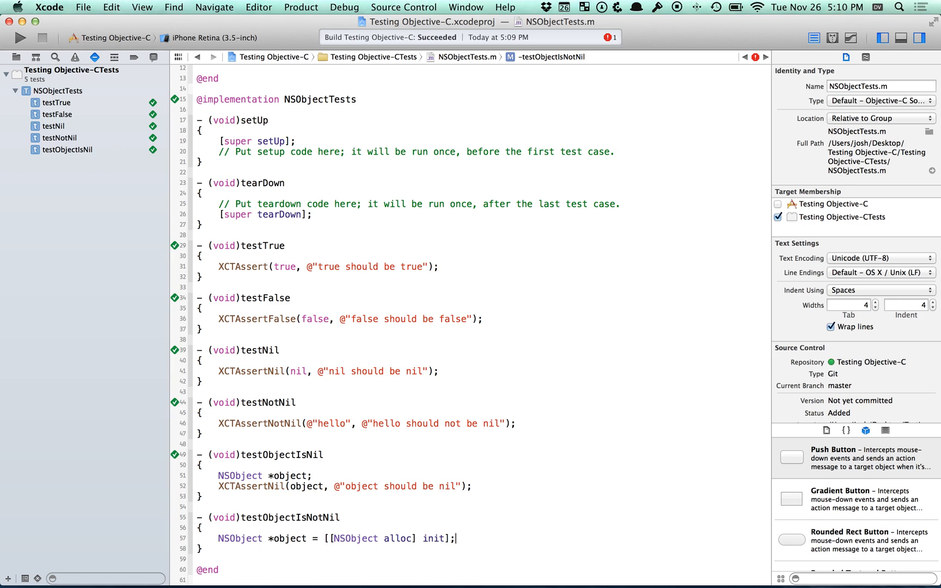
pyautogui.doubleClick(396, 538)
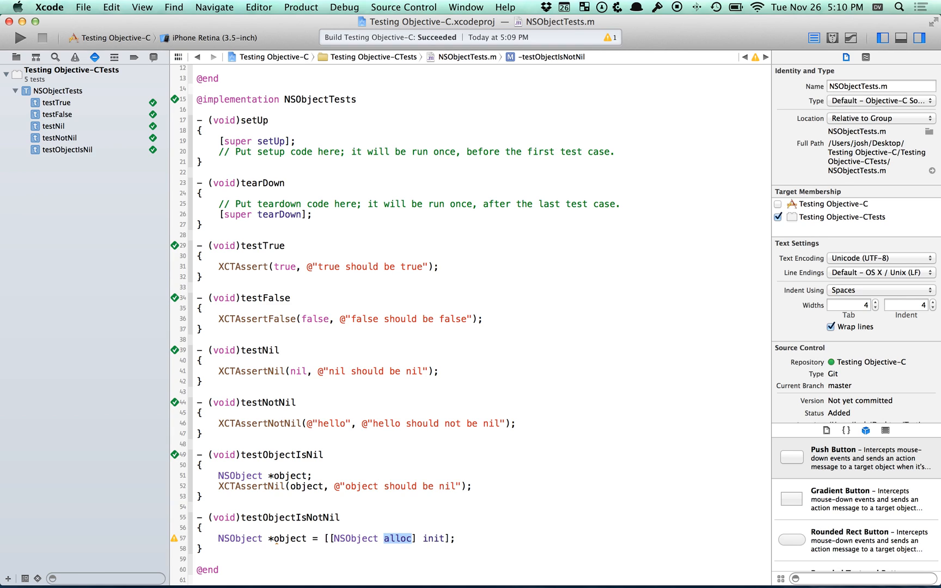
pyautogui.doubleClick(432, 537)
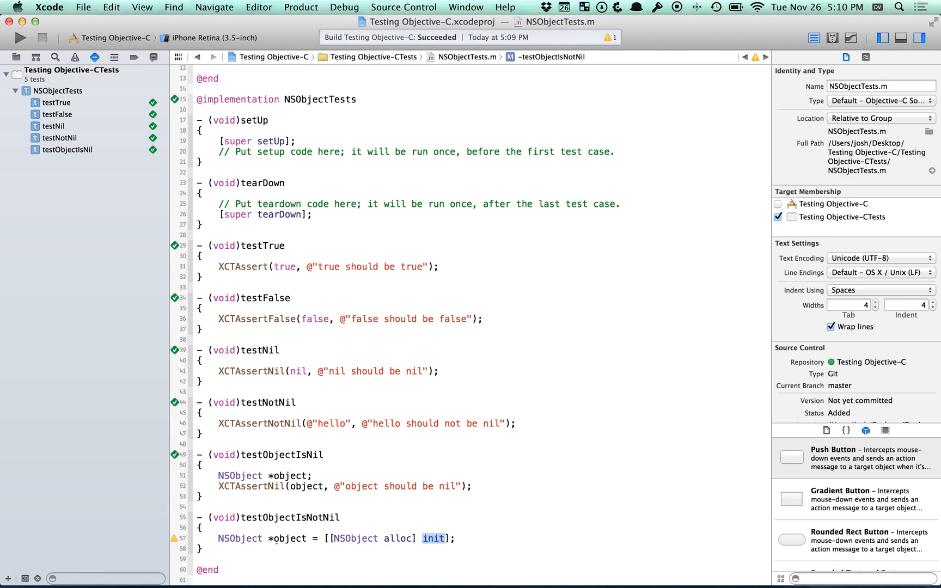
pyautogui.click(433, 538)
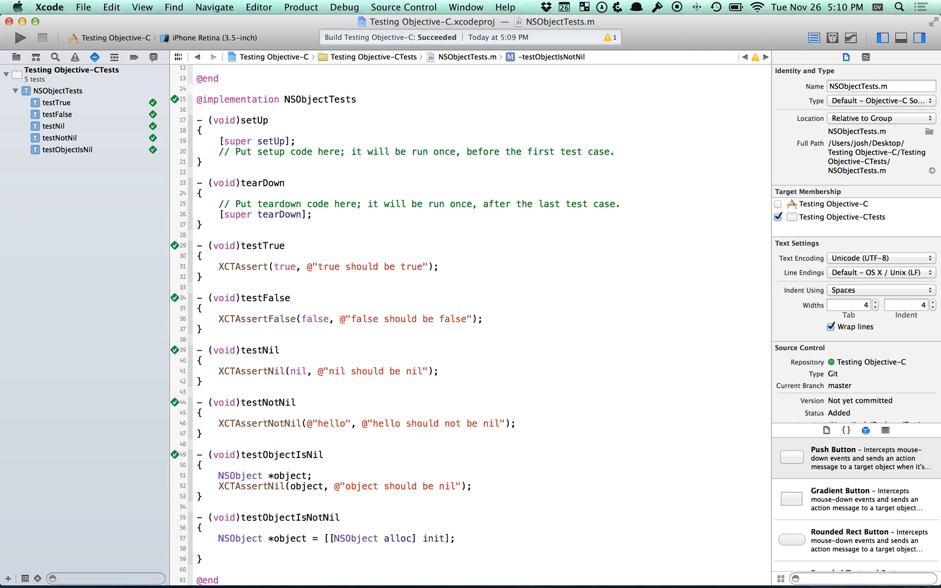
# - Assert XCTAssertNotNil on the allocated object so all six tests pass
pyautogui.write('XCTAssertNil')
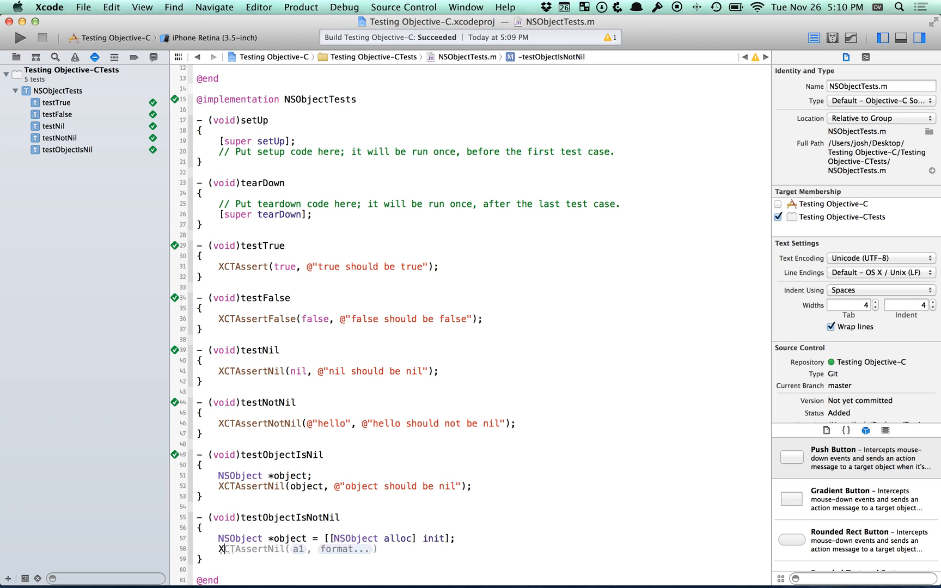
pyautogui.write('XCTAssertNotNil(object, @"object should not be nil");')
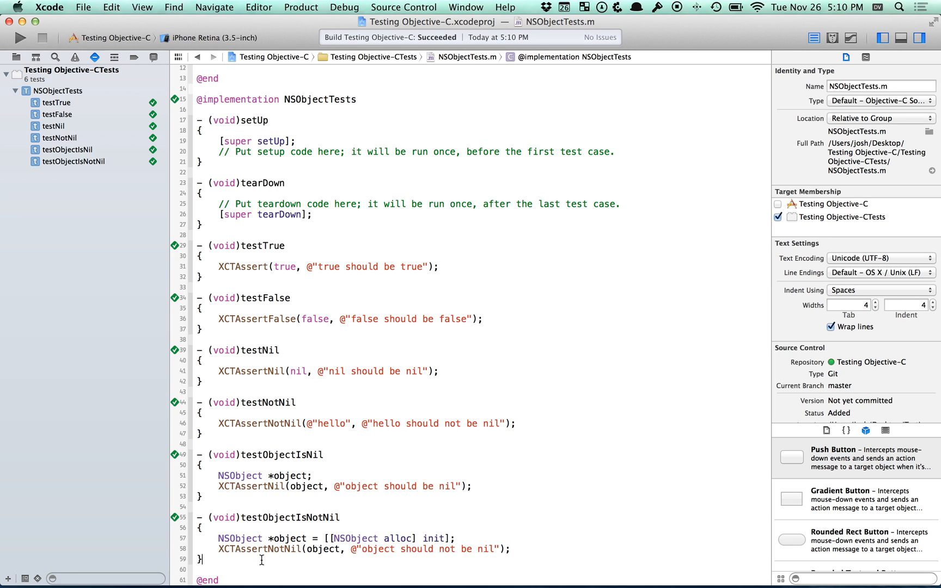
pyautogui.scroll(-3)
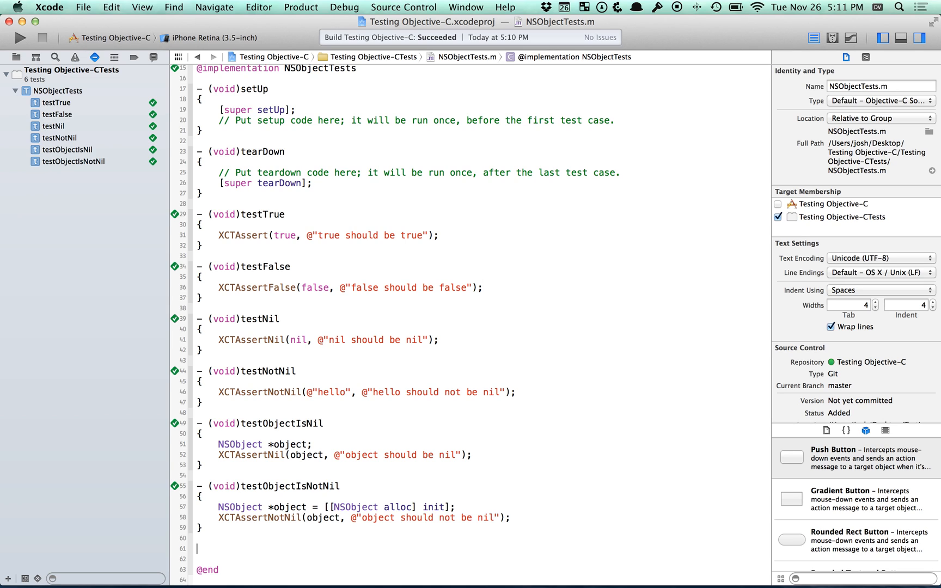
# - Write testNilObjectIsFalse with NSObject *object; and XCTAssertFalse(object, @"nil should be false")
pyautogui.write('- (vo')
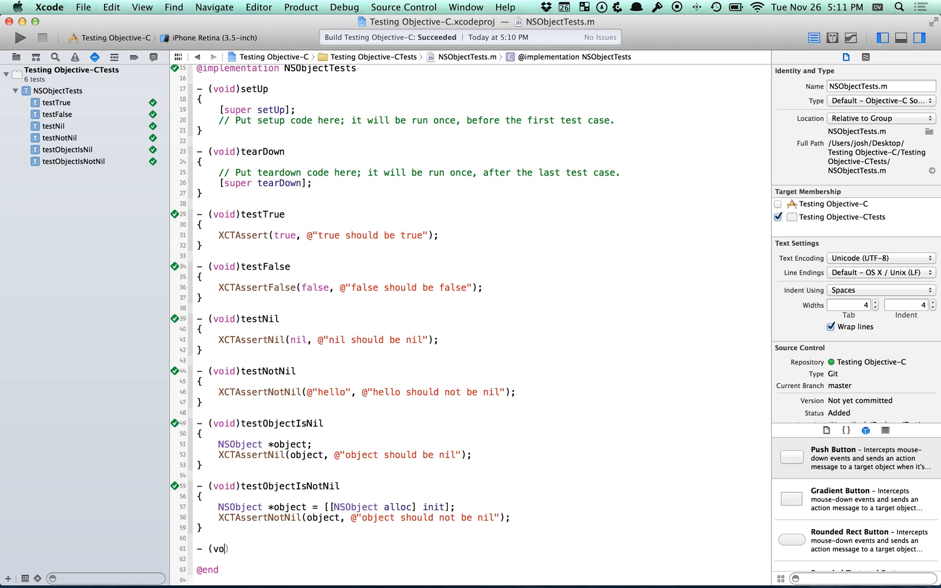
pyautogui.write('id)testObjectIs')
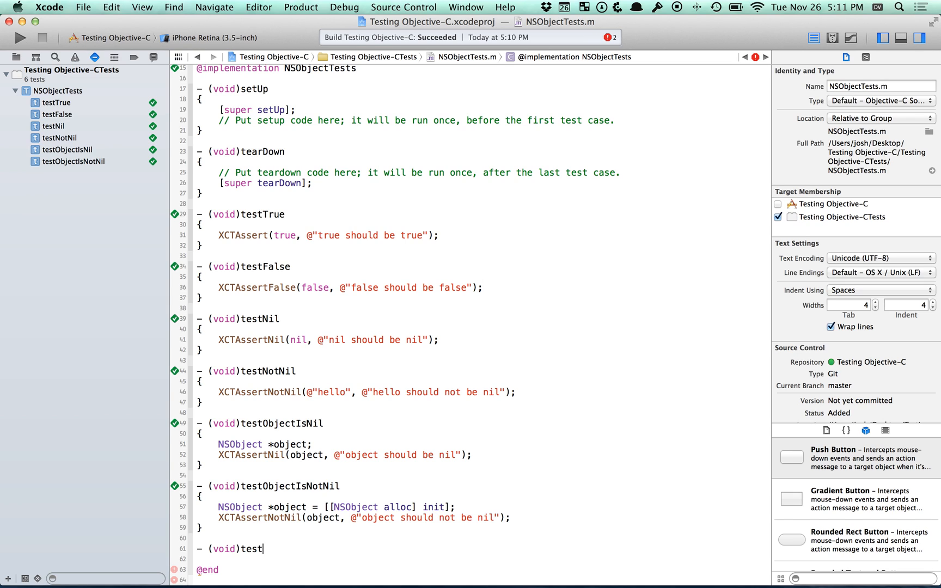
pyautogui.write('NilOB')
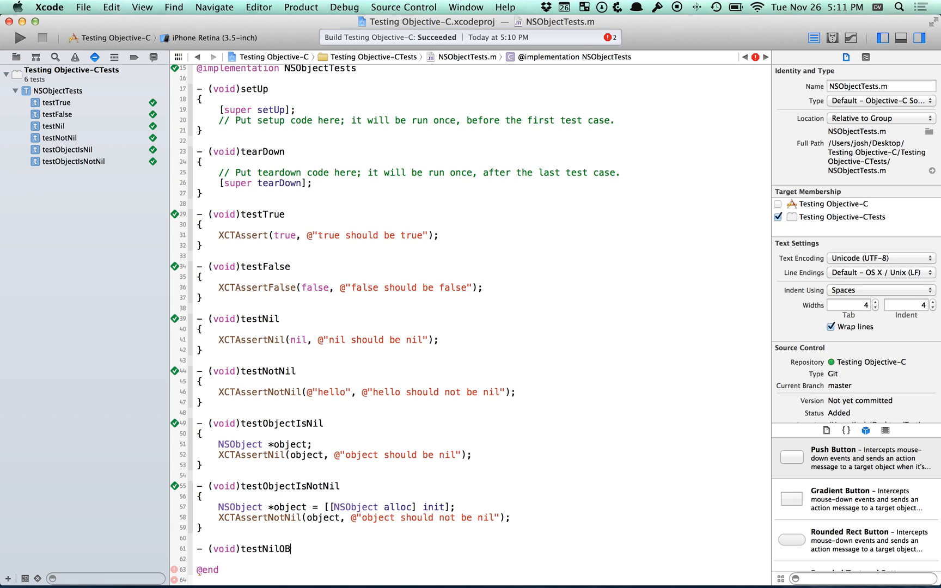
pyautogui.write('j')
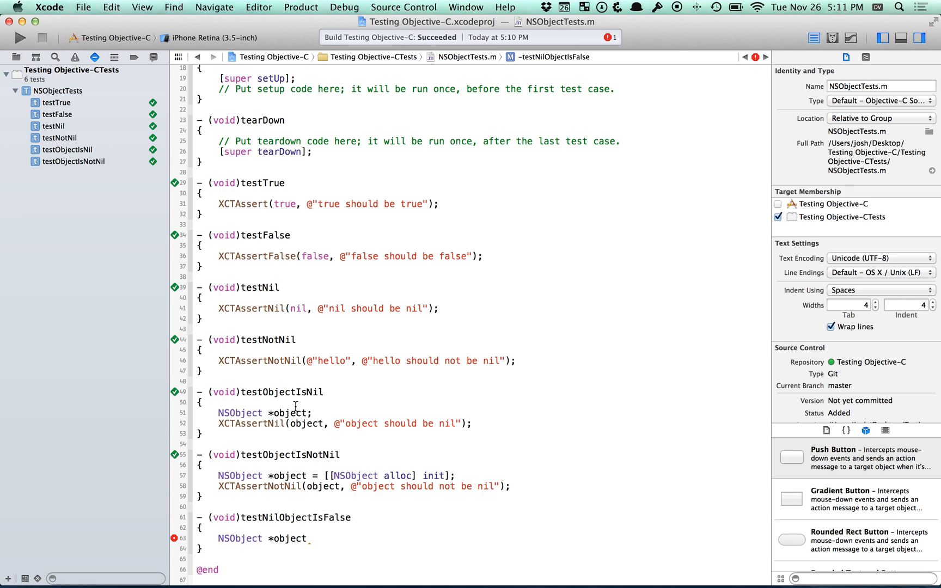
pyautogui.doubleClick(305, 423)
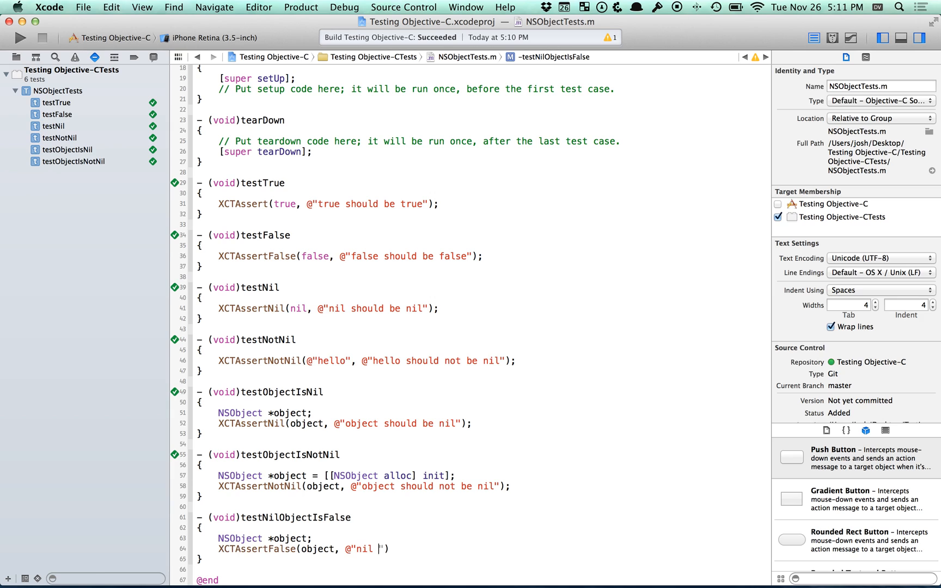
pyautogui.write('should be false')
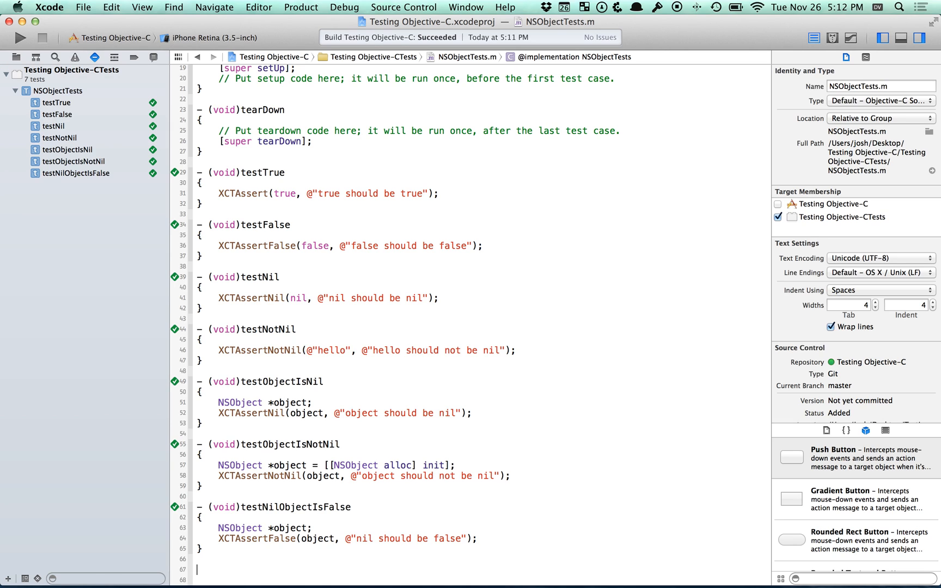
# - Declare testNonNilObjectIsTrue allocating NSObject *object = [[NSObject alloc] init]
pyautogui.scroll(-3)
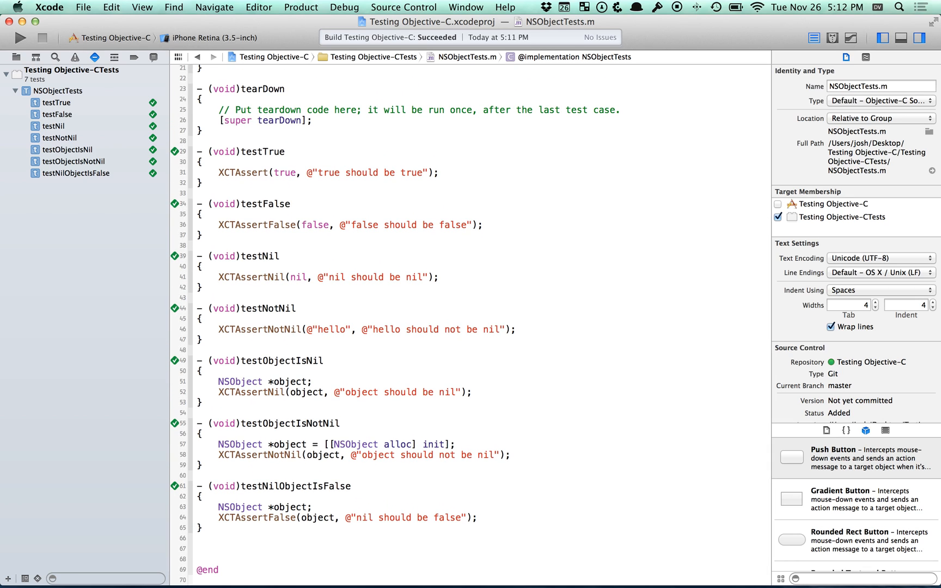
pyautogui.click(197, 547)
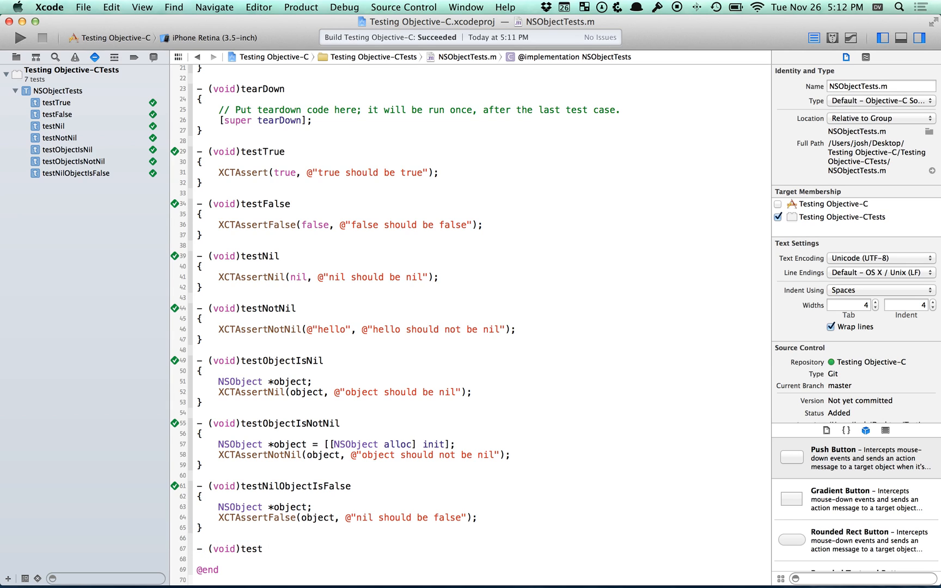
pyautogui.write('NonNil0')
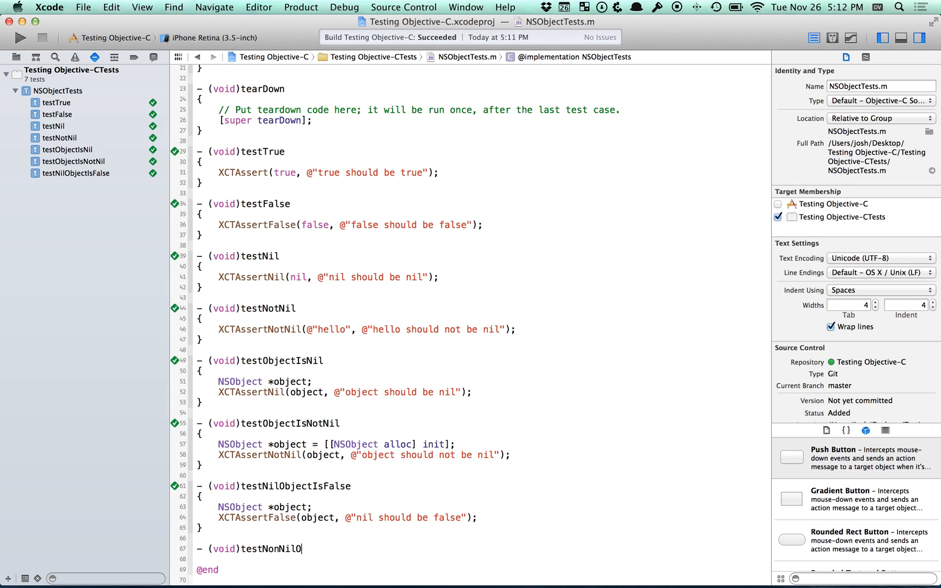
pyautogui.write('bjectIs')
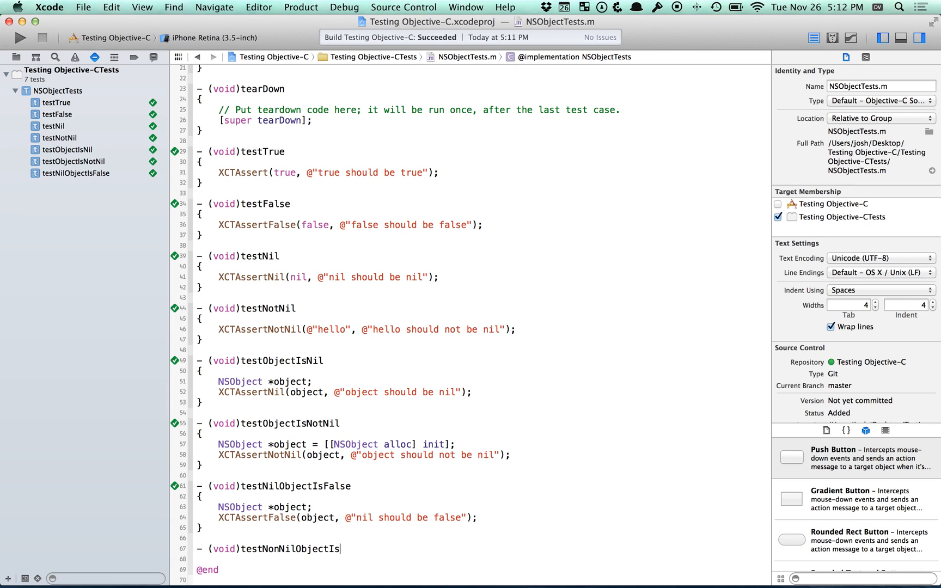
pyautogui.write('True')
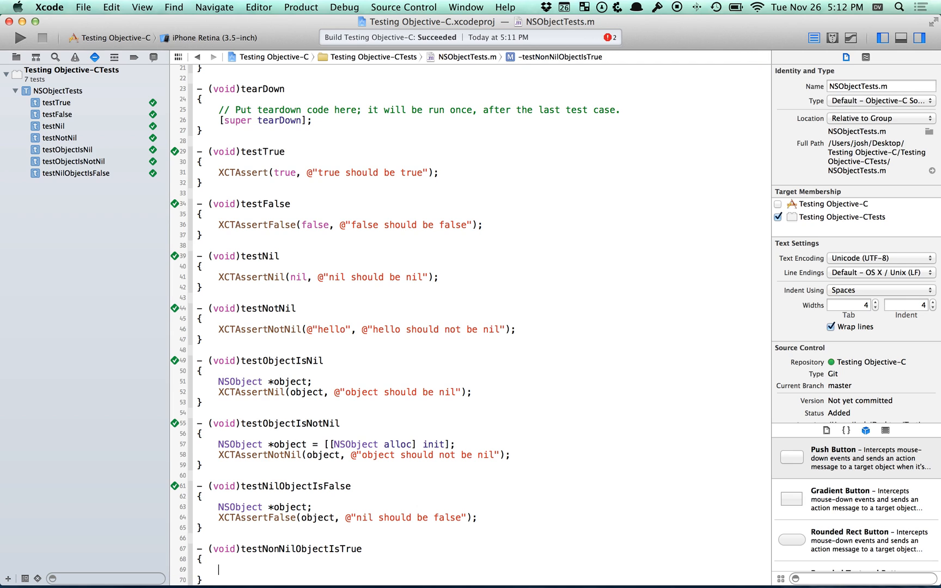
pyautogui.write('NSObject *ob')
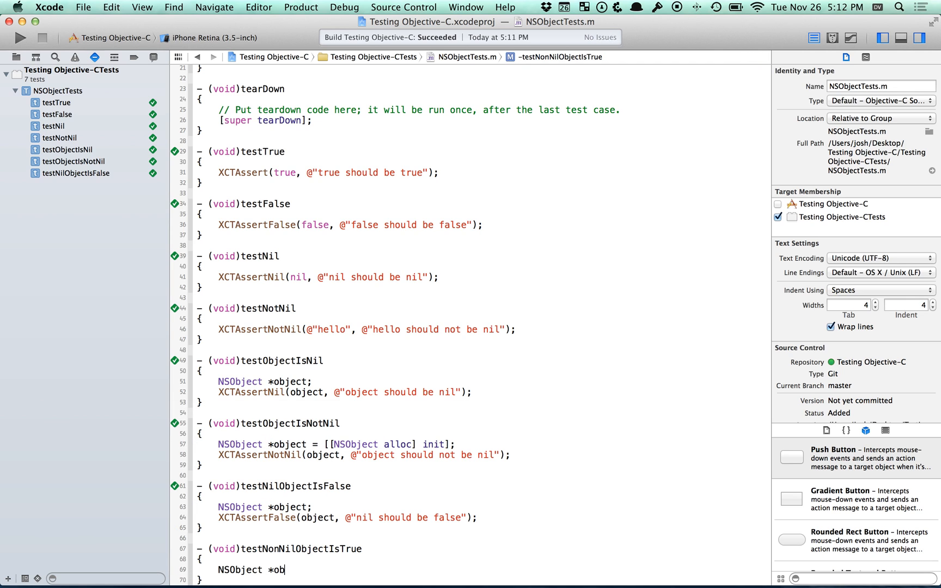
pyautogui.write('ject = [[NSObject alloc] init];')
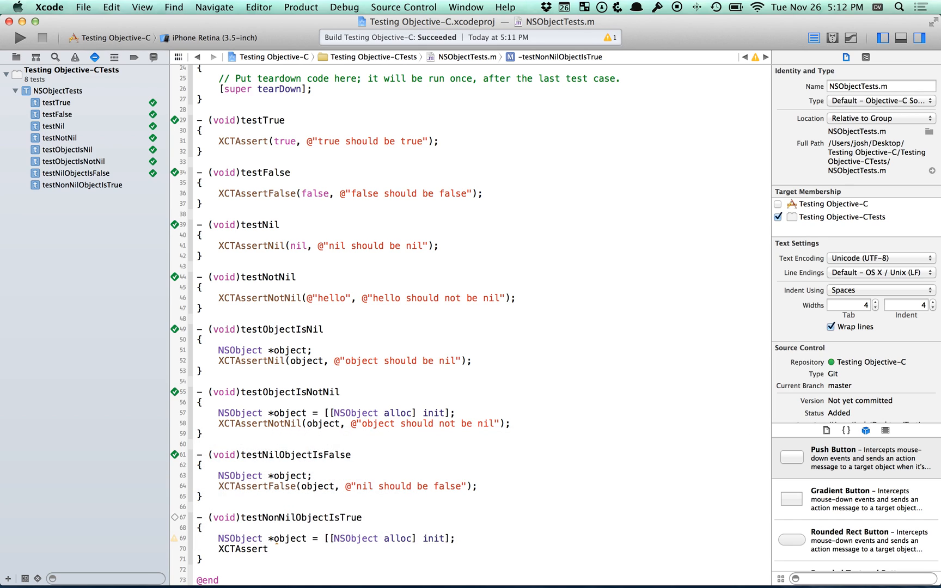
# - Assert XCTAssert(object, @"non nil object should be true") so all eight tests pass
pyautogui.write('(')
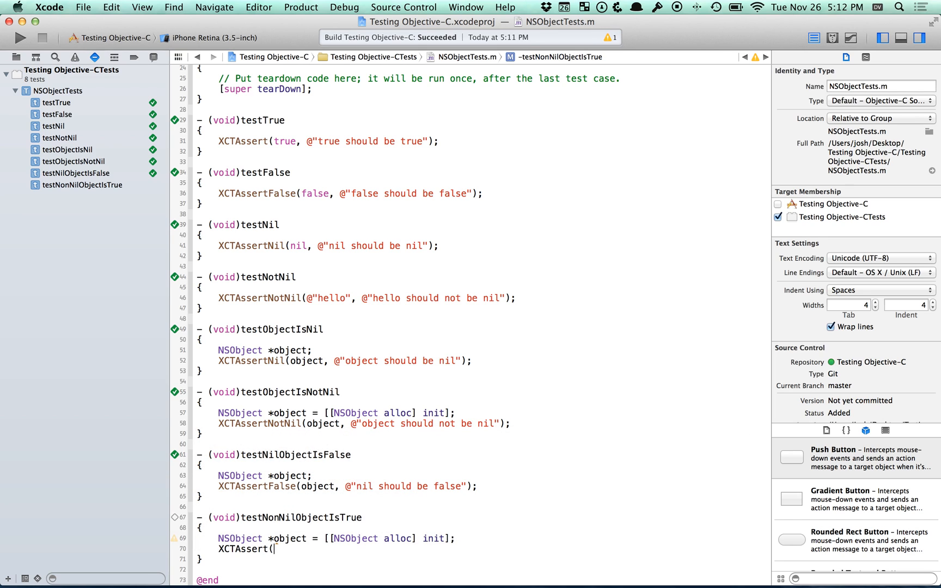
pyautogui.write('object, @"')
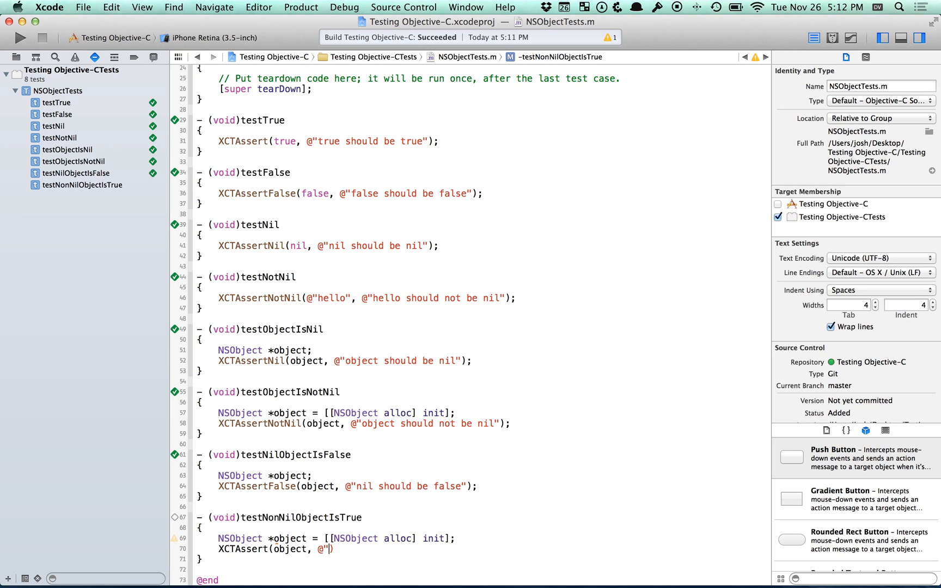
pyautogui.write('non nil "')
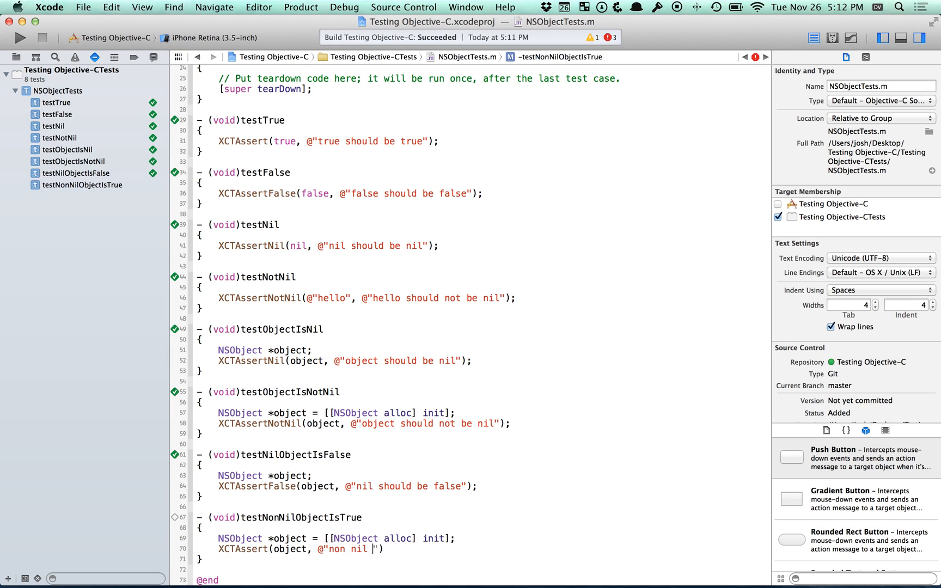
pyautogui.write('object should be true')
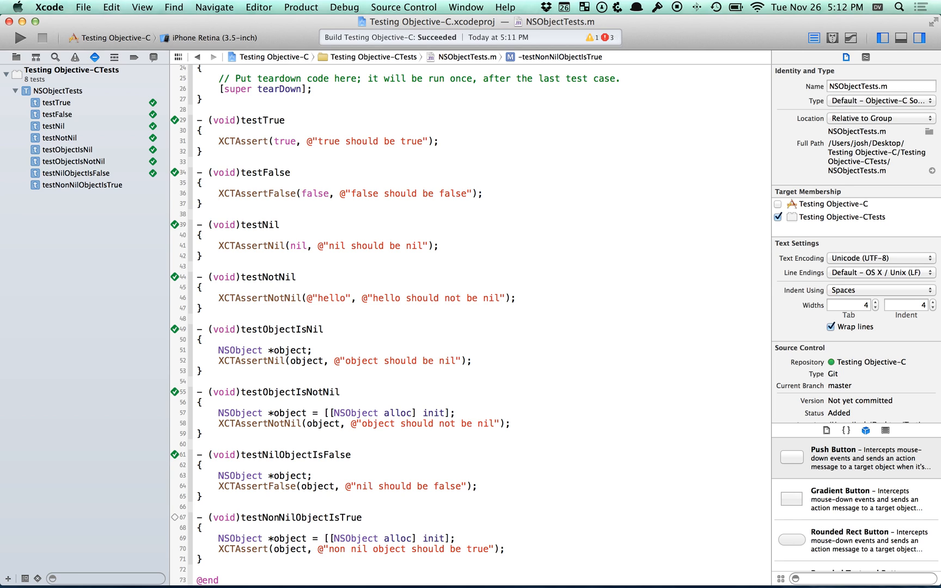
pyautogui.click(20, 37)
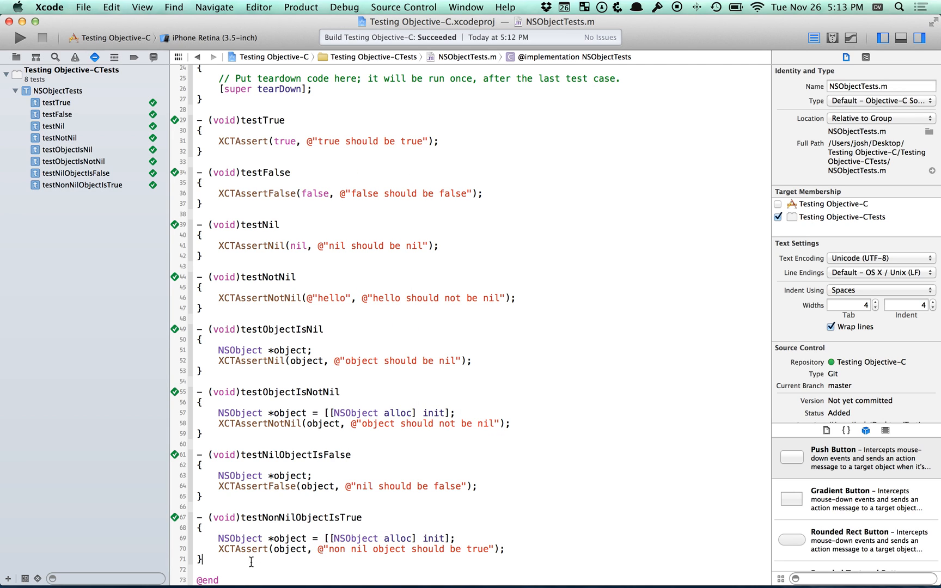
# - Add an empty - (void)testObjectIsKindOfClass method as the ninth test
pyautogui.scroll(-3)
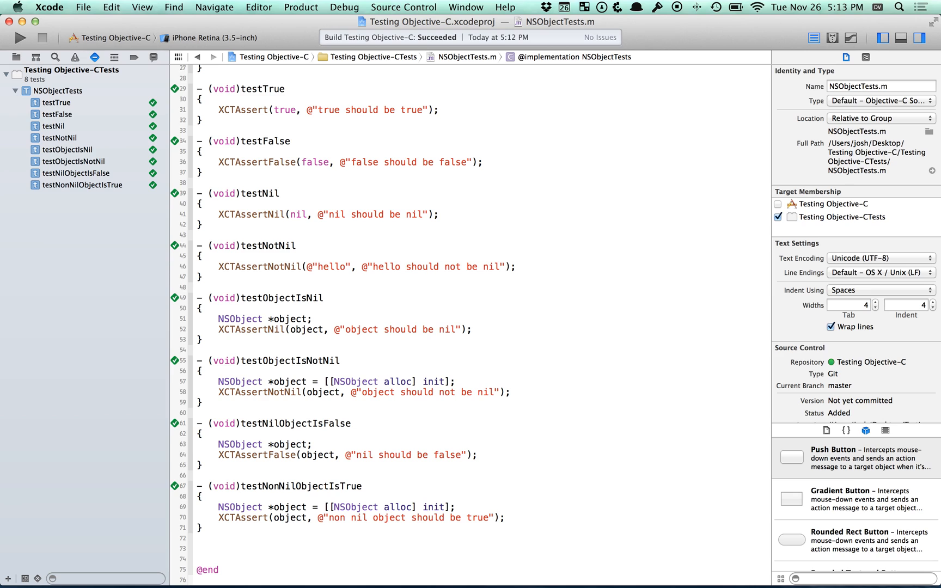
pyautogui.write('- (void)')
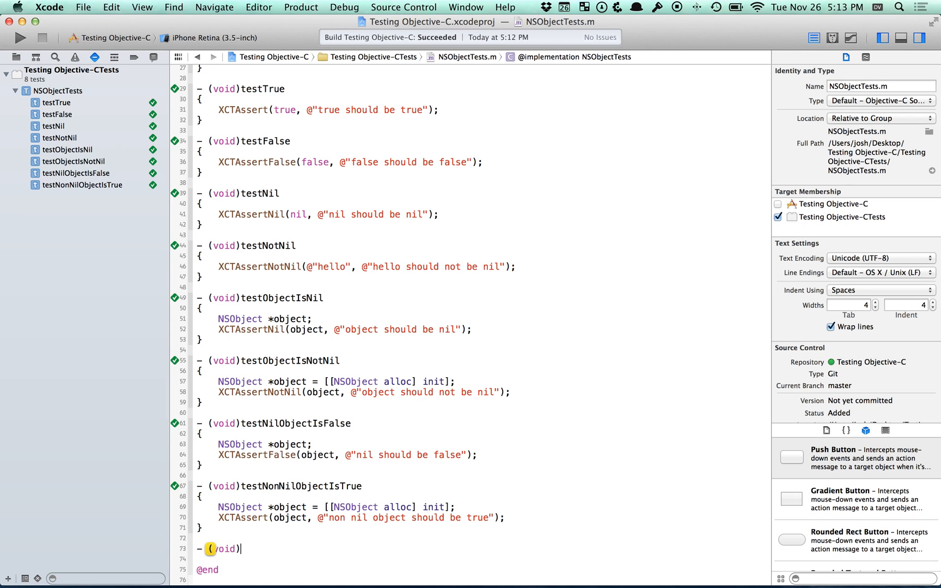
pyautogui.write('testObjecTIsK')
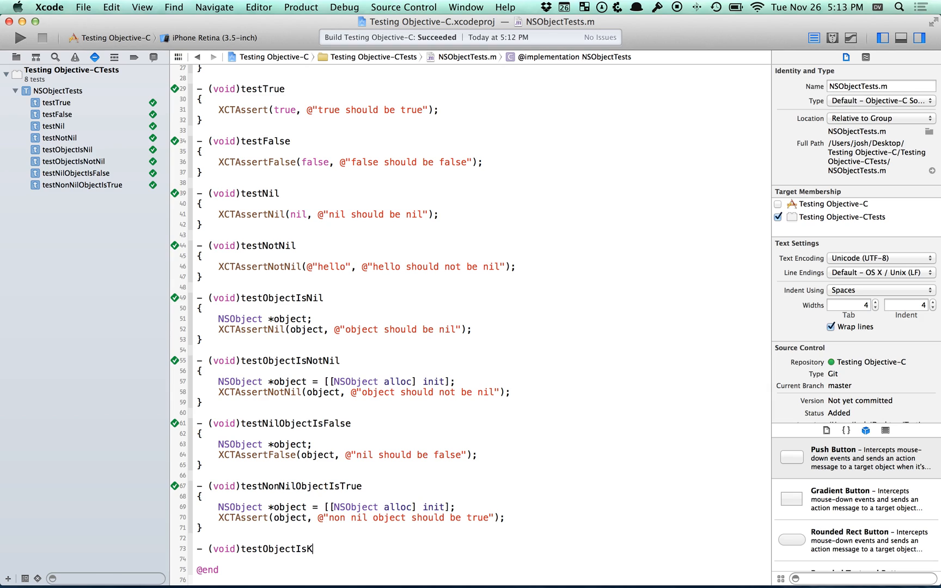
pyautogui.write('ind0')
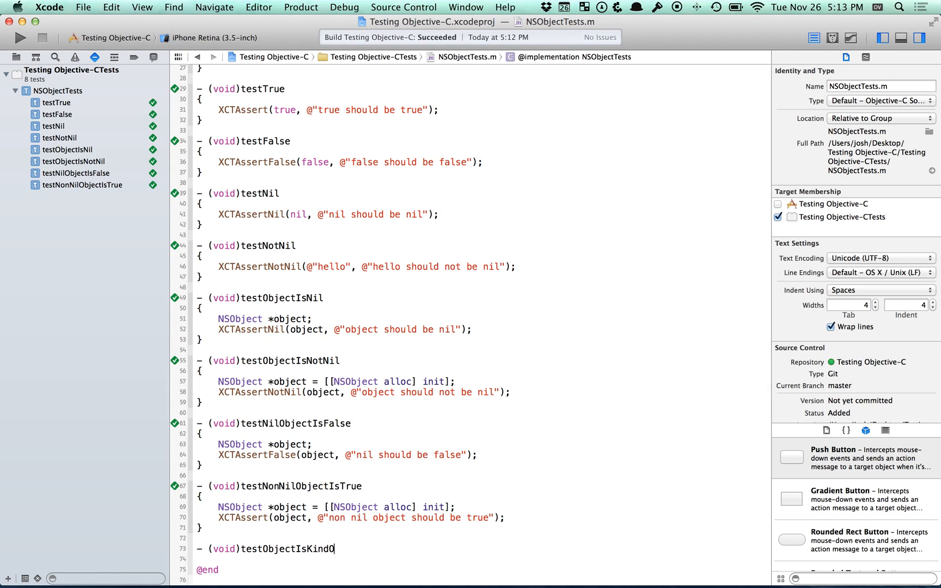
pyautogui.write('fClass')
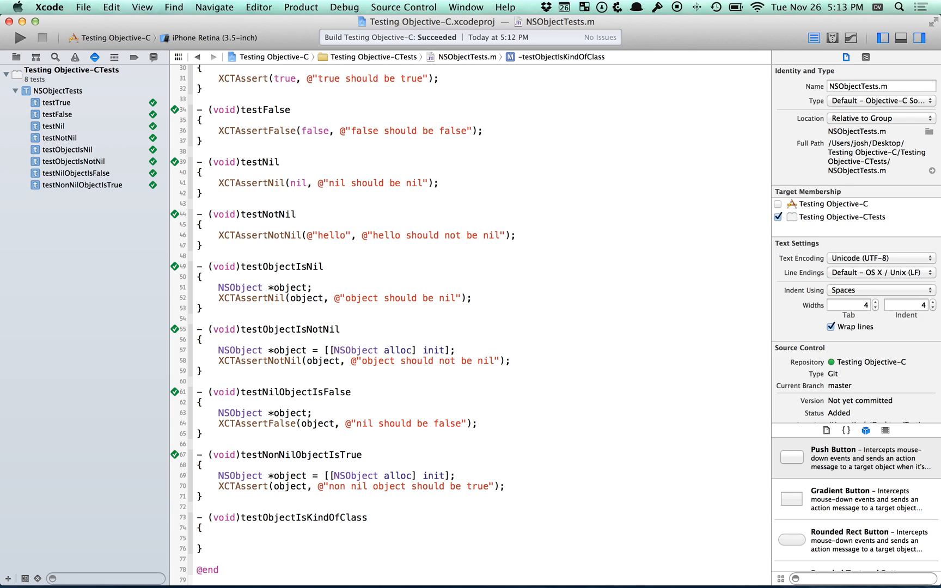
pyautogui.click(219, 538)
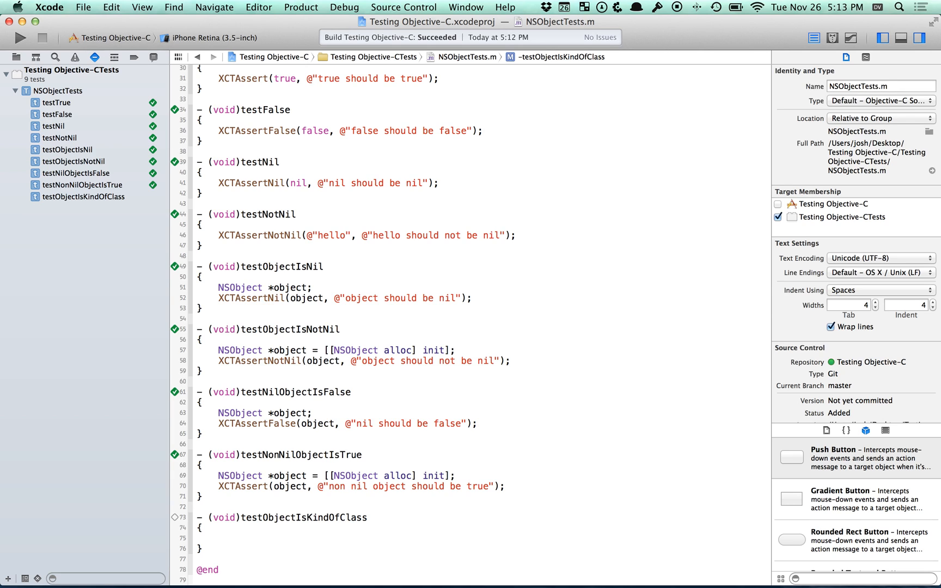
# - Allocate NSObject *object = [[NSObject alloc] init] and start XCTAssert([object isKindOfClass:[NSObject class]]
pyautogui.click(219, 538)
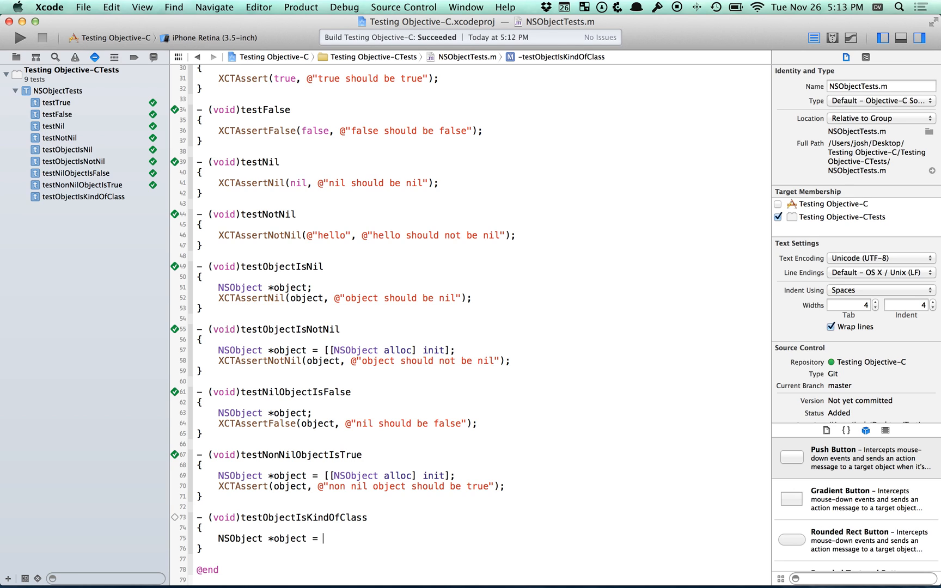
pyautogui.write('[[NSObject alloc]]')
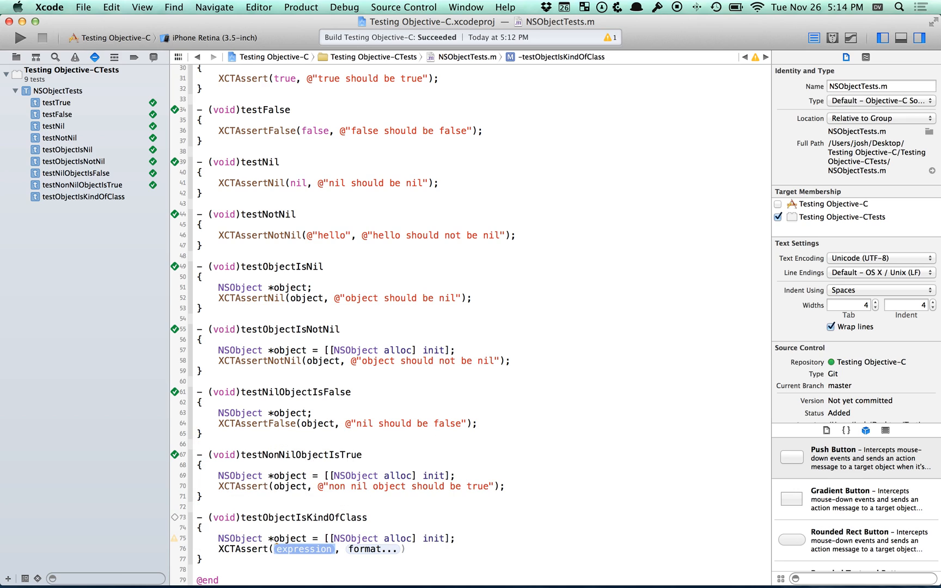
pyautogui.write('[')
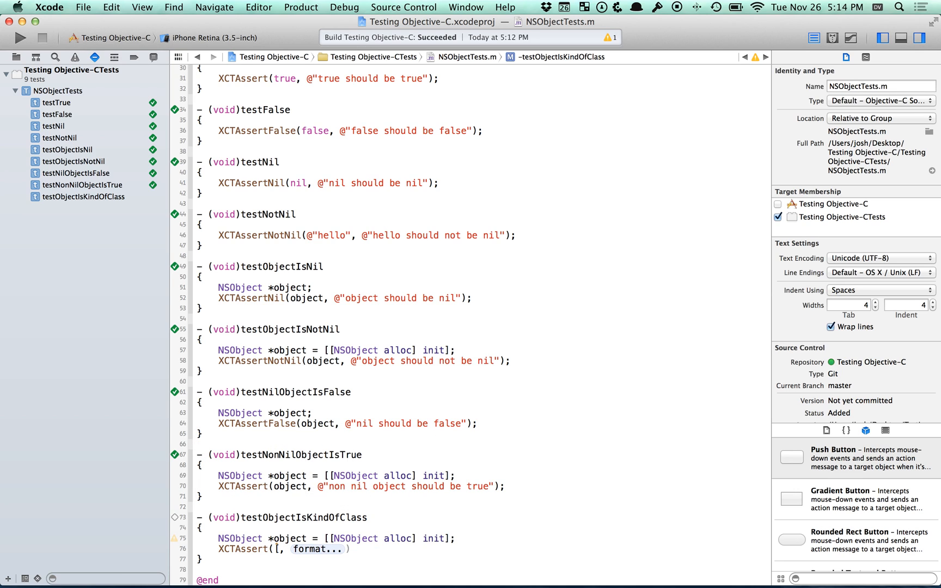
pyautogui.write('object')
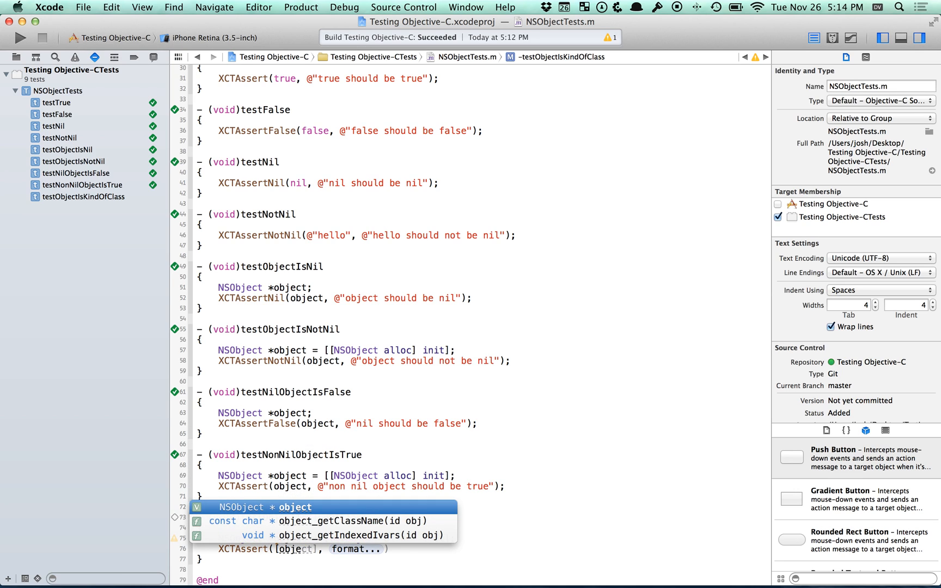
pyautogui.press('Escape')
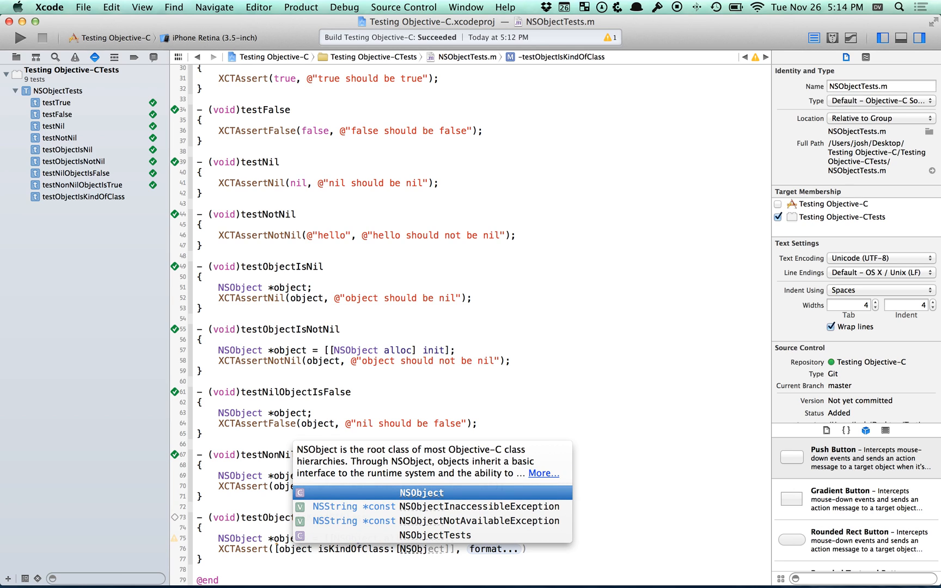
pyautogui.press('Escape')
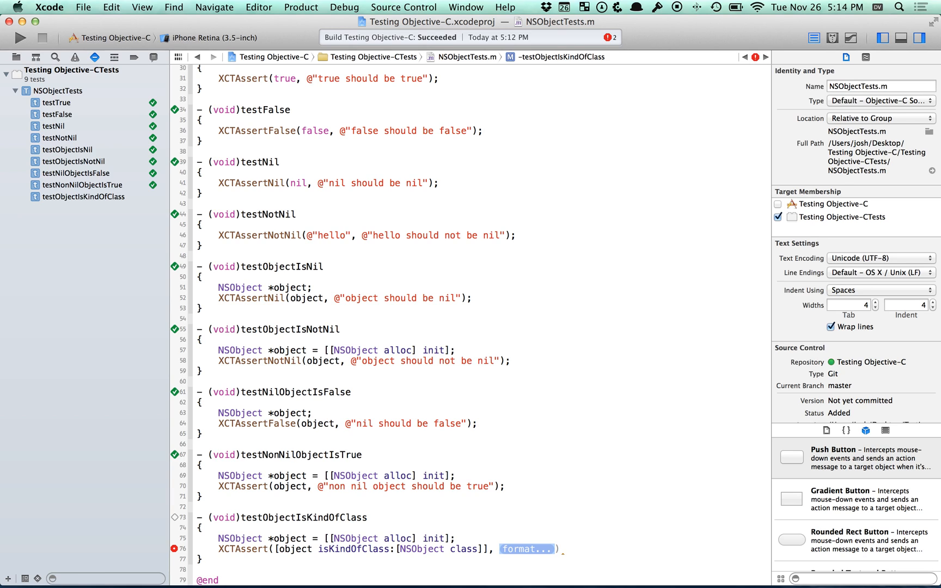
# - Finish the assertion with message @"object should be kind of class NSObject"; no issues reported
pyautogui.write('@"object')
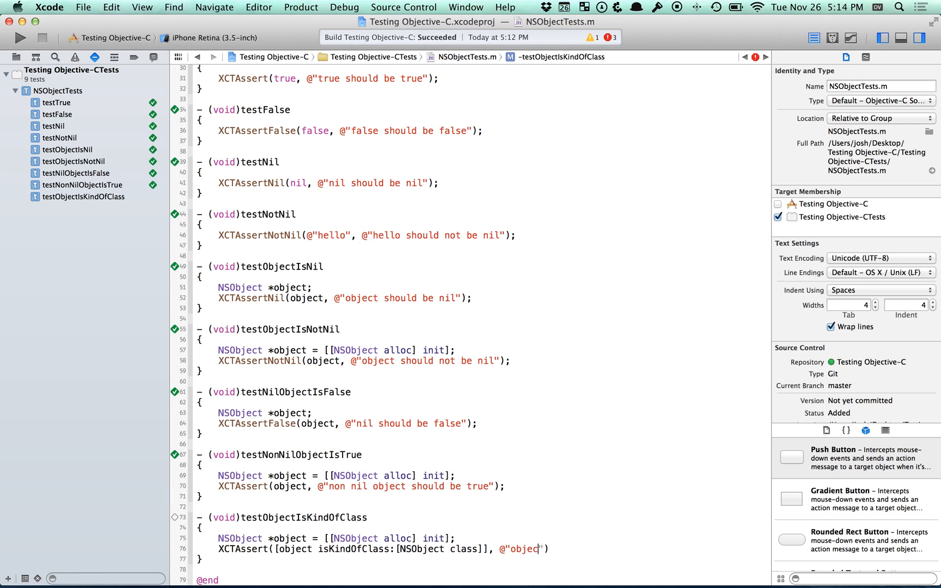
pyautogui.write('should')
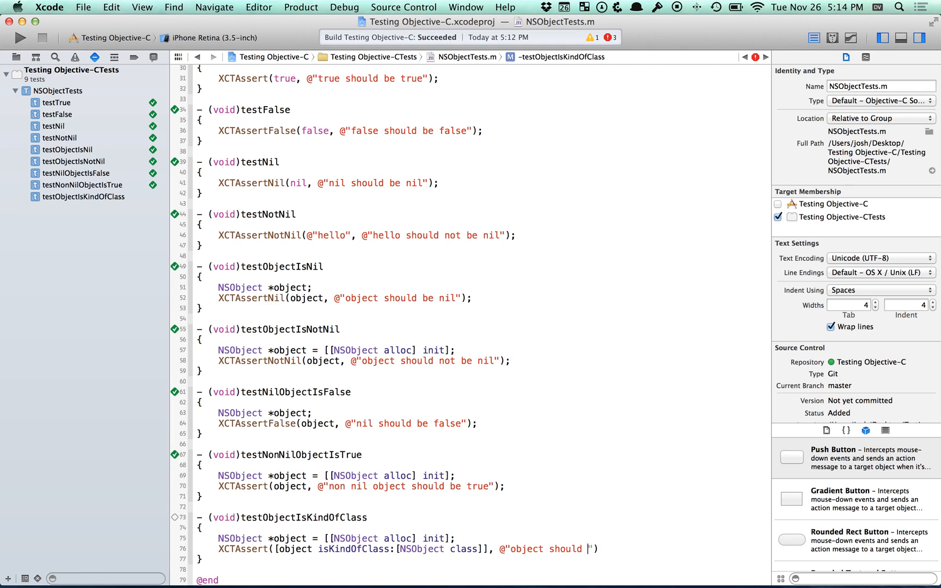
pyautogui.write('be kind')
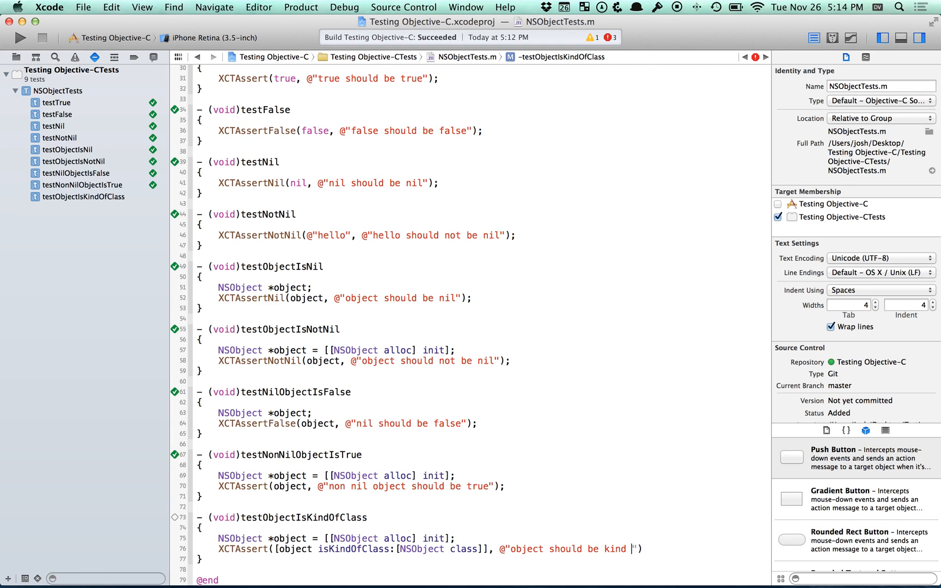
pyautogui.write('of')
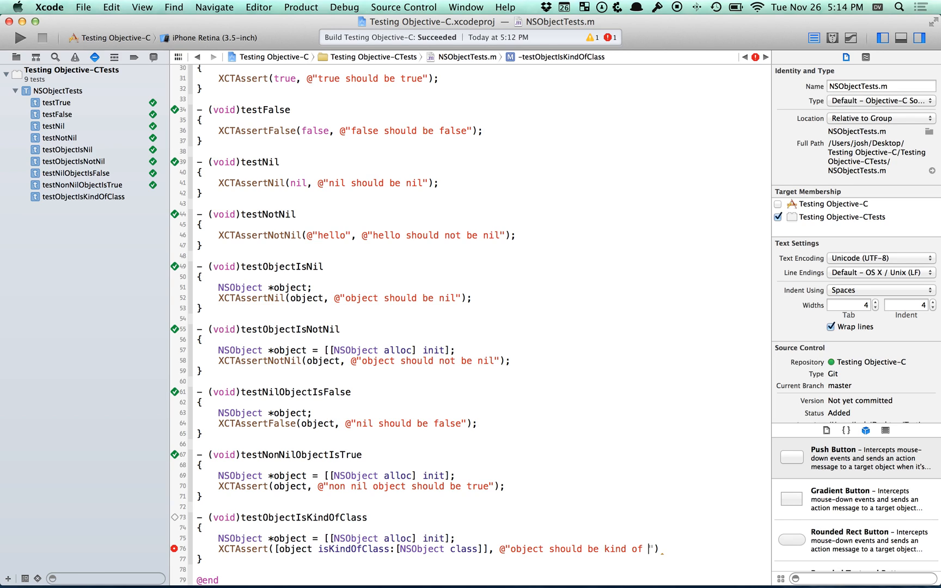
pyautogui.write('class NSObject')
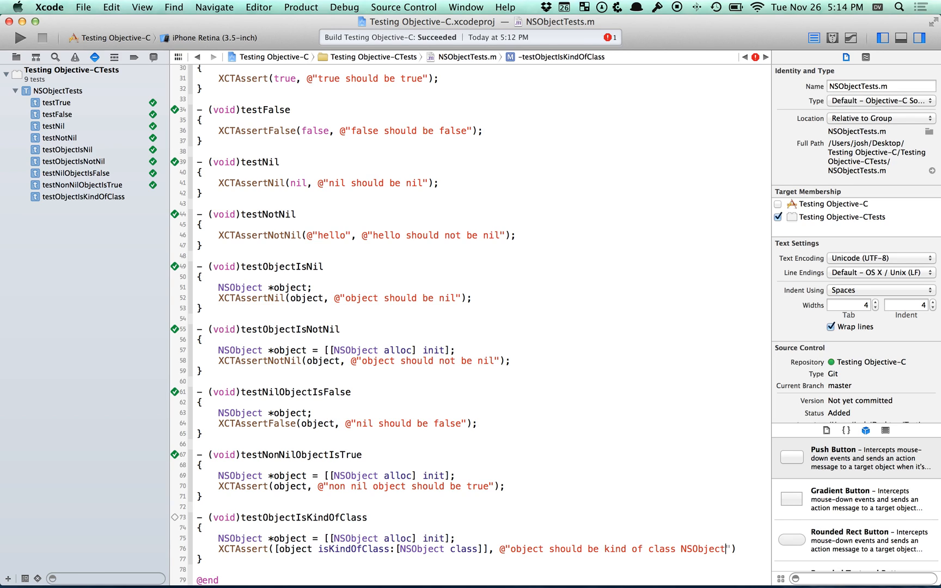
pyautogui.write(';')
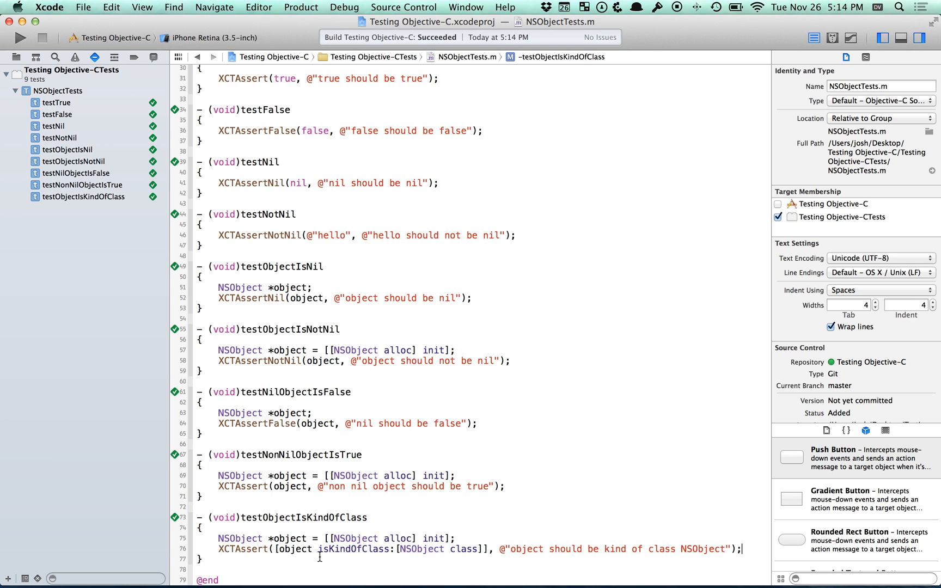
# - Run testObjectIsKindOfClass from its gutter diamond so all nine tests show green
pyautogui.scroll(-3)
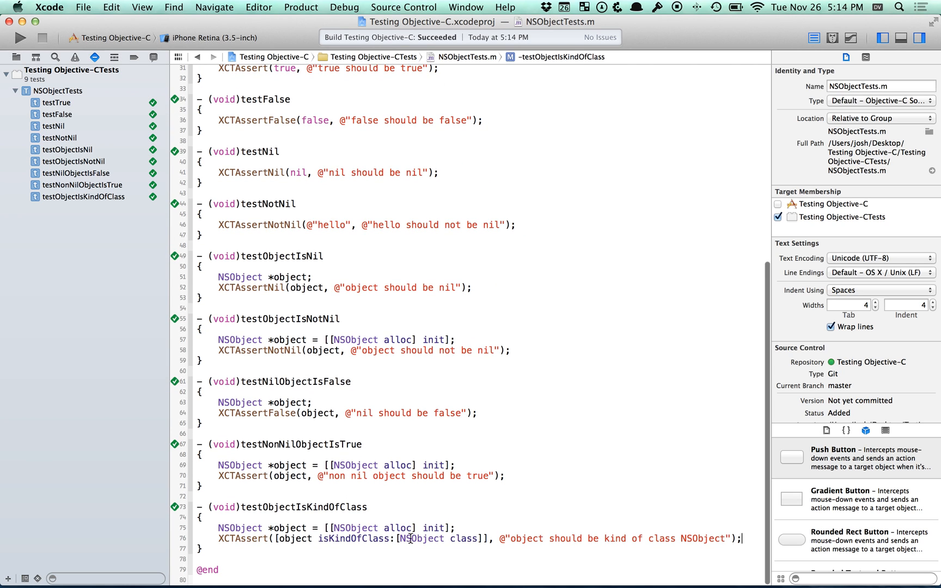
pyautogui.doubleClick(421, 538)
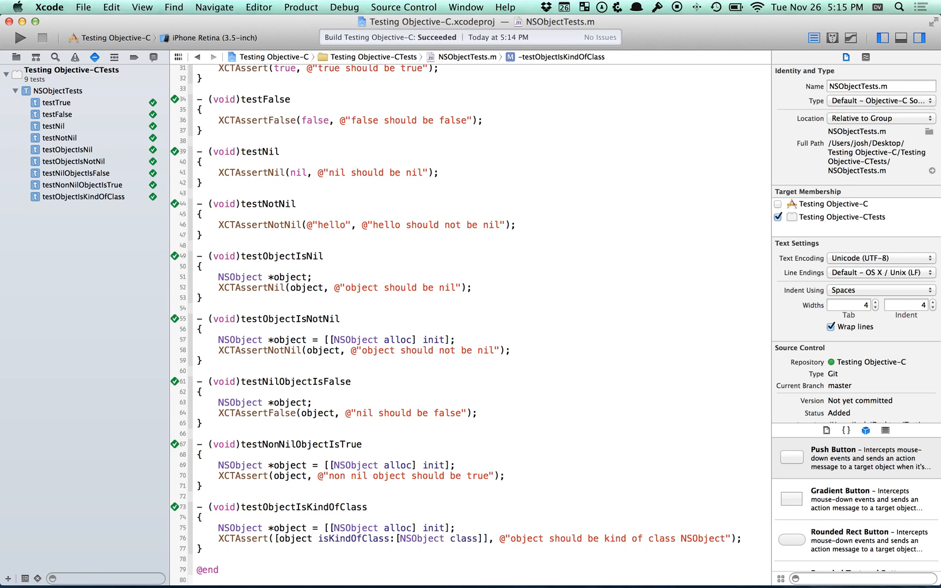
pyautogui.click(742, 538)
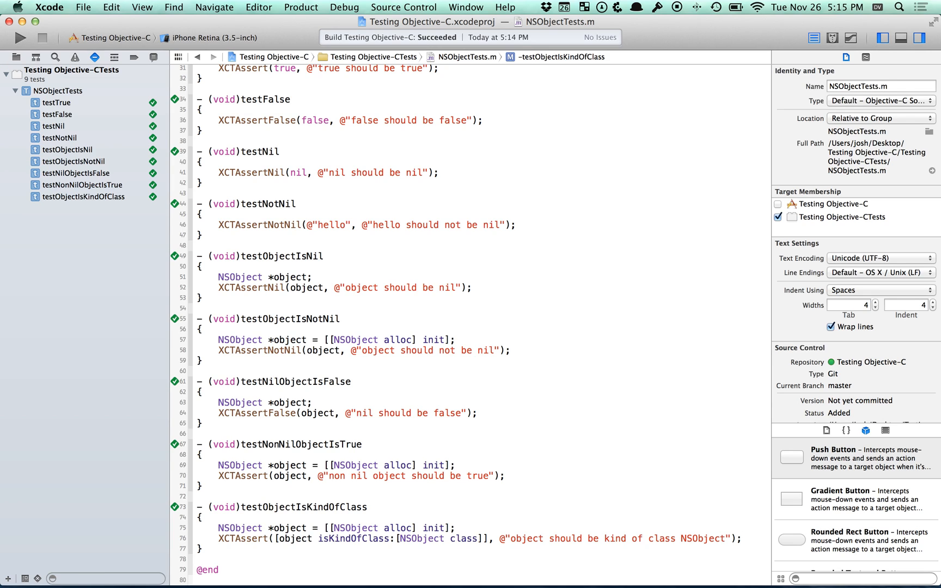
pyautogui.click(742, 538)
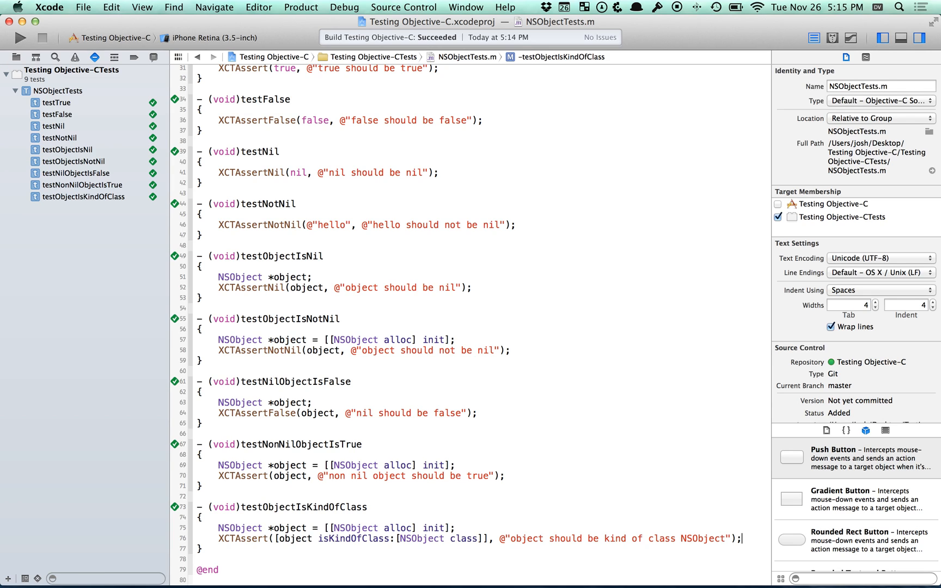